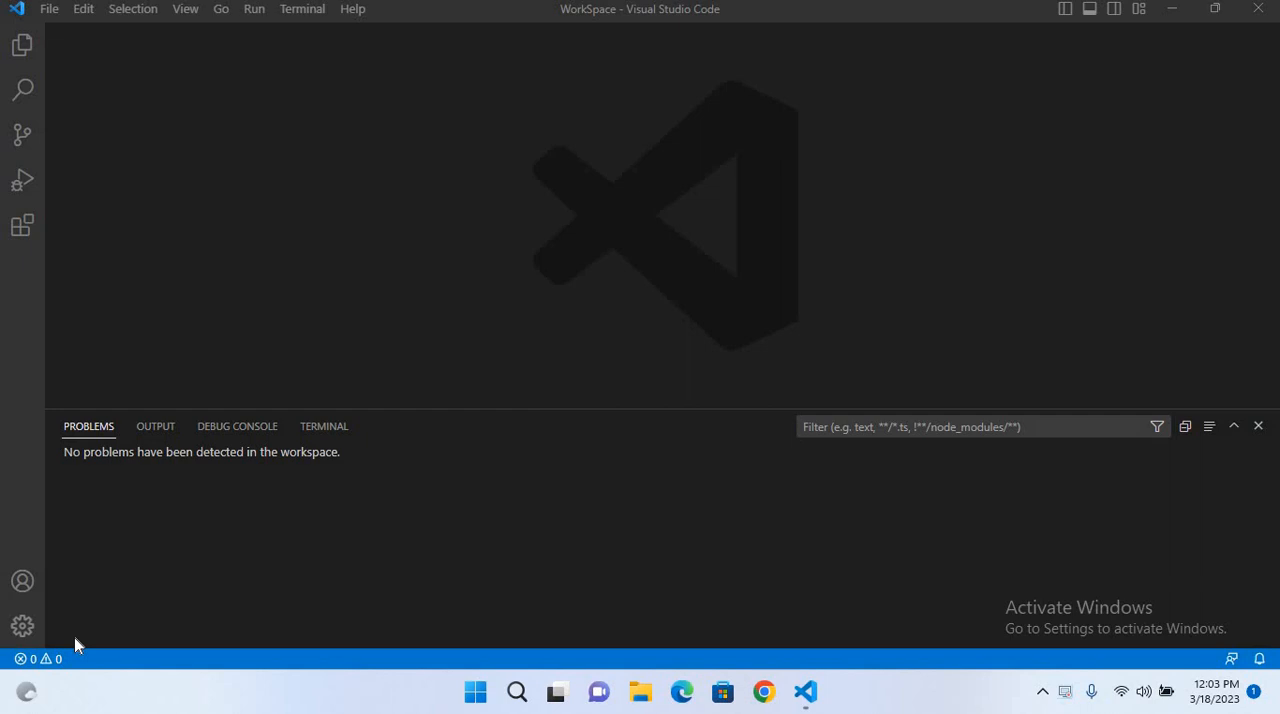
{"action": "mouse_move", "coordinate": [72, 448]}
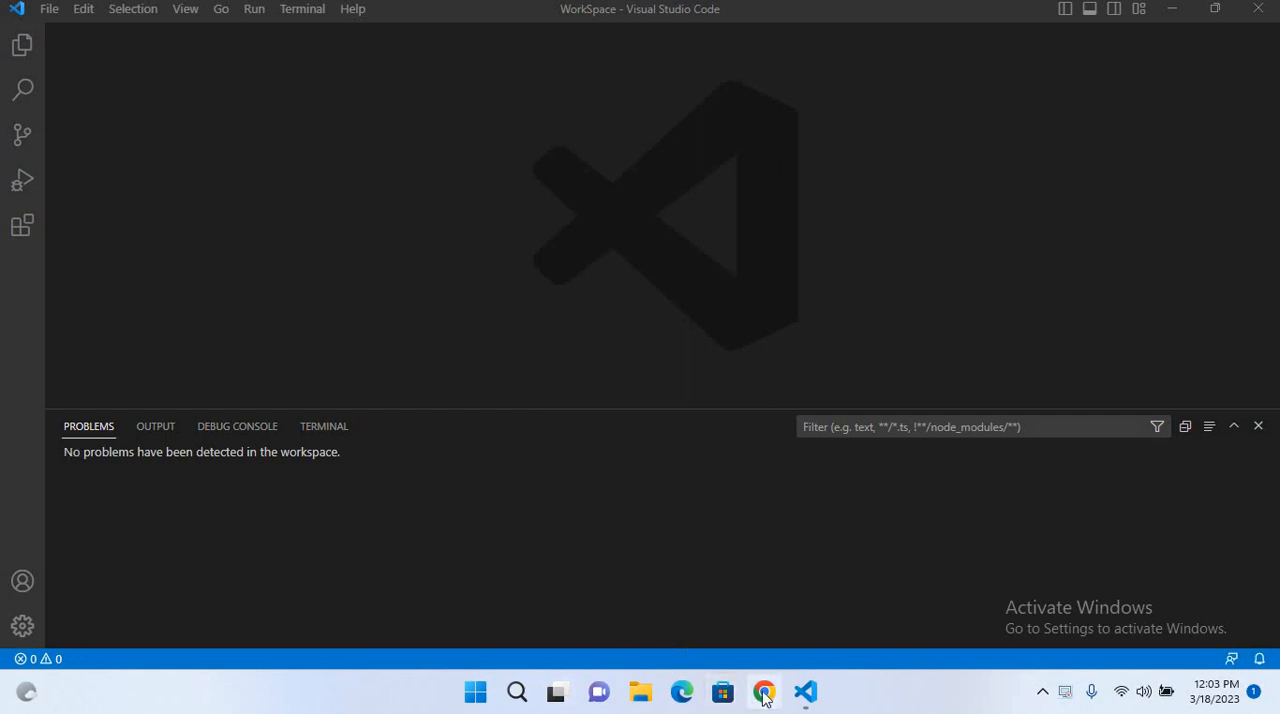
- Launch Chrome, search the web for 'jdk' and land on Oracle's Java Downloads page
{"action": "left_click", "coordinate": [764, 692]}
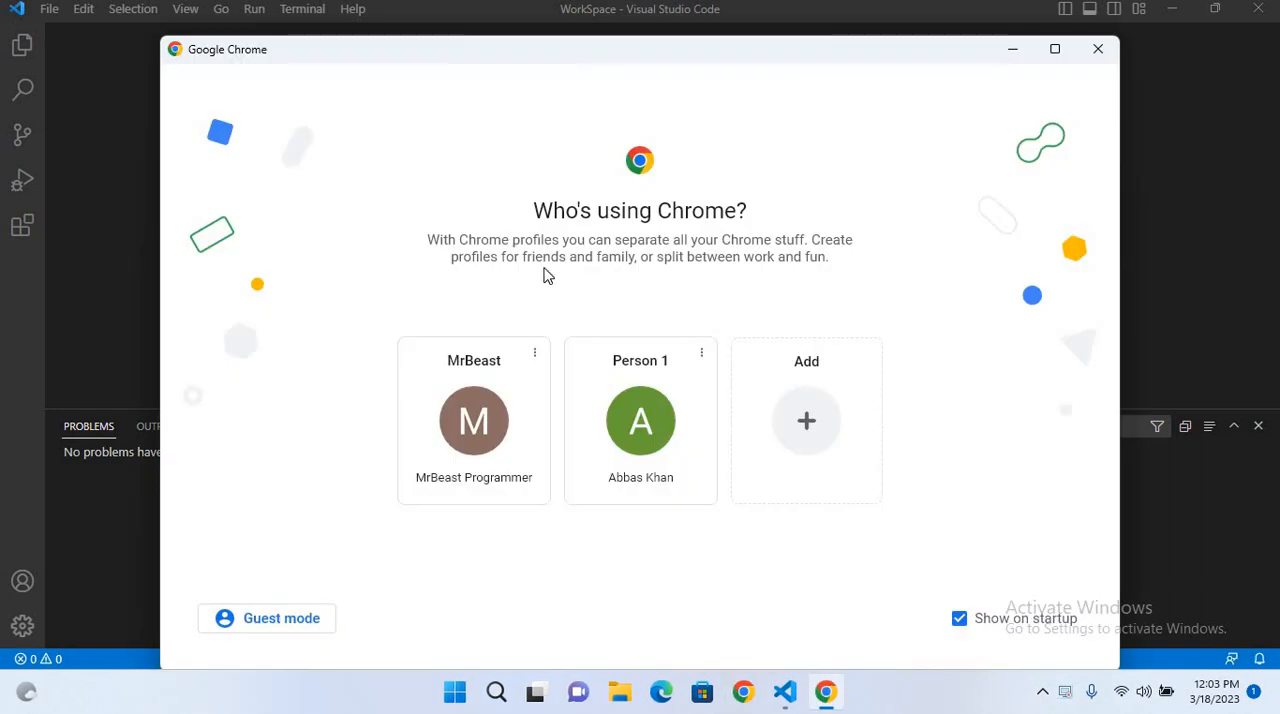
{"action": "left_click", "coordinate": [640, 420]}
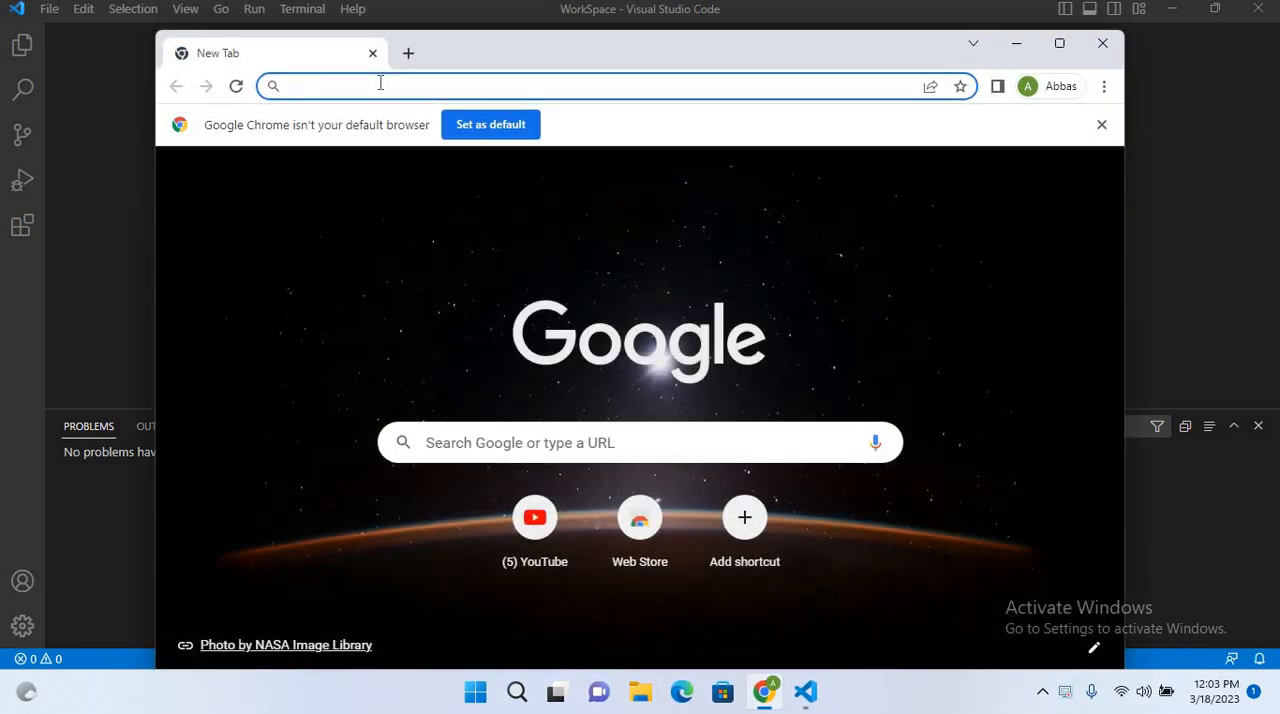
{"action": "type", "text": "jdk"}
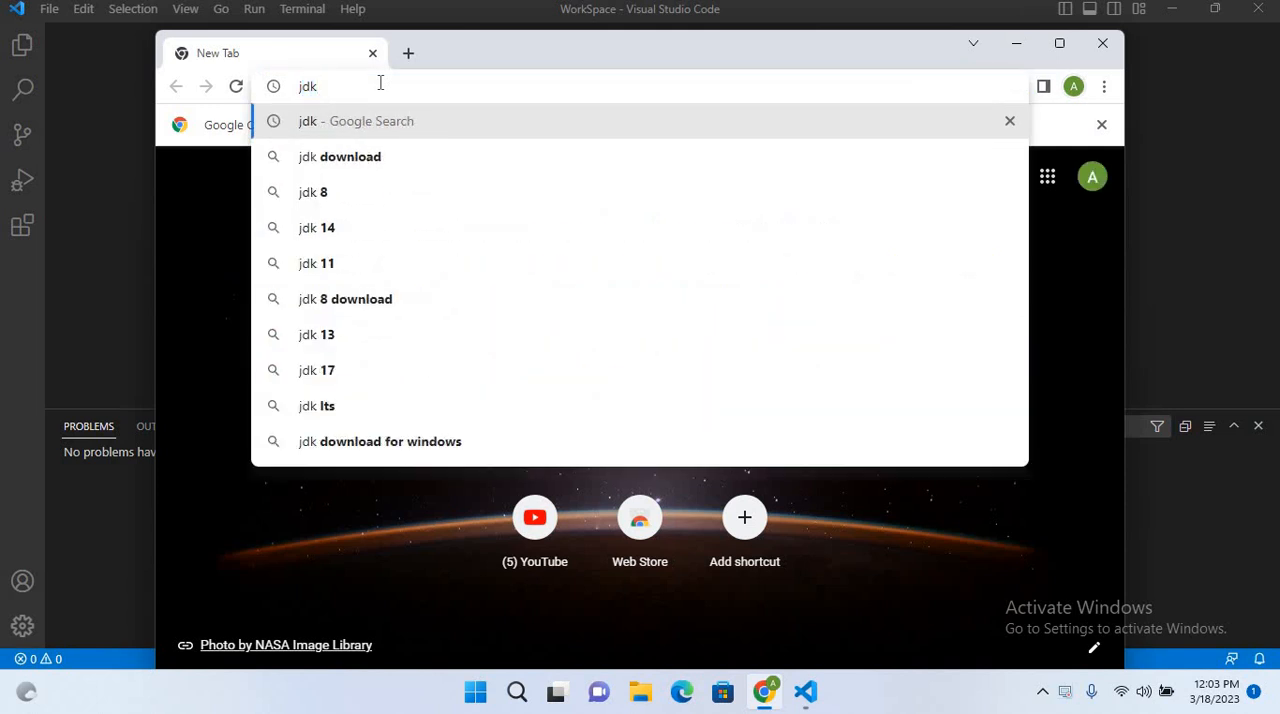
{"action": "key", "text": "Return"}
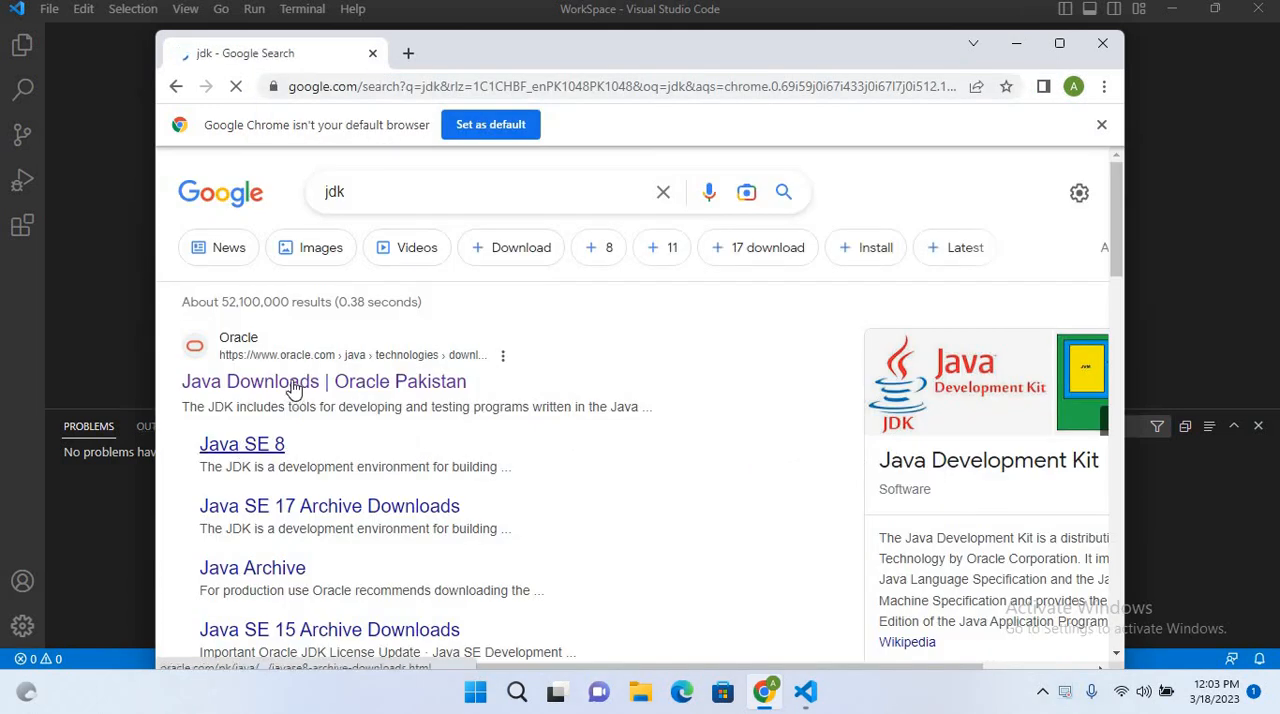
{"action": "left_click", "coordinate": [324, 380]}
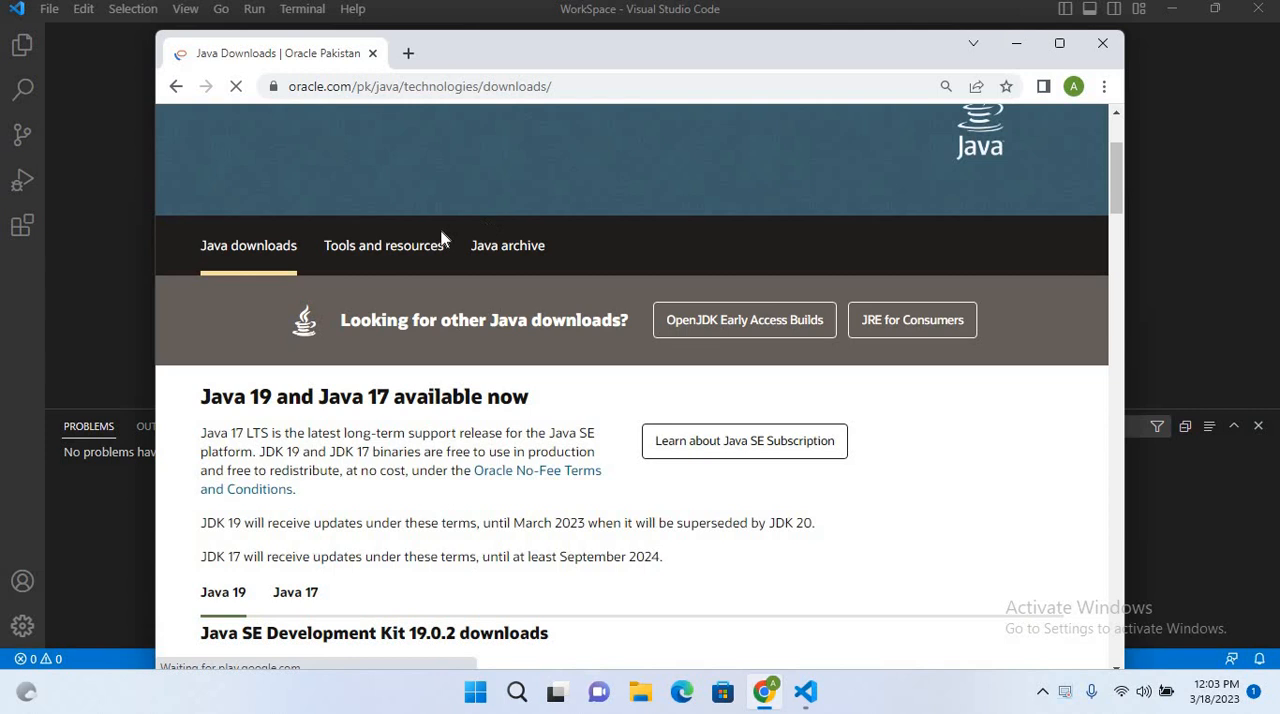
- Scroll through the page to bring the JDK 19.0.2 download listings into view
{"action": "scroll", "scroll_direction": "down", "scroll_amount": 3}
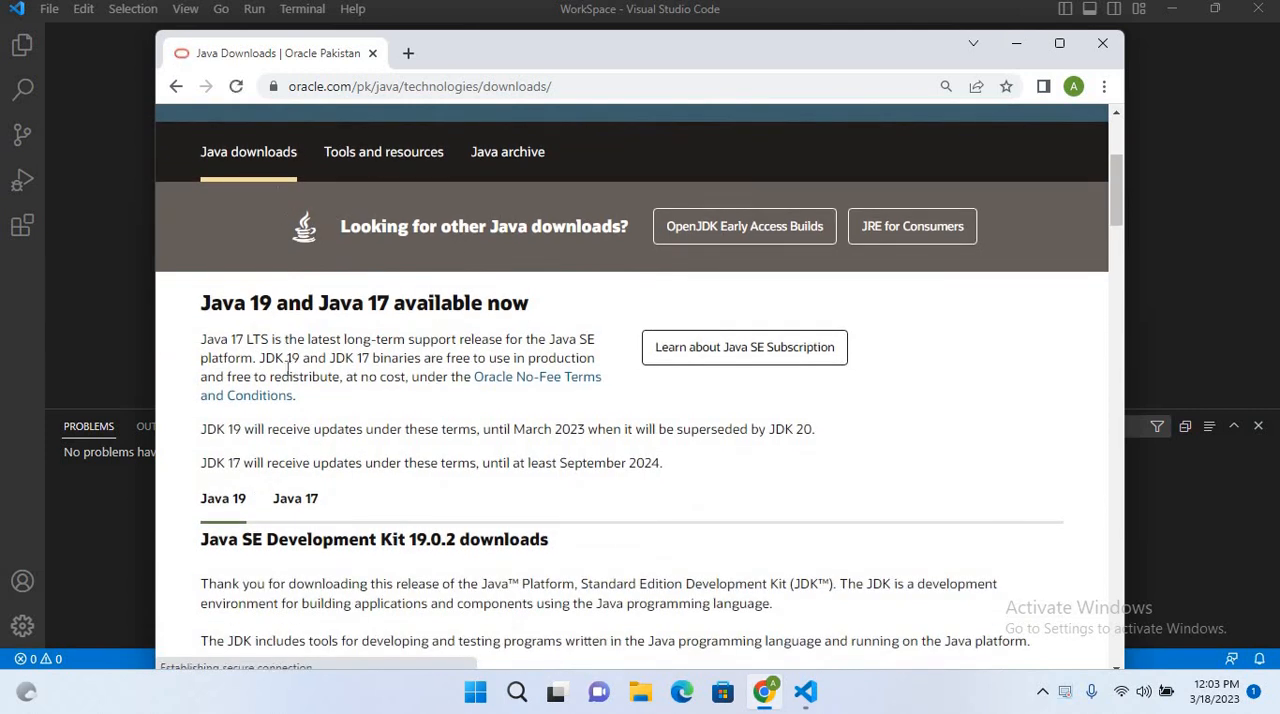
{"action": "scroll", "scroll_direction": "down", "scroll_amount": 3}
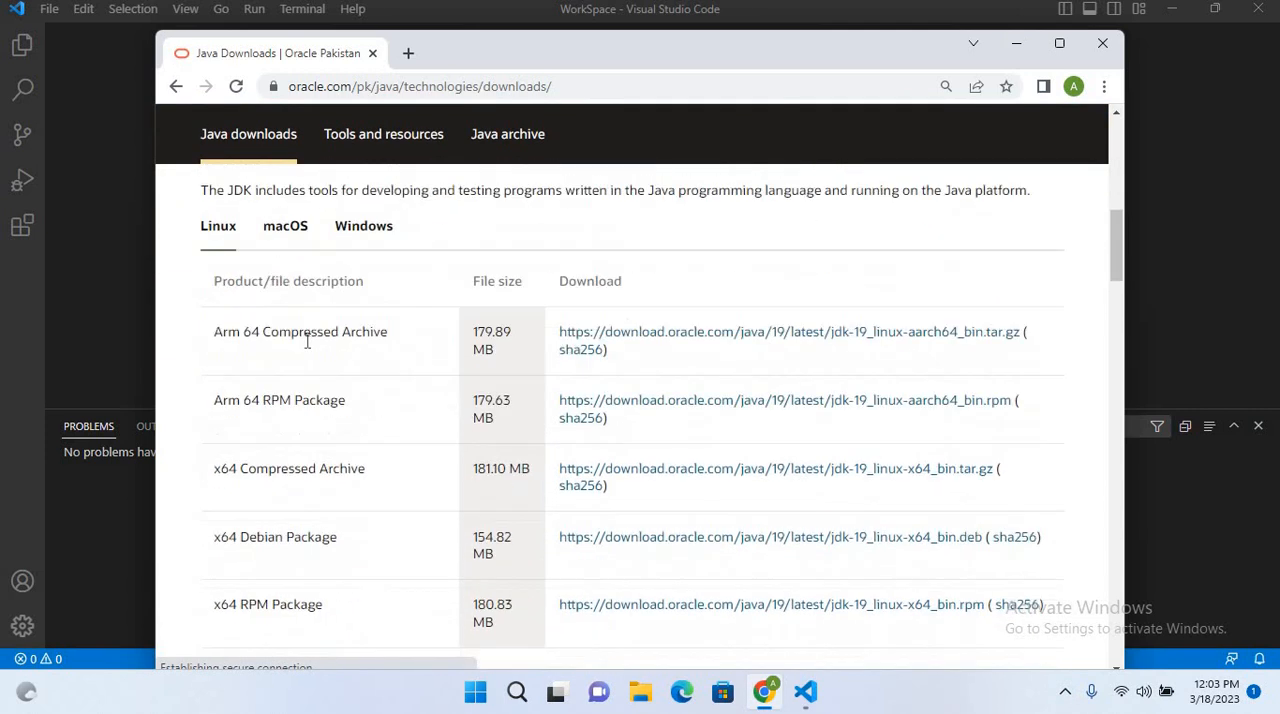
{"action": "scroll", "scroll_direction": "down", "scroll_amount": 3}
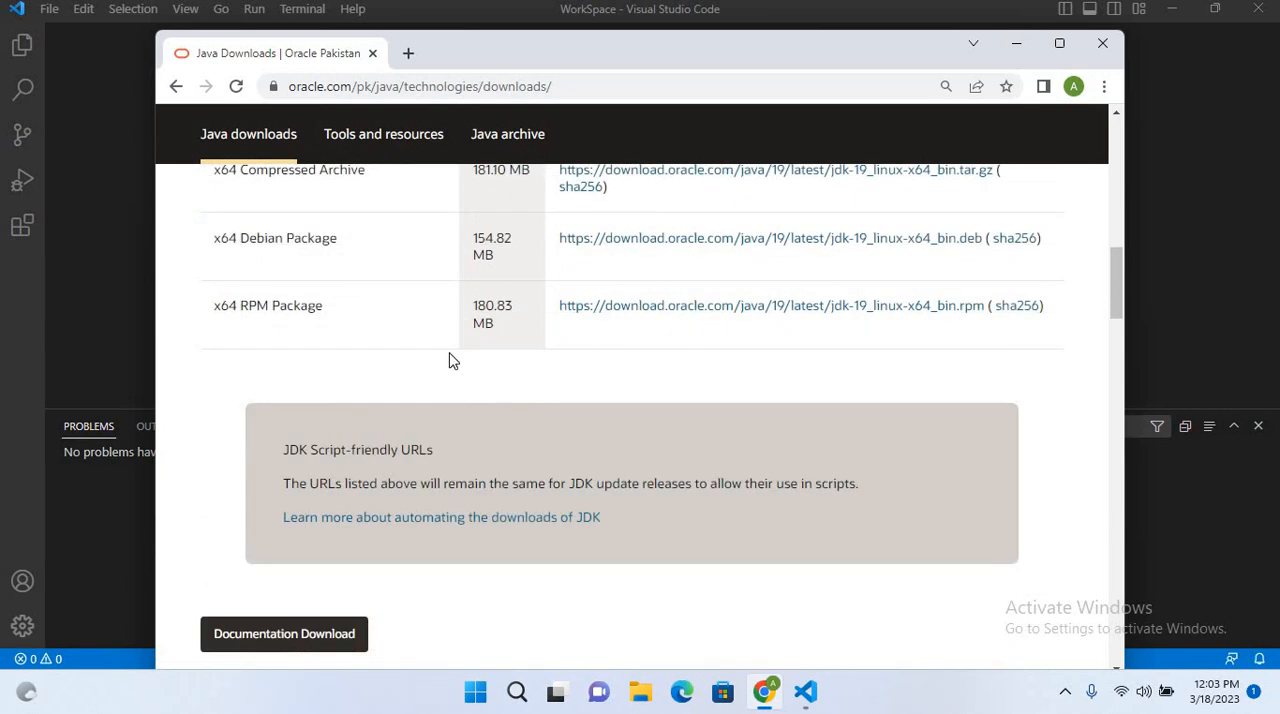
{"action": "scroll", "scroll_direction": "up", "scroll_amount": 3}
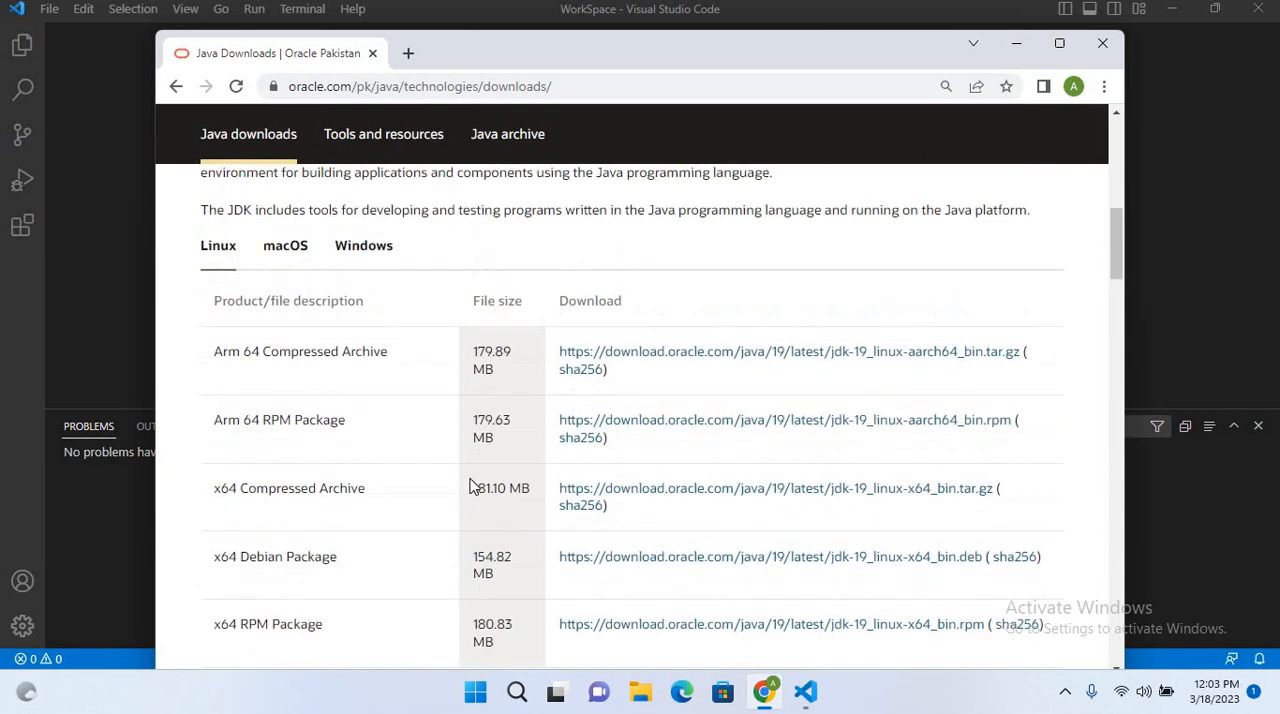
{"action": "scroll", "scroll_direction": "up", "scroll_amount": 3}
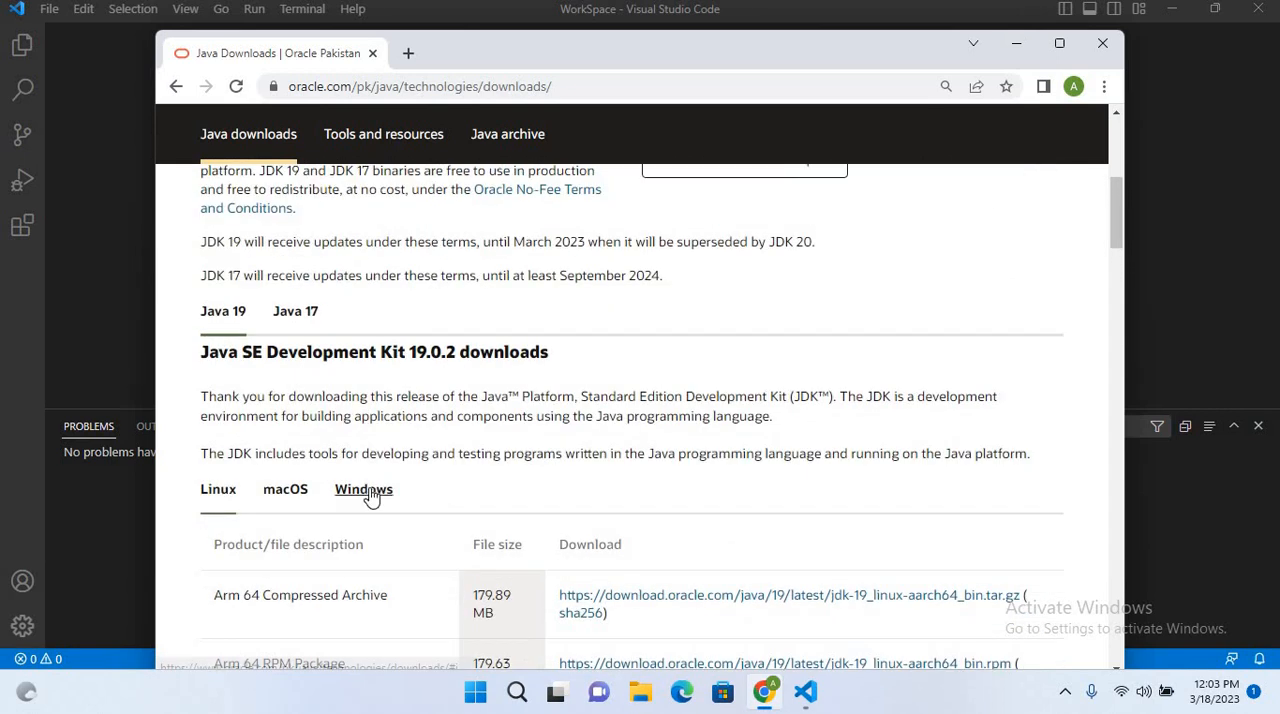
- Show the Windows listings and start downloading jdk-19_windows-x64_bin.exe
{"action": "left_click", "coordinate": [364, 488]}
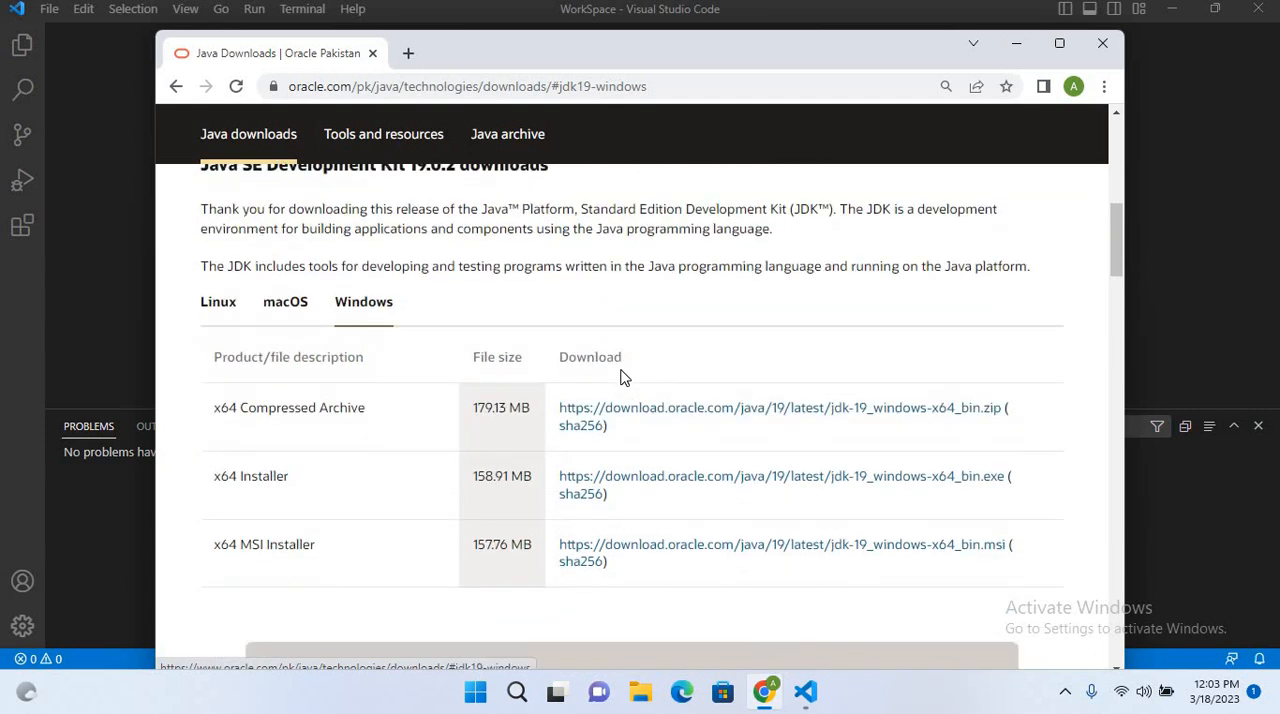
{"action": "scroll", "scroll_direction": "down", "scroll_amount": 3}
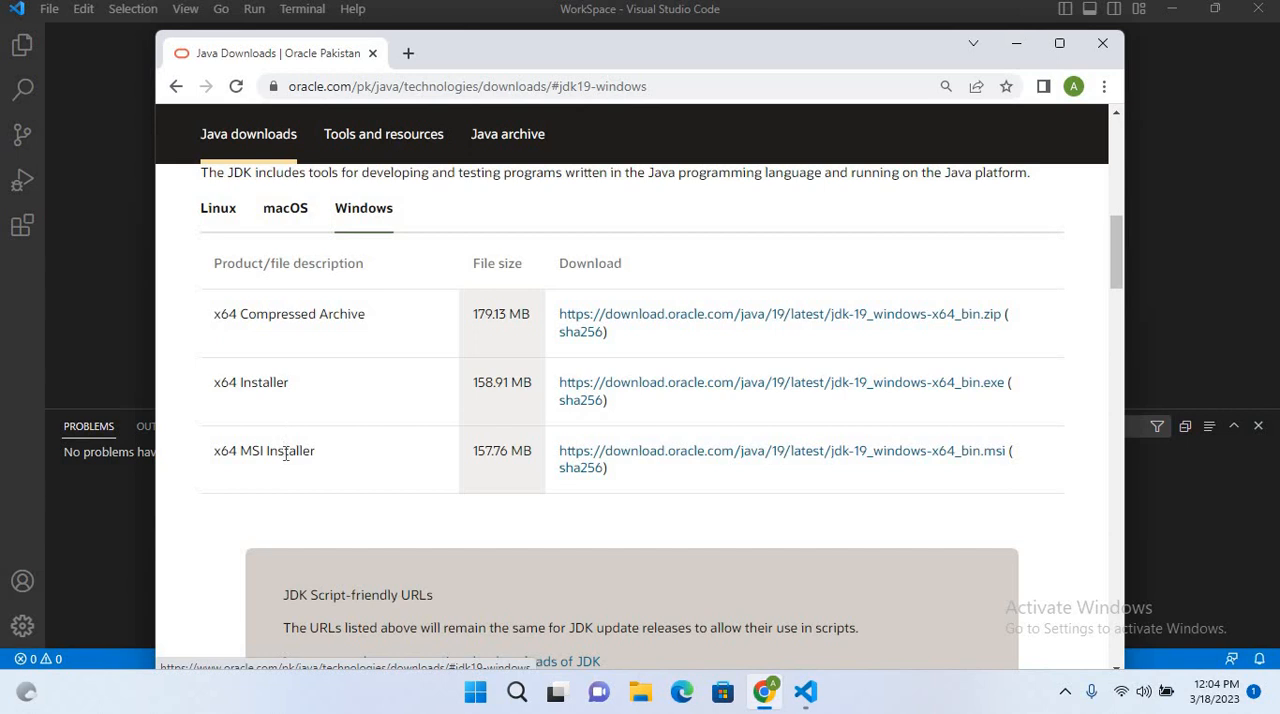
{"action": "mouse_move", "coordinate": [608, 400]}
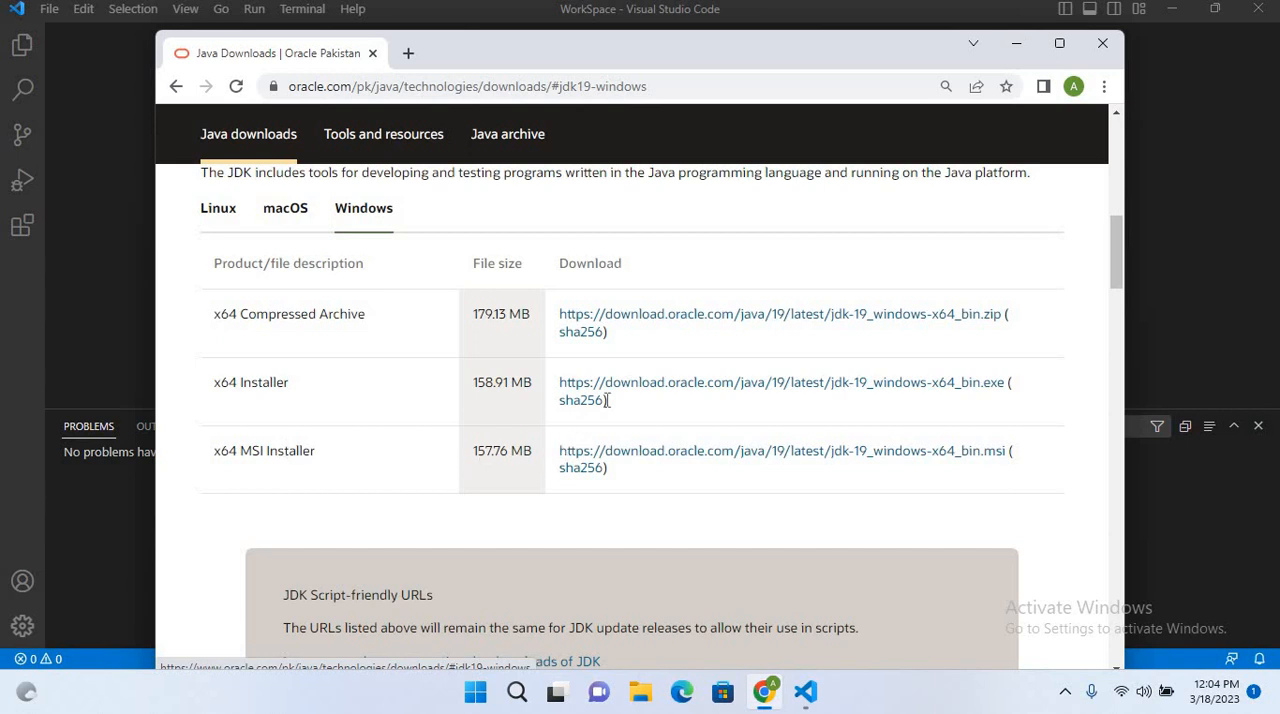
{"action": "left_click", "coordinate": [780, 382]}
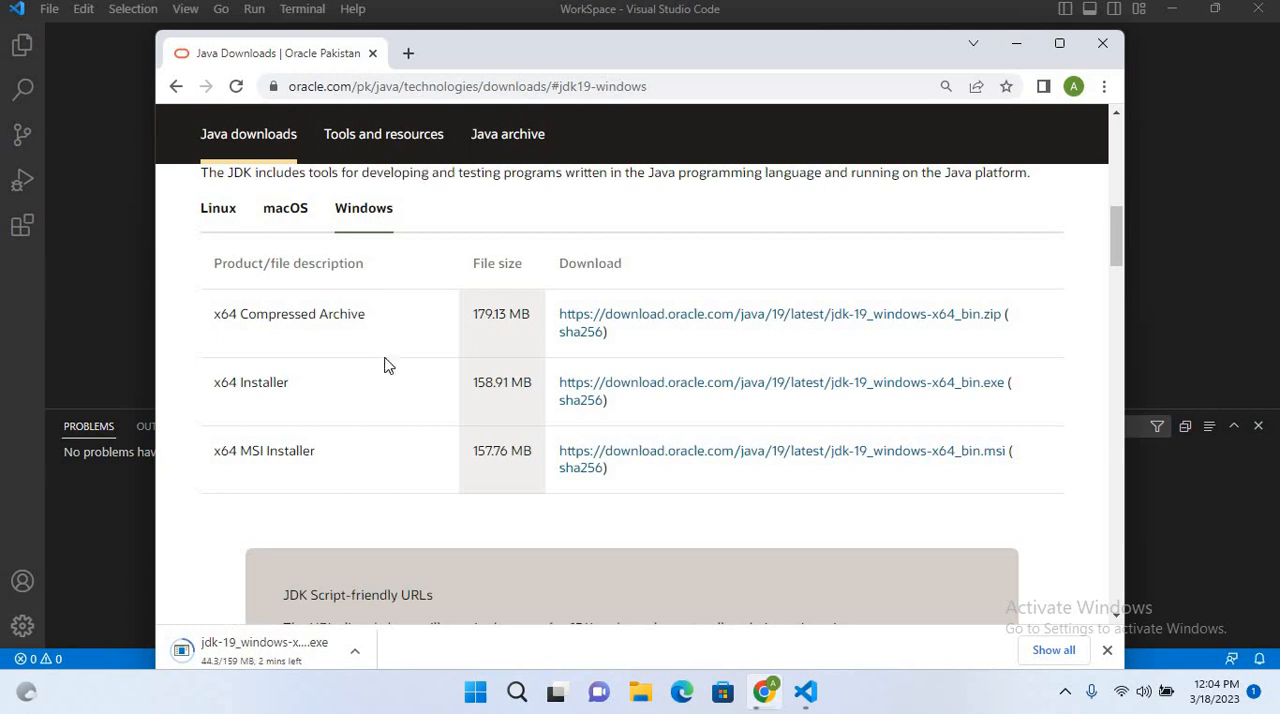
{"action": "mouse_move", "coordinate": [86, 292]}
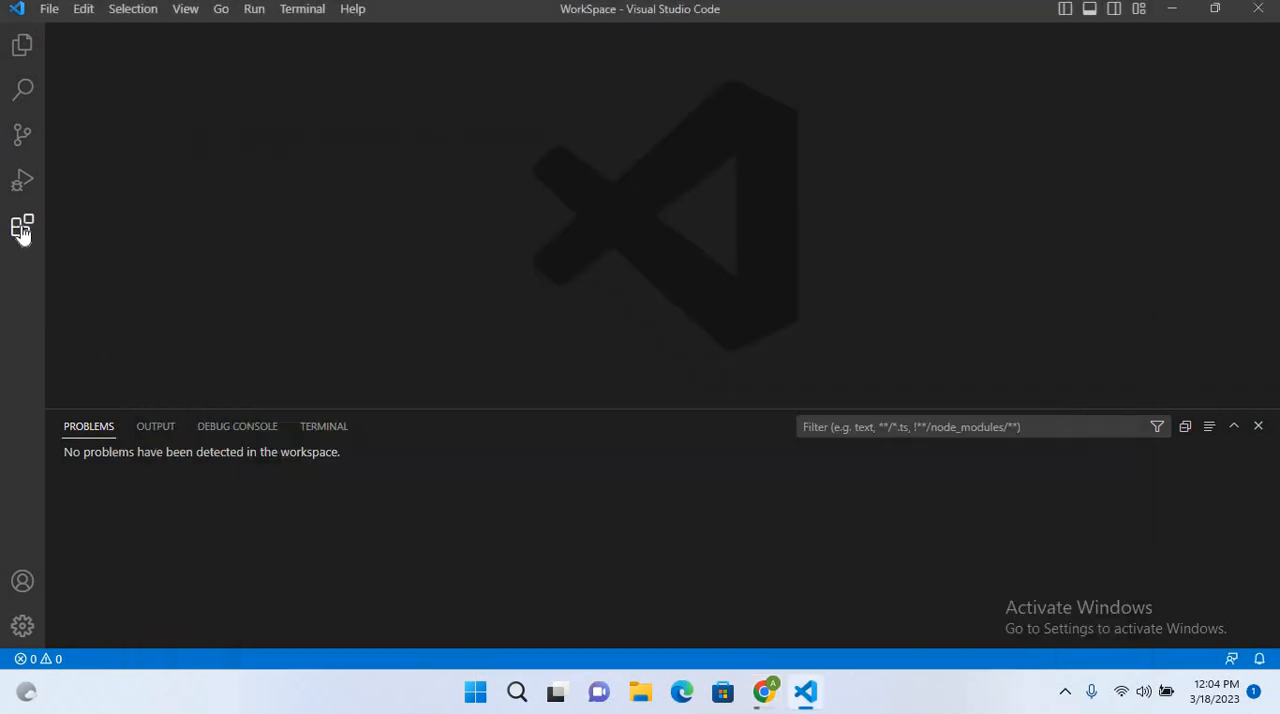
- Find Microsoft's Extension Pack for Java in Extensions, install it, and return to the workspace
{"action": "left_click", "coordinate": [22, 224]}
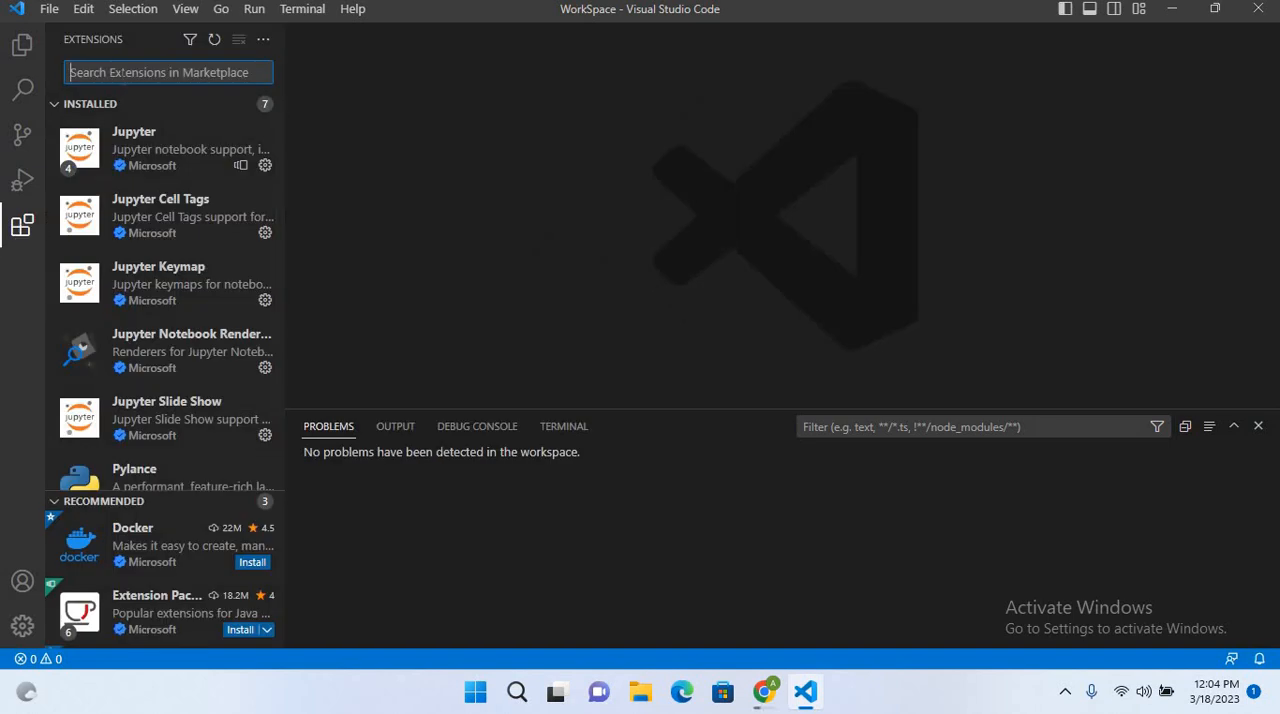
{"action": "type", "text": "java extension"}
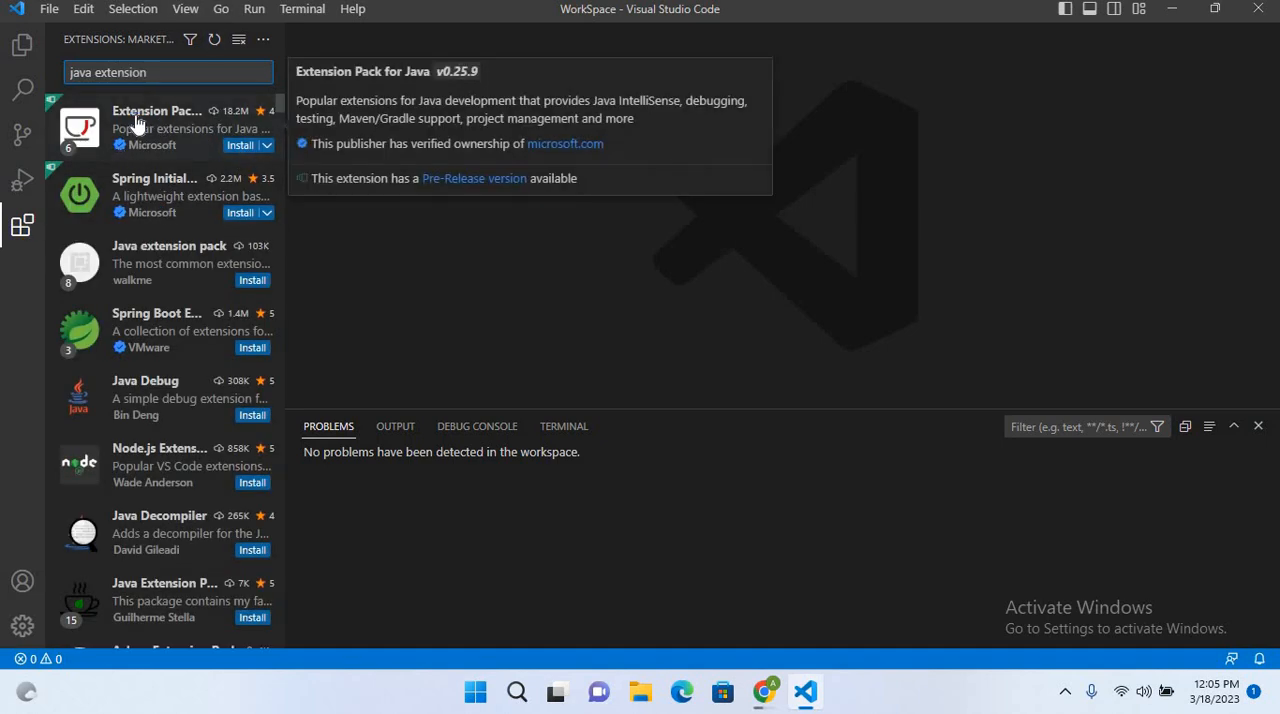
{"action": "left_click", "coordinate": [156, 120]}
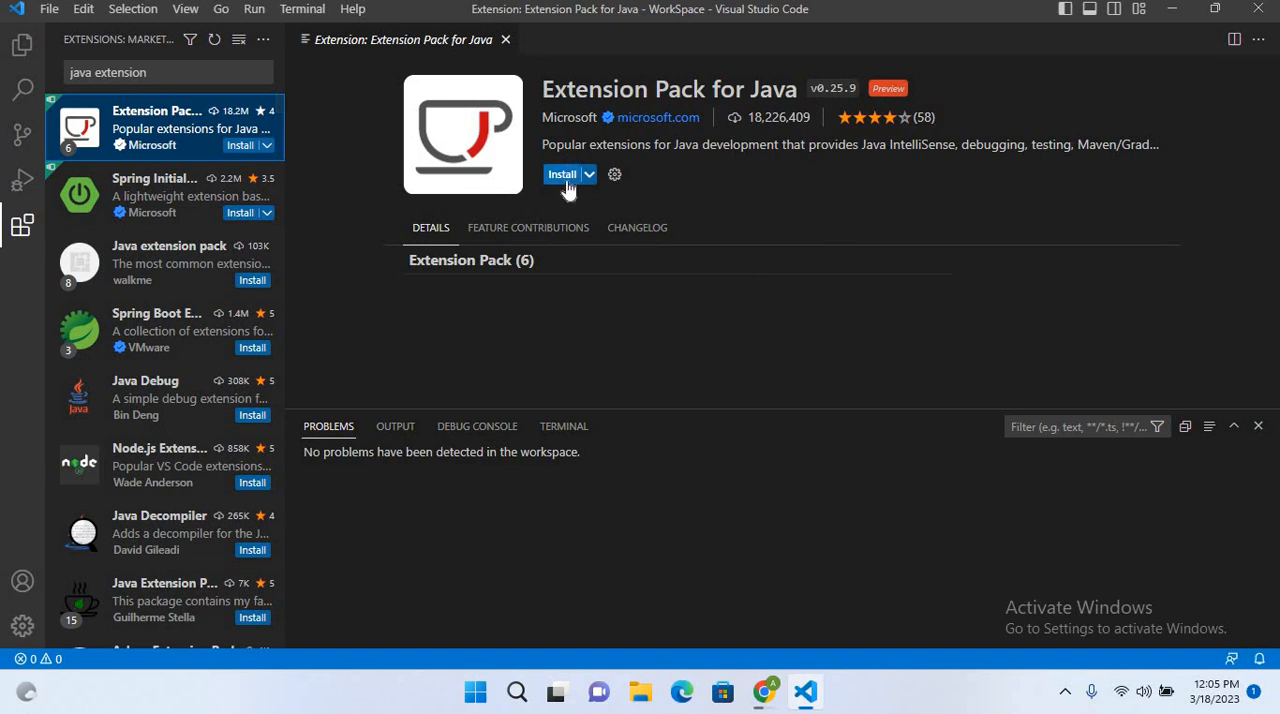
{"action": "left_click", "coordinate": [562, 174]}
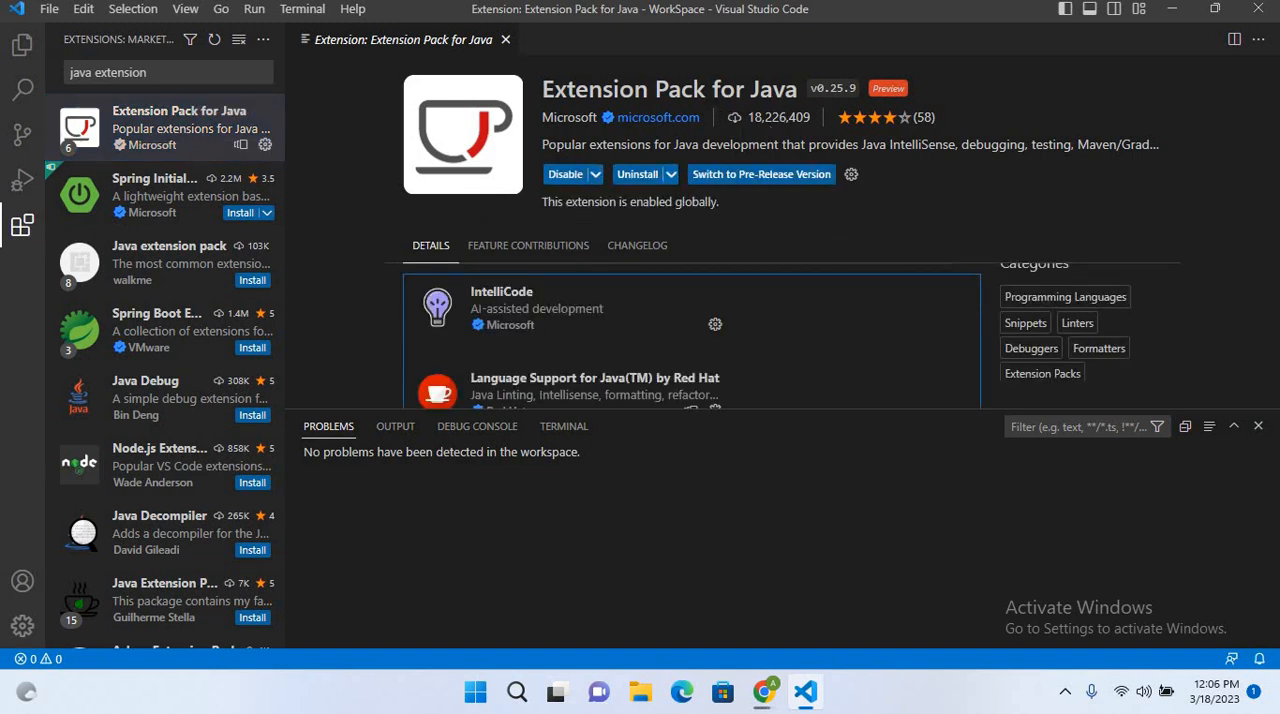
{"action": "left_click", "coordinate": [504, 40]}
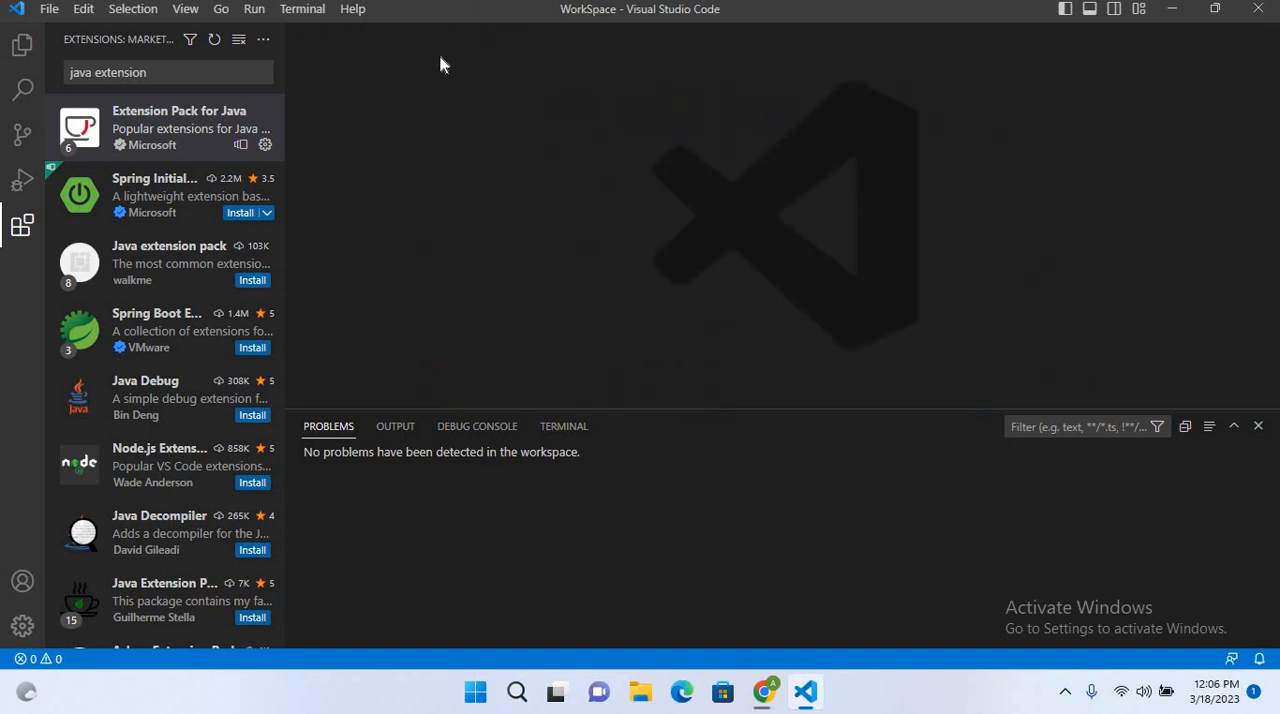
{"action": "left_click", "coordinate": [22, 224]}
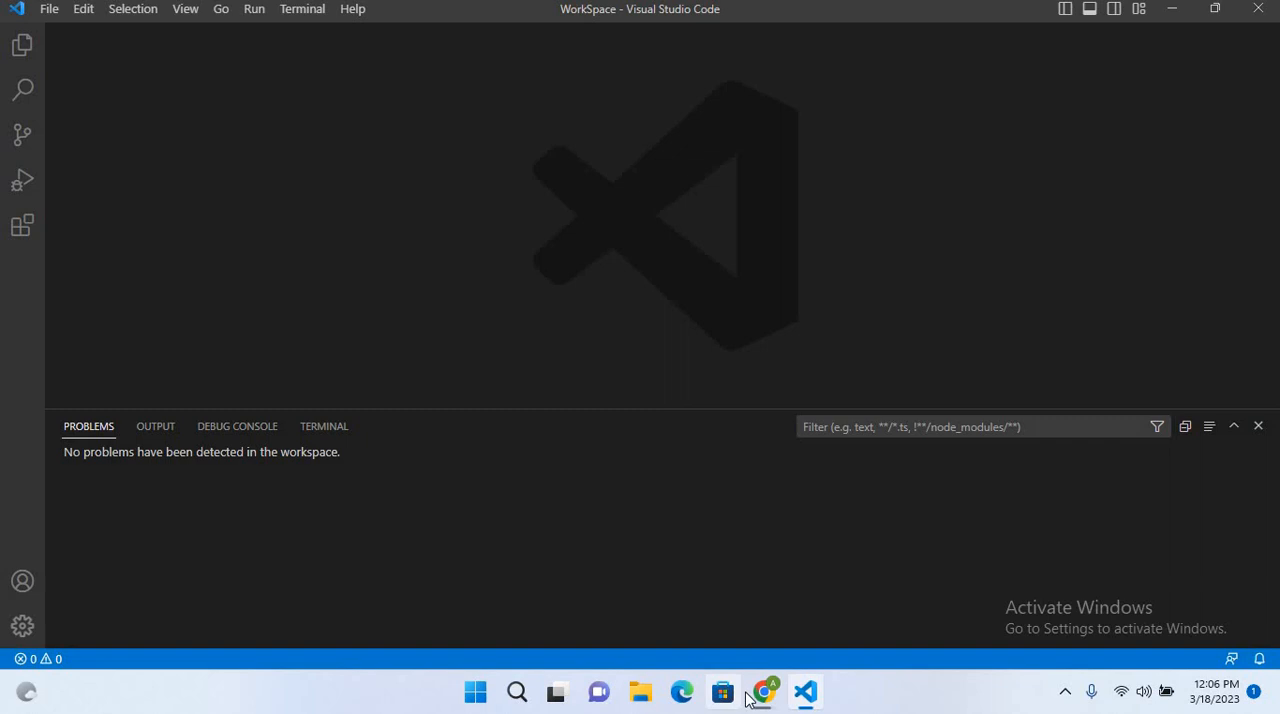
- Return to Chrome and reveal the finished JDK 19 installer in the Downloads folder
{"action": "left_click", "coordinate": [764, 692]}
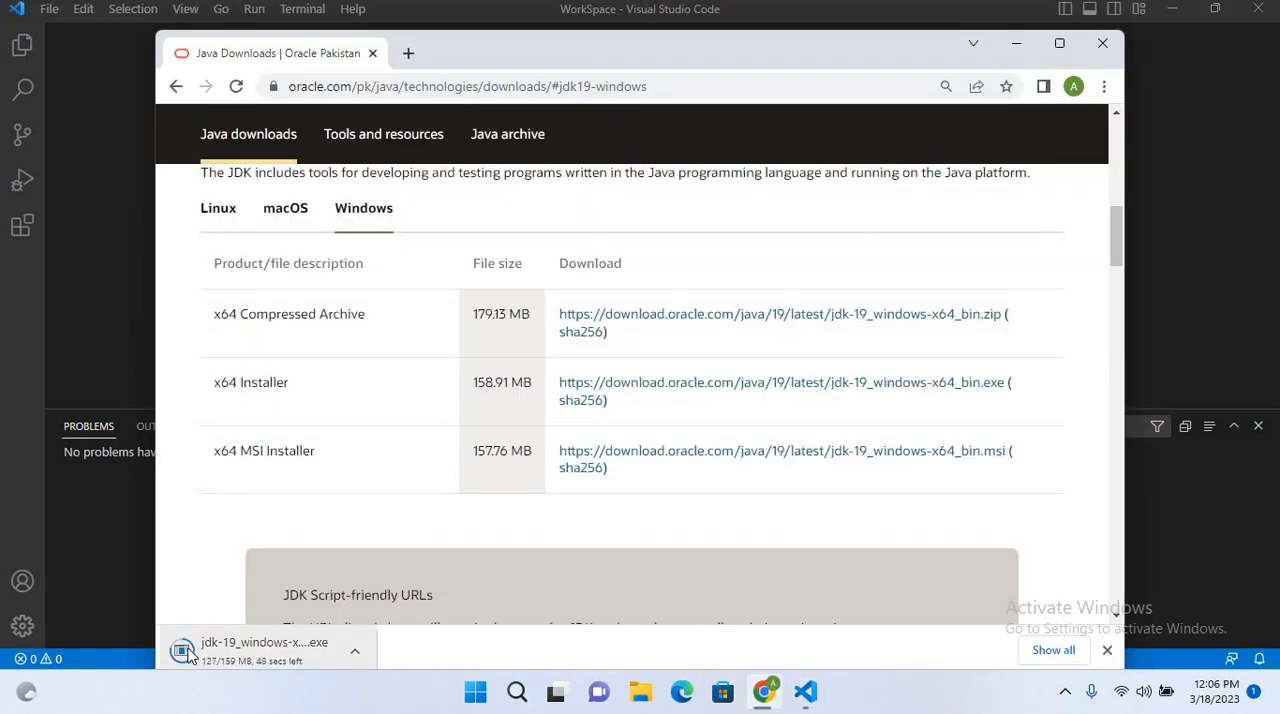
{"action": "mouse_move", "coordinate": [180, 628]}
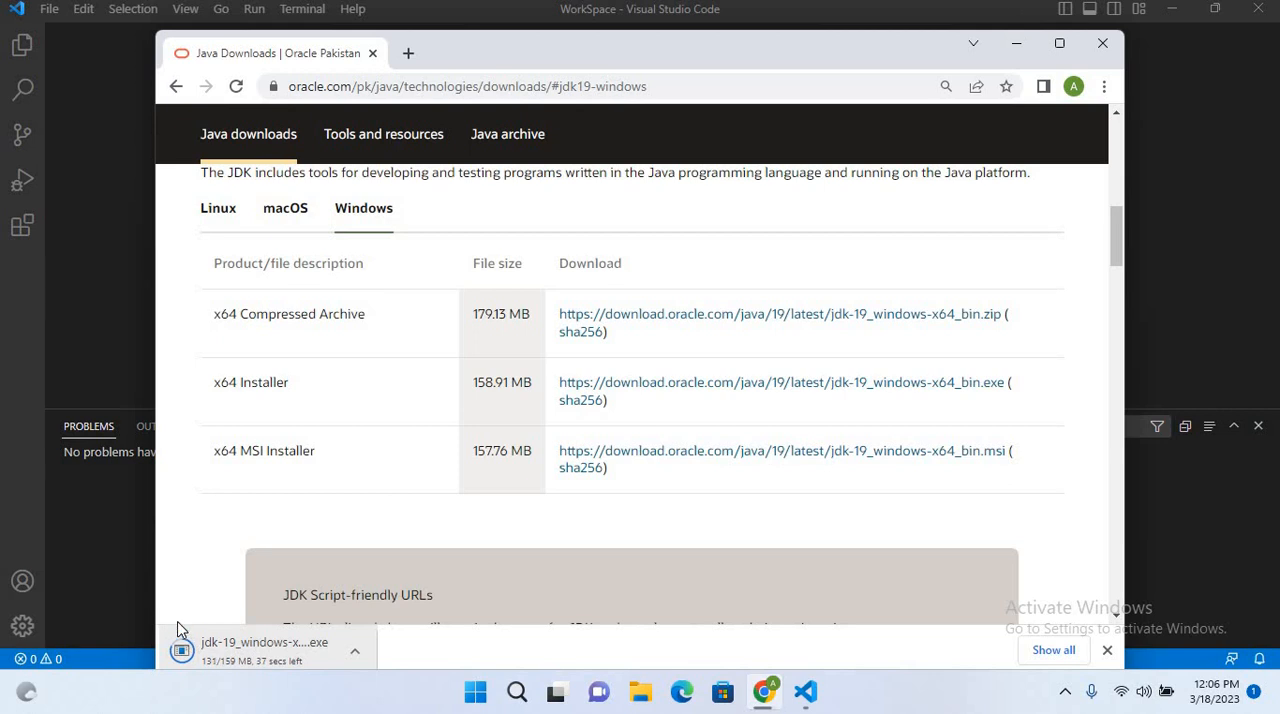
{"action": "left_click", "coordinate": [356, 650]}
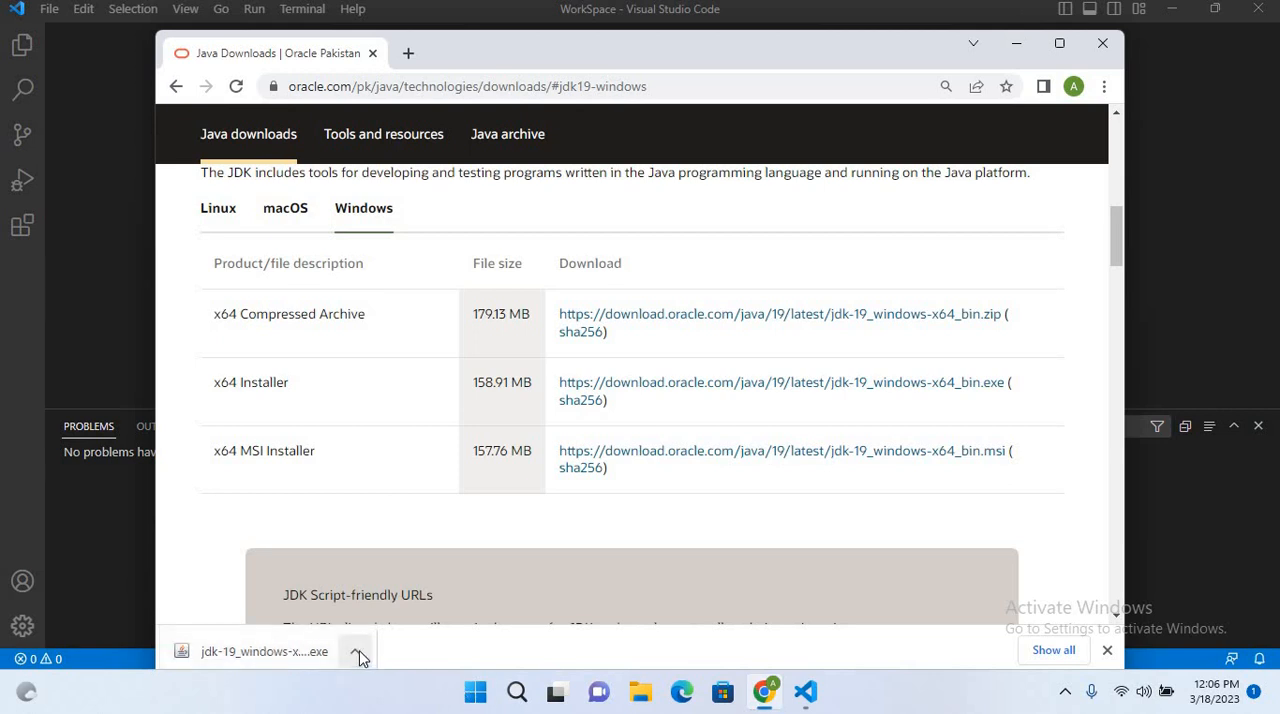
{"action": "left_click", "coordinate": [356, 652]}
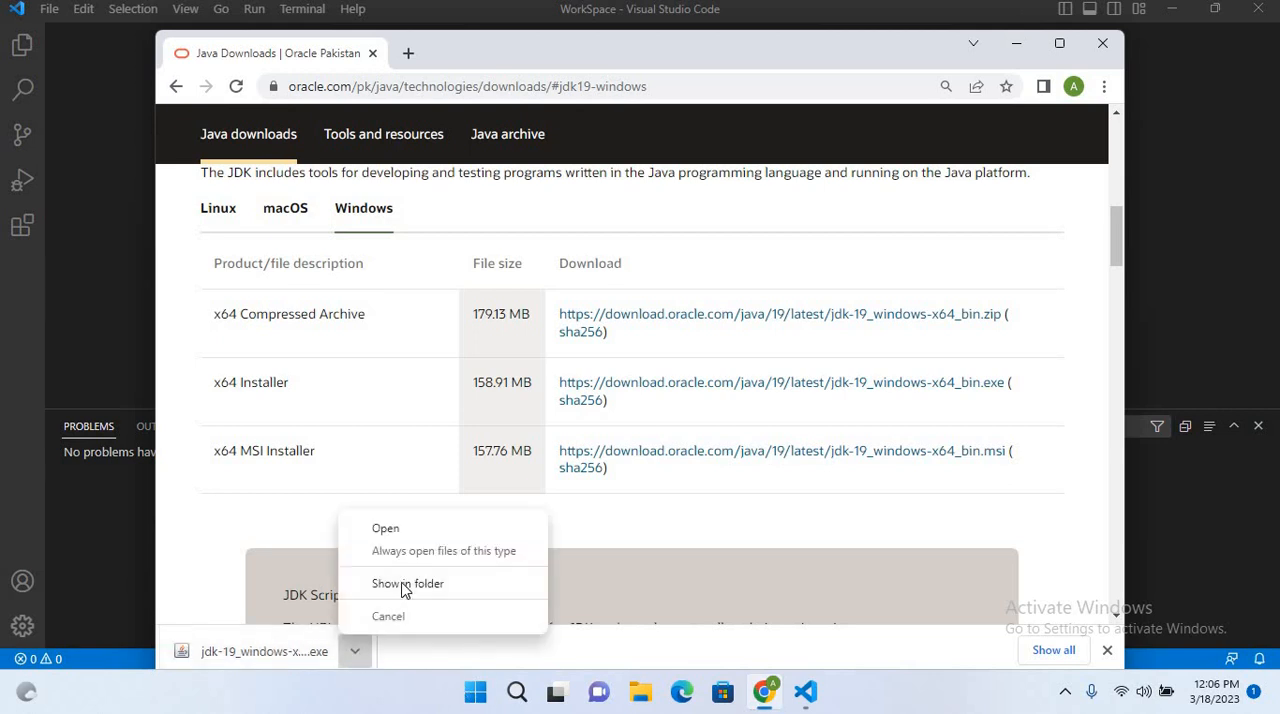
{"action": "left_click", "coordinate": [408, 584]}
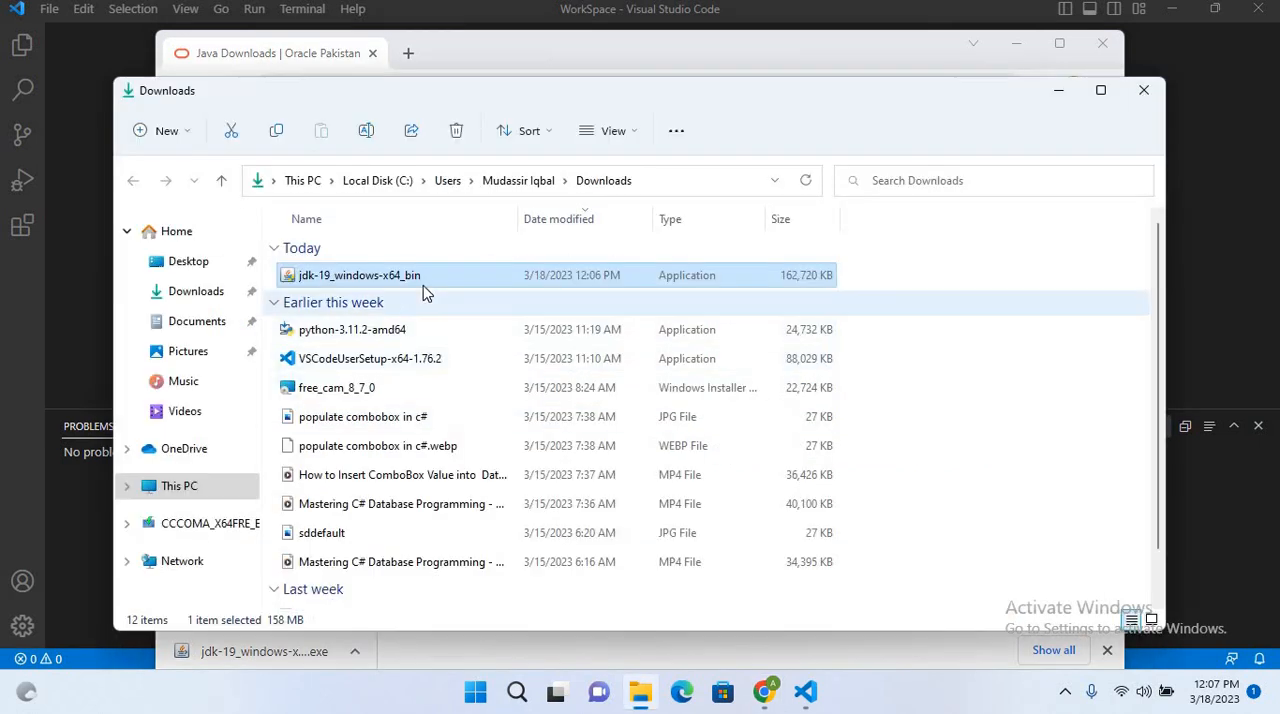
- Run the JDK 19.0.2 installer into the default C:\Program Files\Java\jdk-19 folder and close it
{"action": "double_click", "coordinate": [360, 276]}
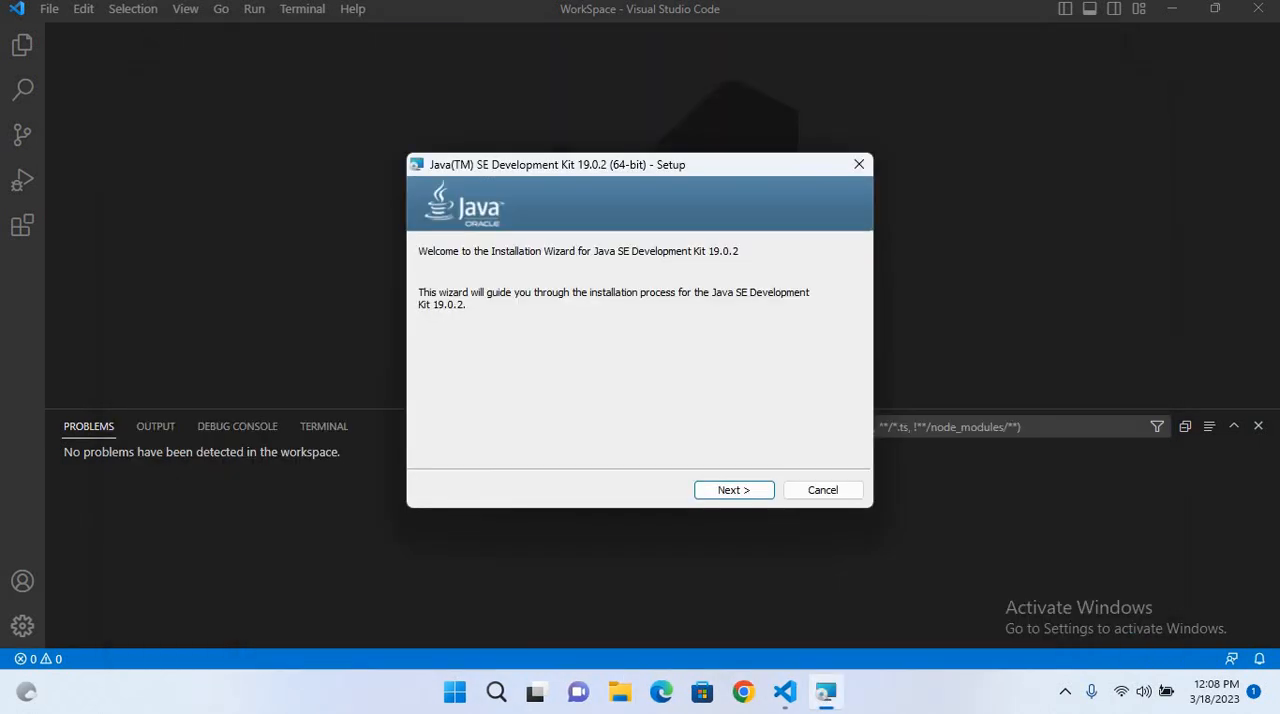
{"action": "left_click", "coordinate": [734, 490]}
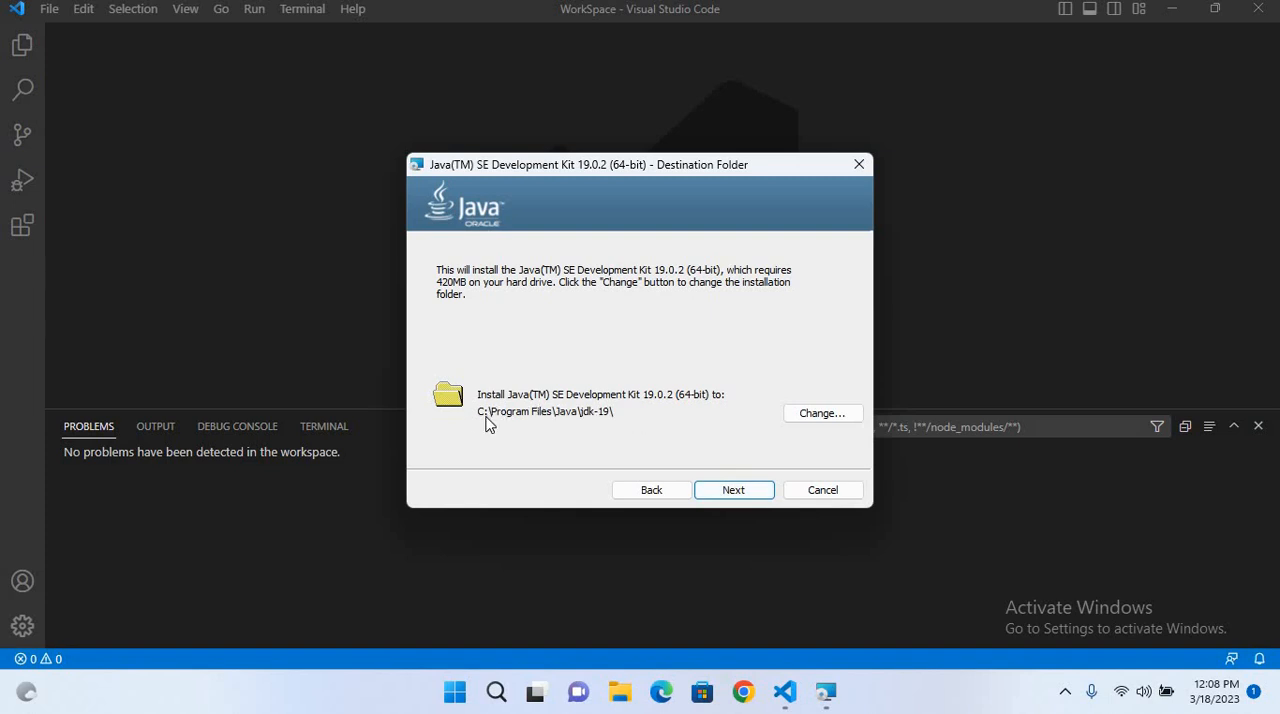
{"action": "mouse_move", "coordinate": [584, 428]}
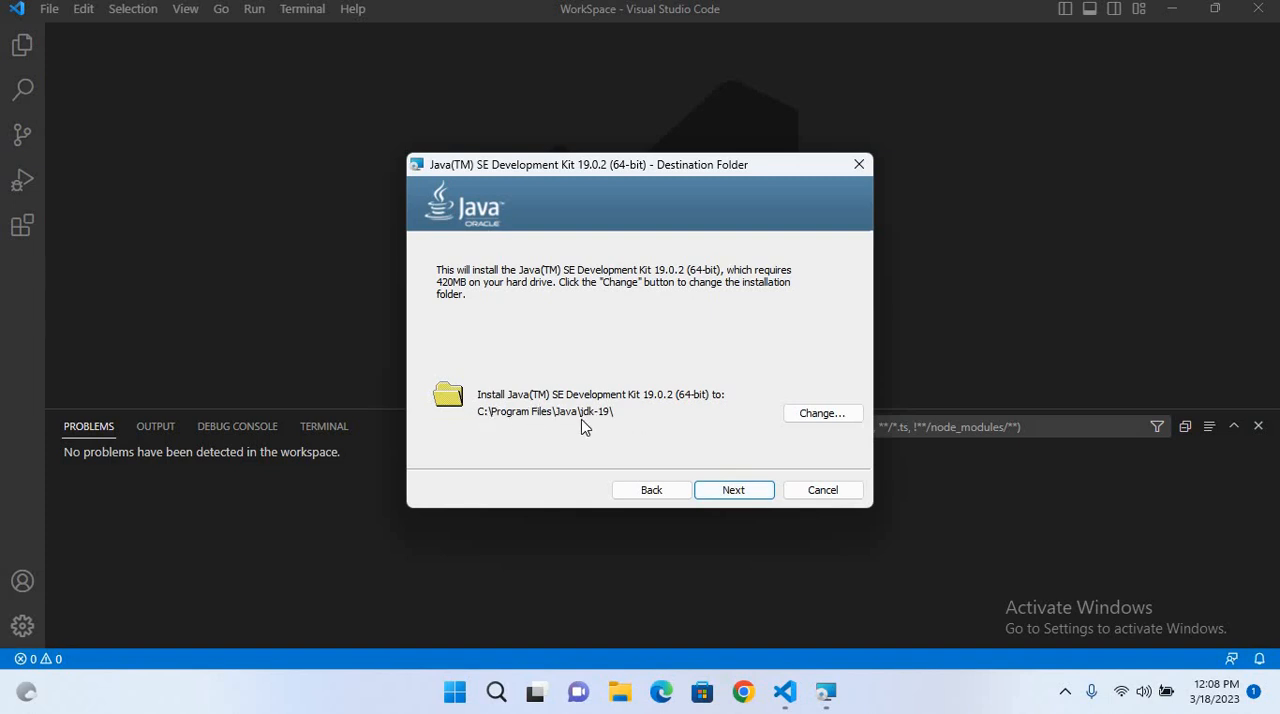
{"action": "mouse_move", "coordinate": [648, 418]}
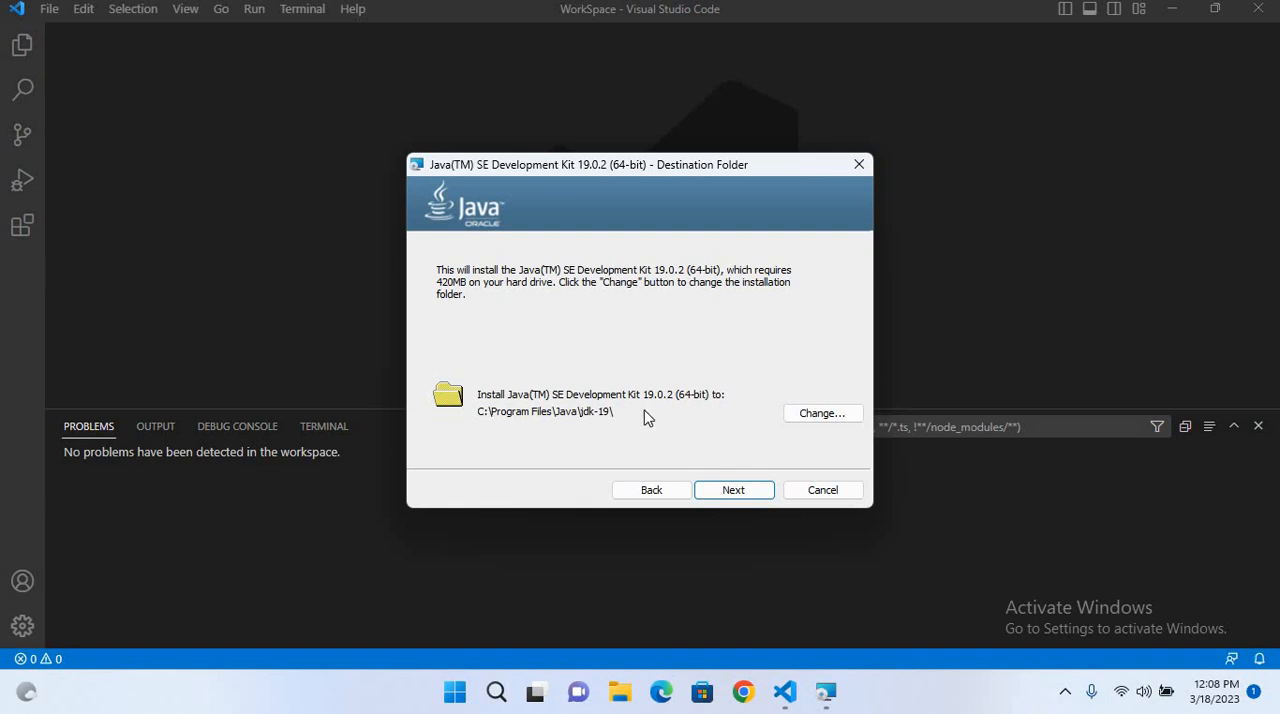
{"action": "mouse_move", "coordinate": [688, 452]}
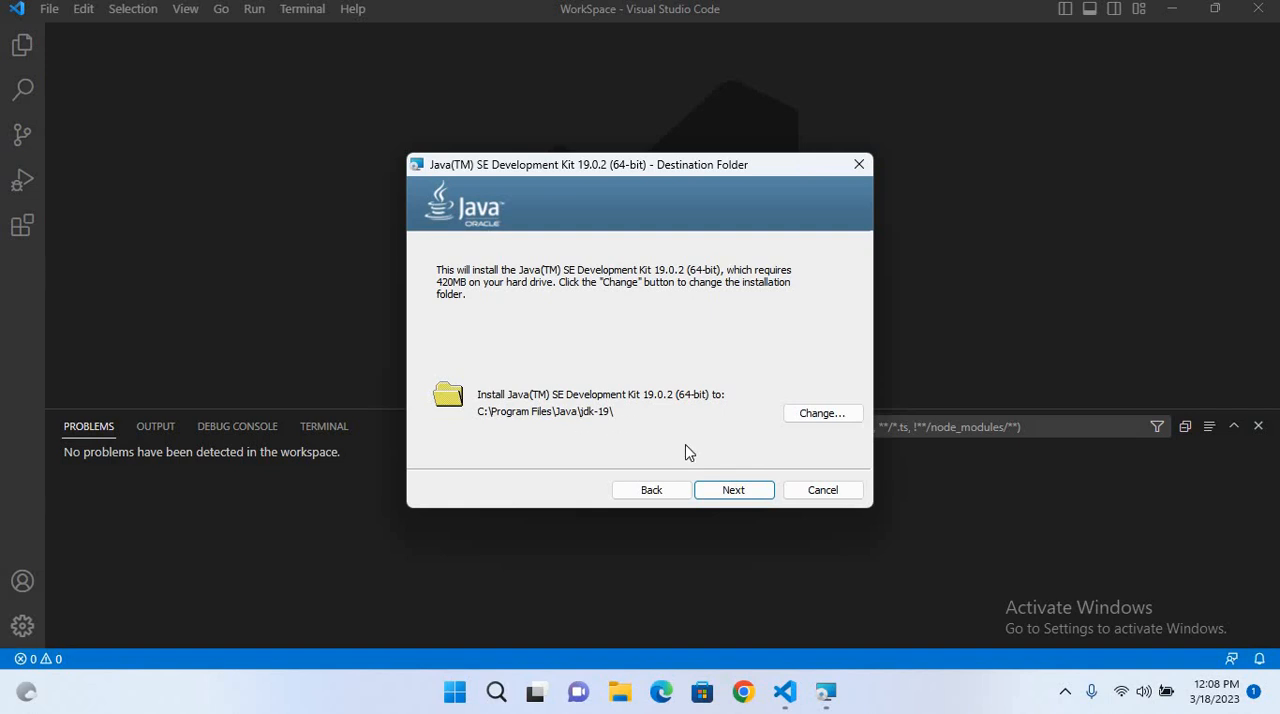
{"action": "left_click", "coordinate": [732, 488]}
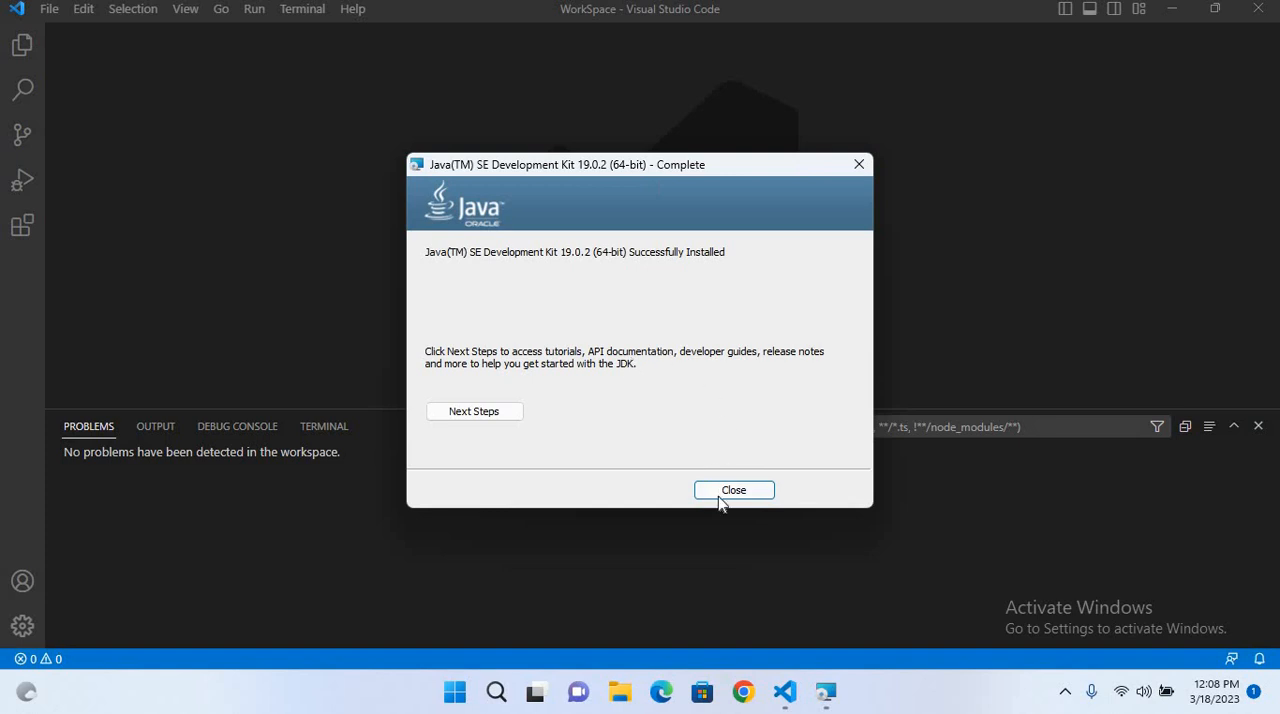
{"action": "left_click", "coordinate": [732, 490]}
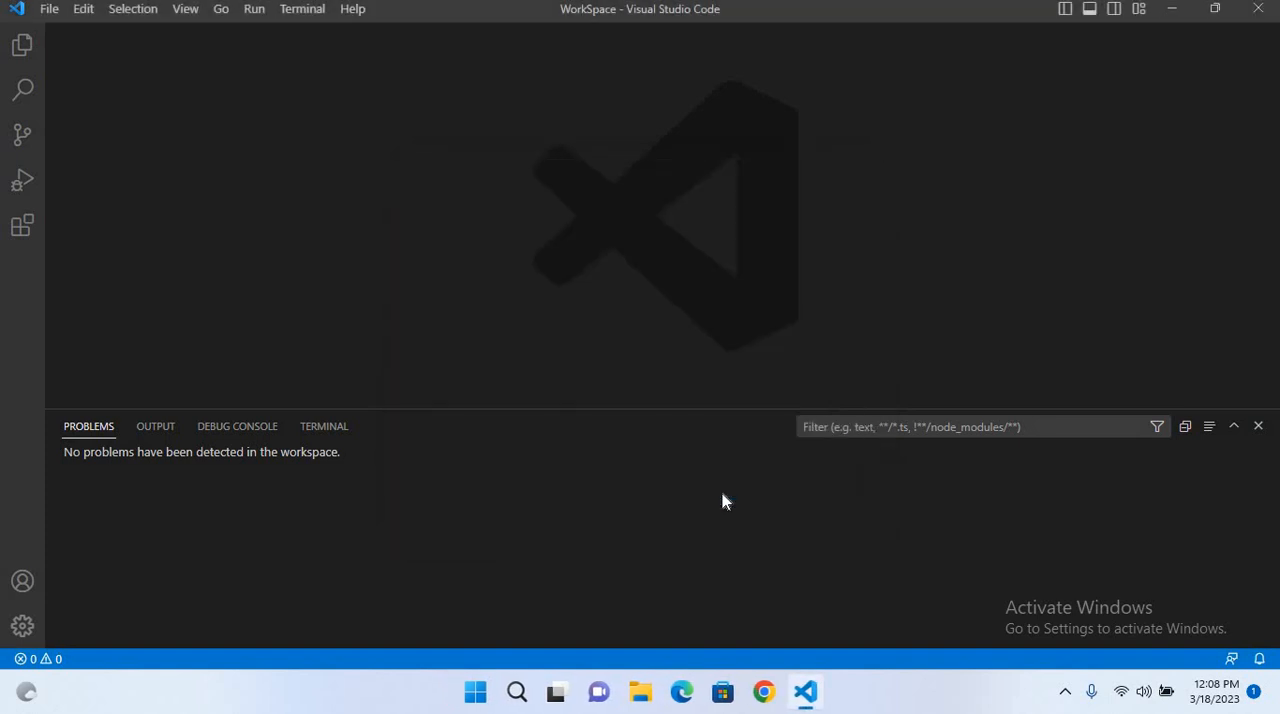
{"action": "mouse_move", "coordinate": [556, 692]}
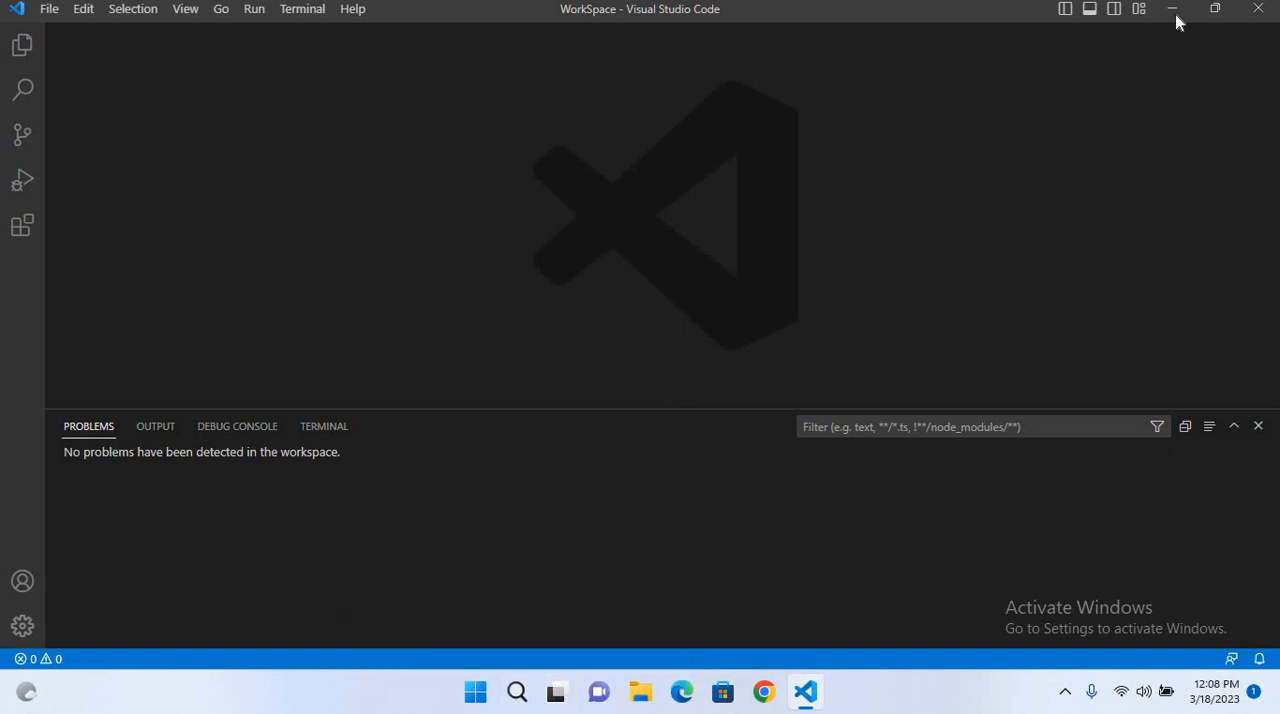
- Minimize the Visual Studio Code window to reveal the desktop
{"action": "left_click", "coordinate": [1172, 8]}
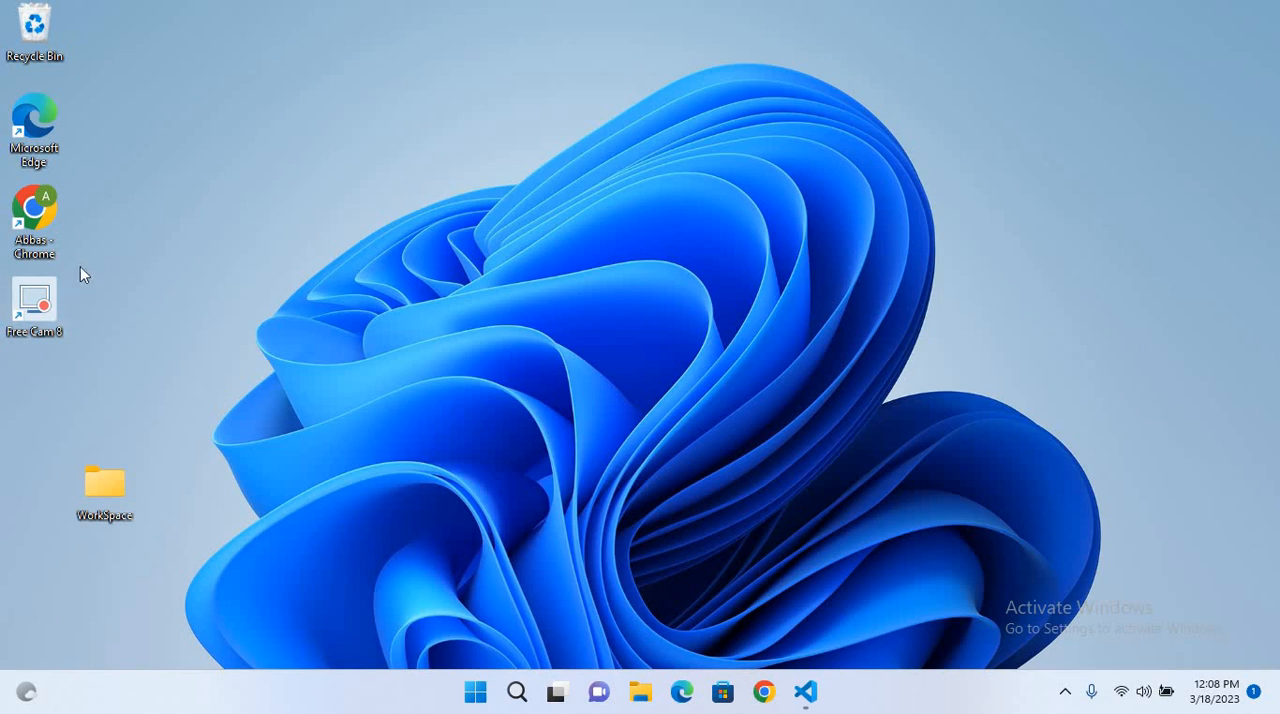
{"action": "mouse_move", "coordinate": [104, 476]}
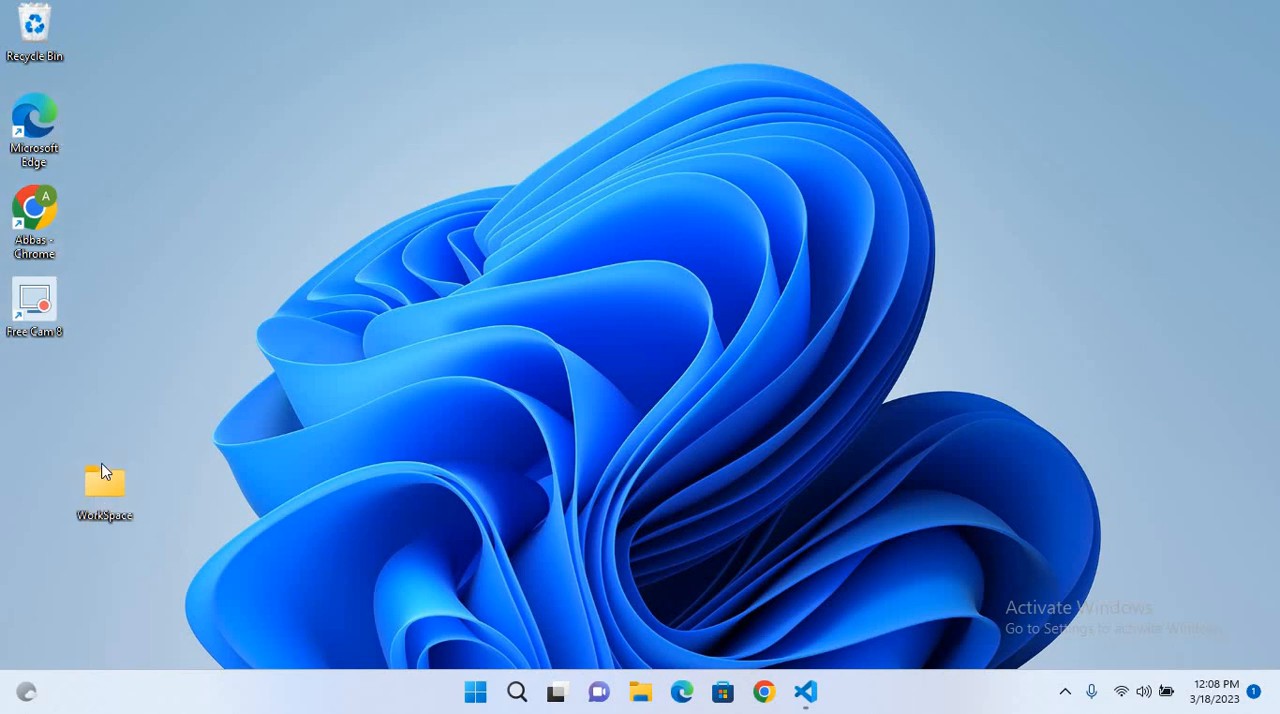
- Browse from This PC into C:\Program Files\Java\jdk-19 and bring up Windows Search
{"action": "double_click", "coordinate": [104, 484]}
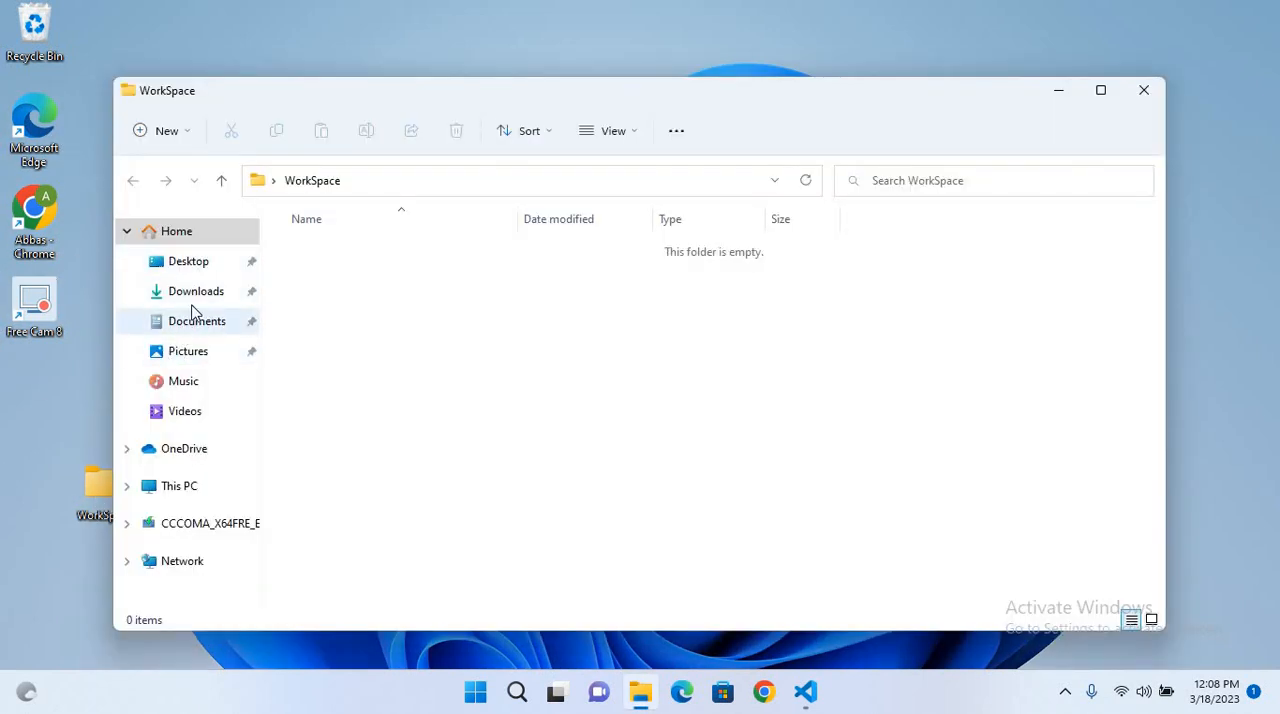
{"action": "left_click", "coordinate": [180, 484]}
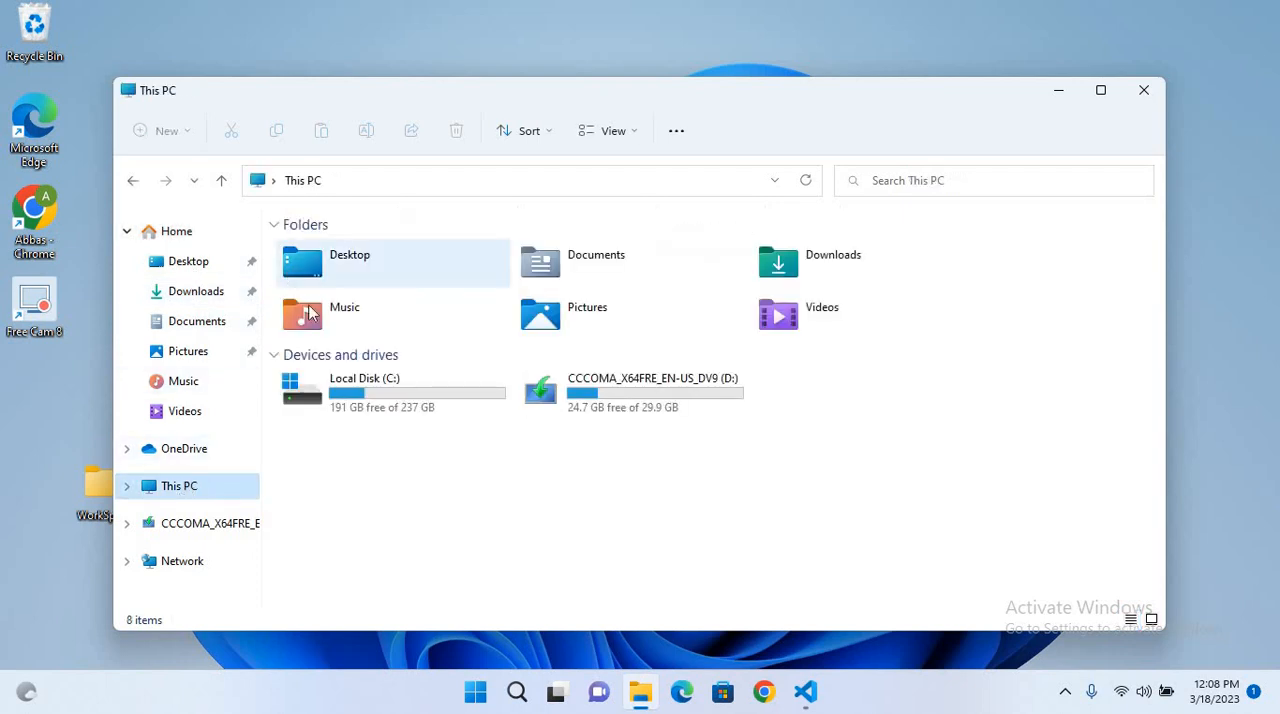
{"action": "double_click", "coordinate": [364, 390]}
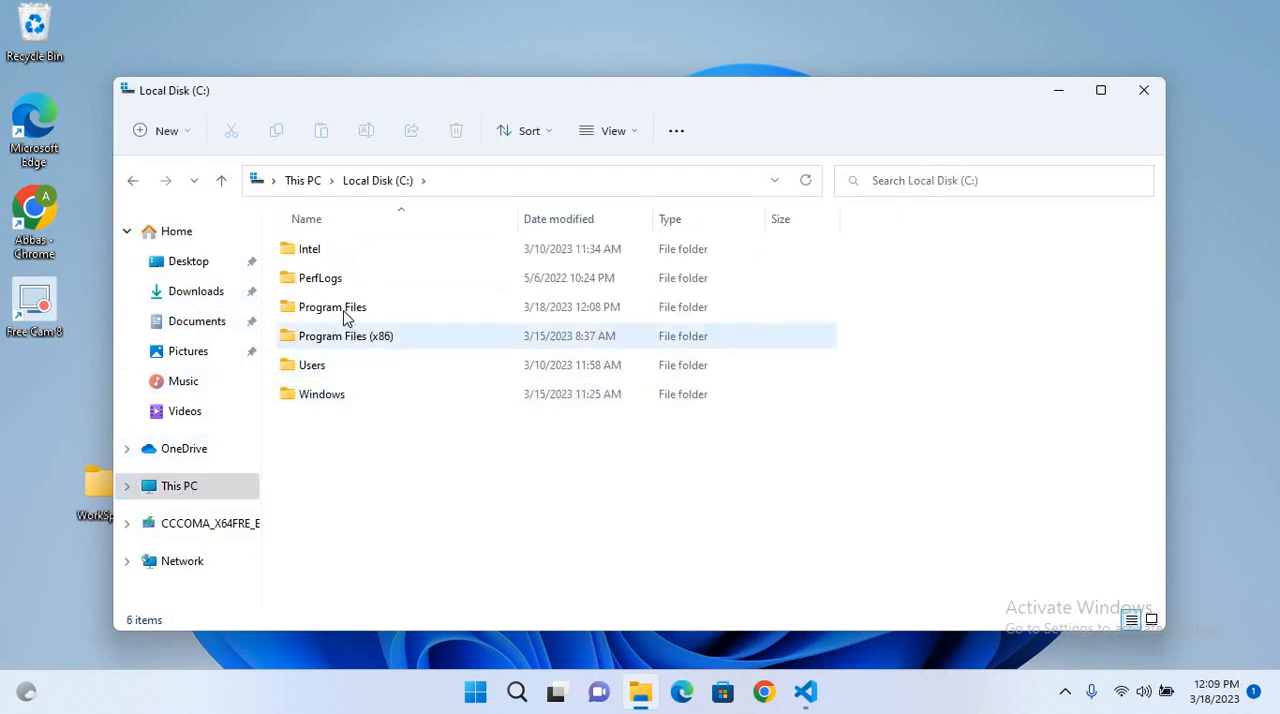
{"action": "double_click", "coordinate": [332, 308]}
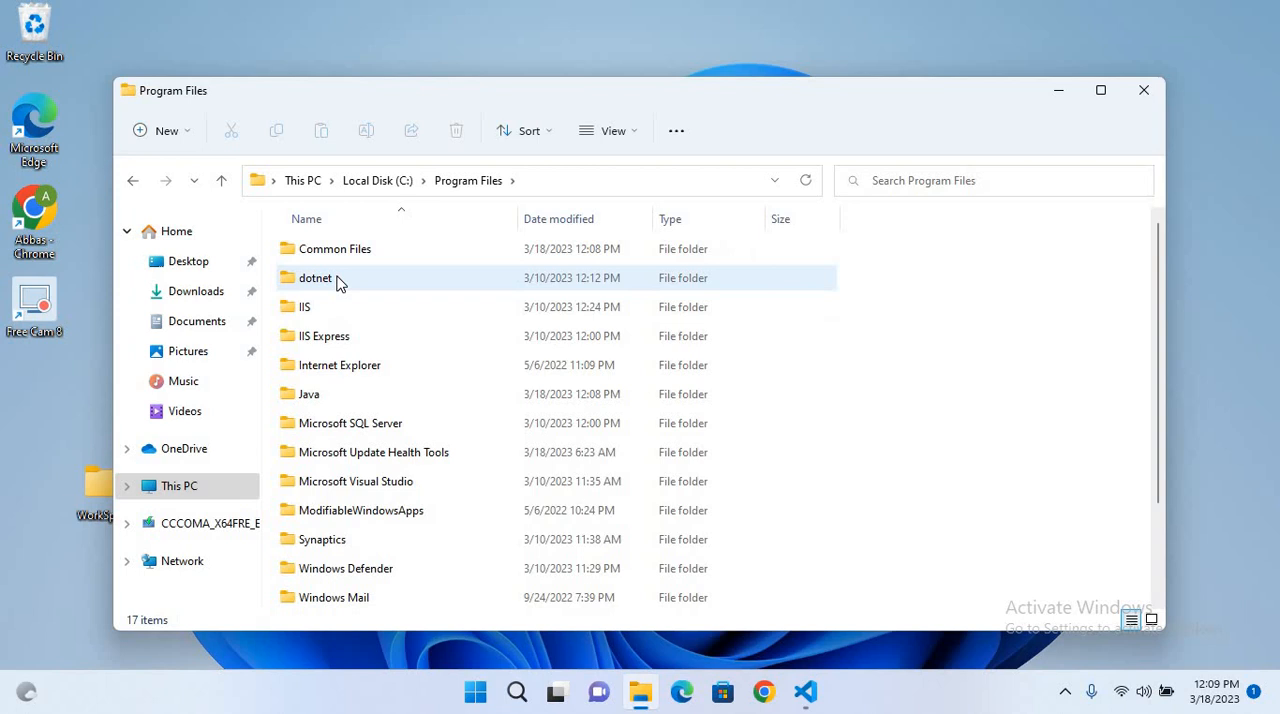
{"action": "double_click", "coordinate": [308, 394]}
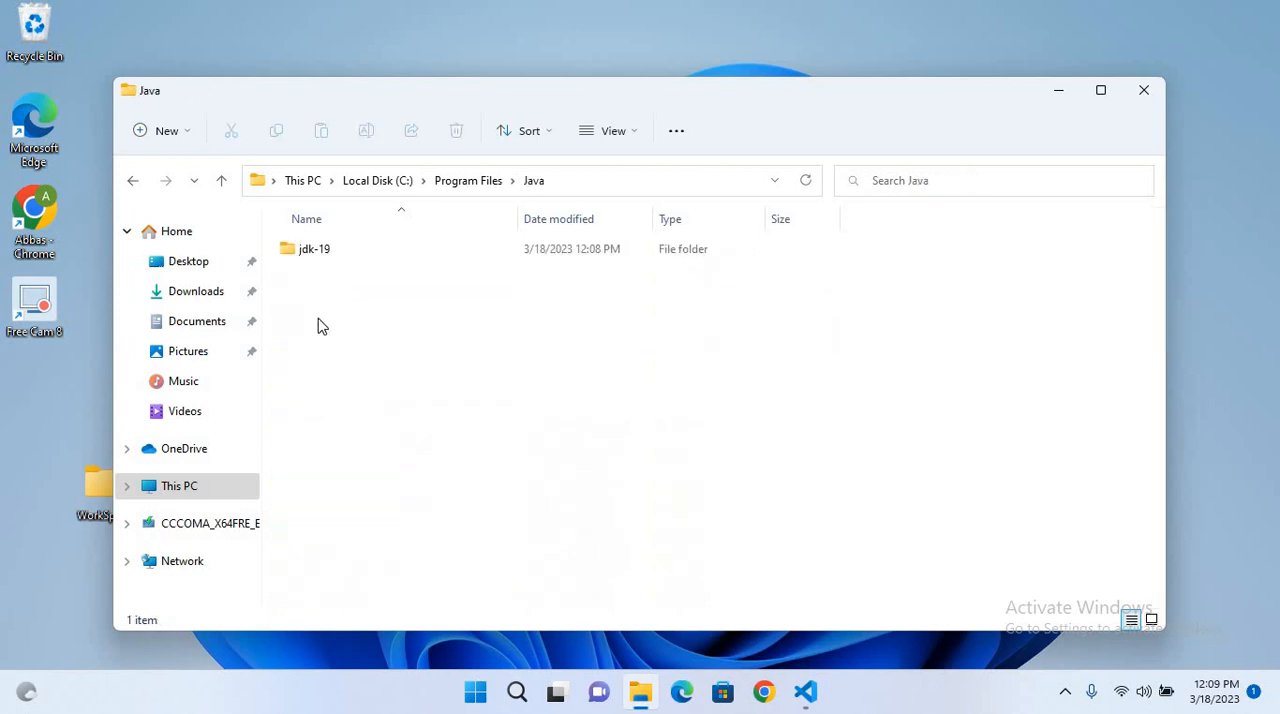
{"action": "double_click", "coordinate": [314, 248]}
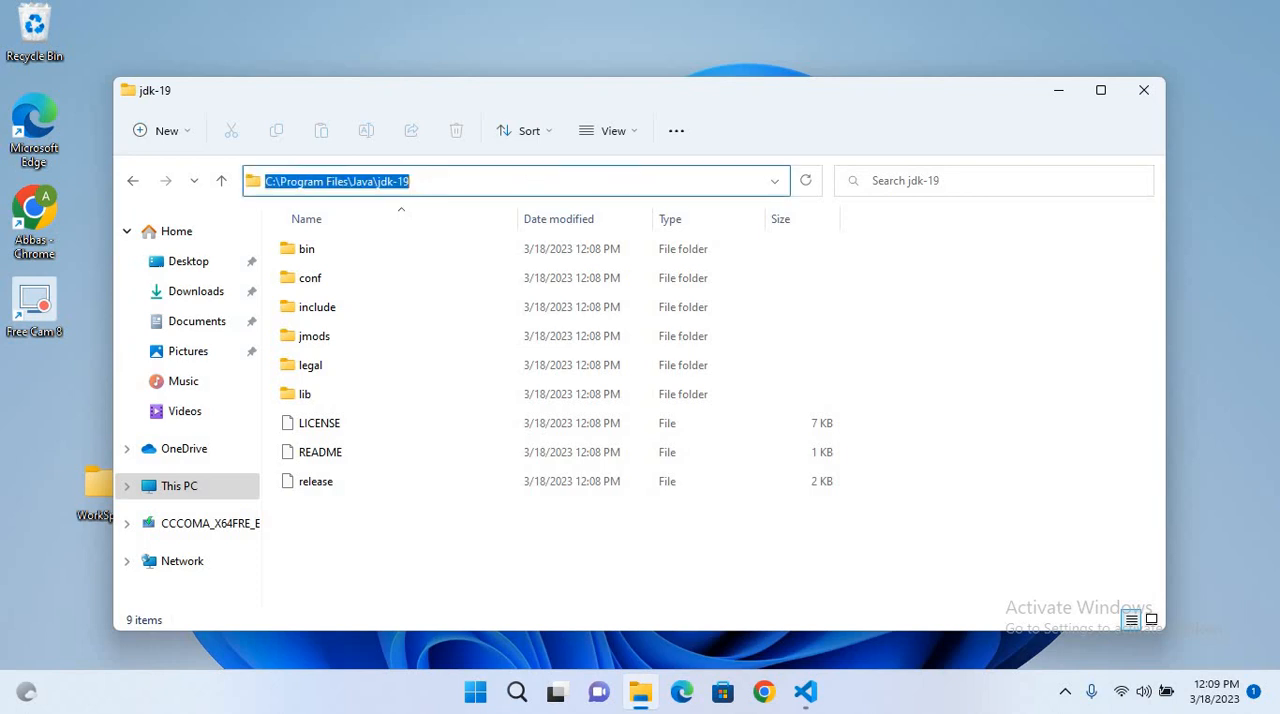
{"action": "mouse_move", "coordinate": [630, 196]}
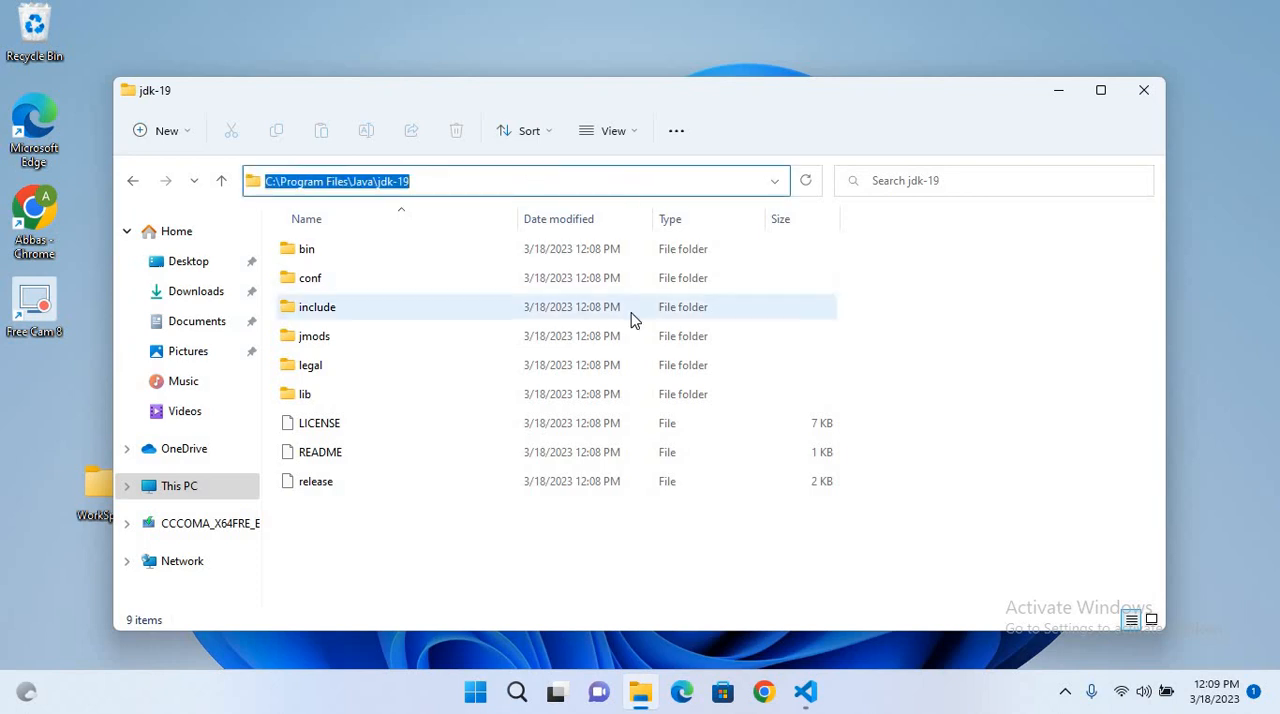
{"action": "left_click", "coordinate": [516, 692]}
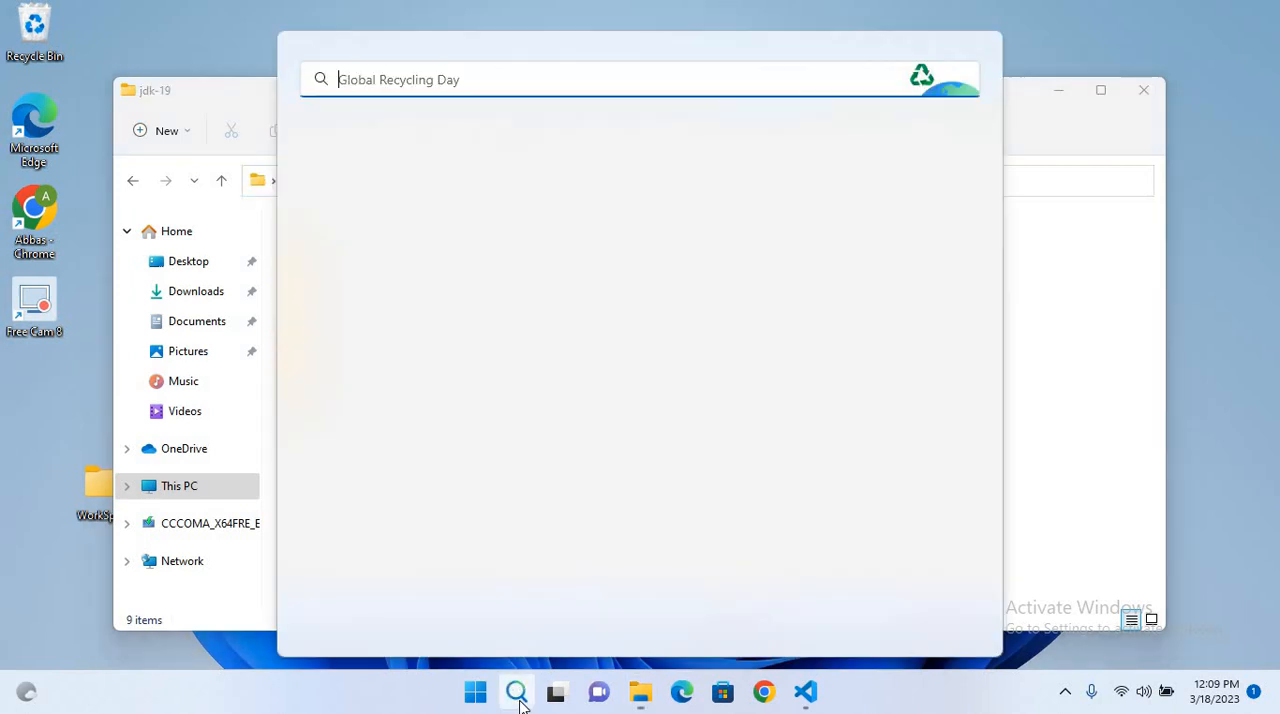
- Search 'Enviro' and bring up the Environment Variables window
{"action": "left_click", "coordinate": [516, 692]}
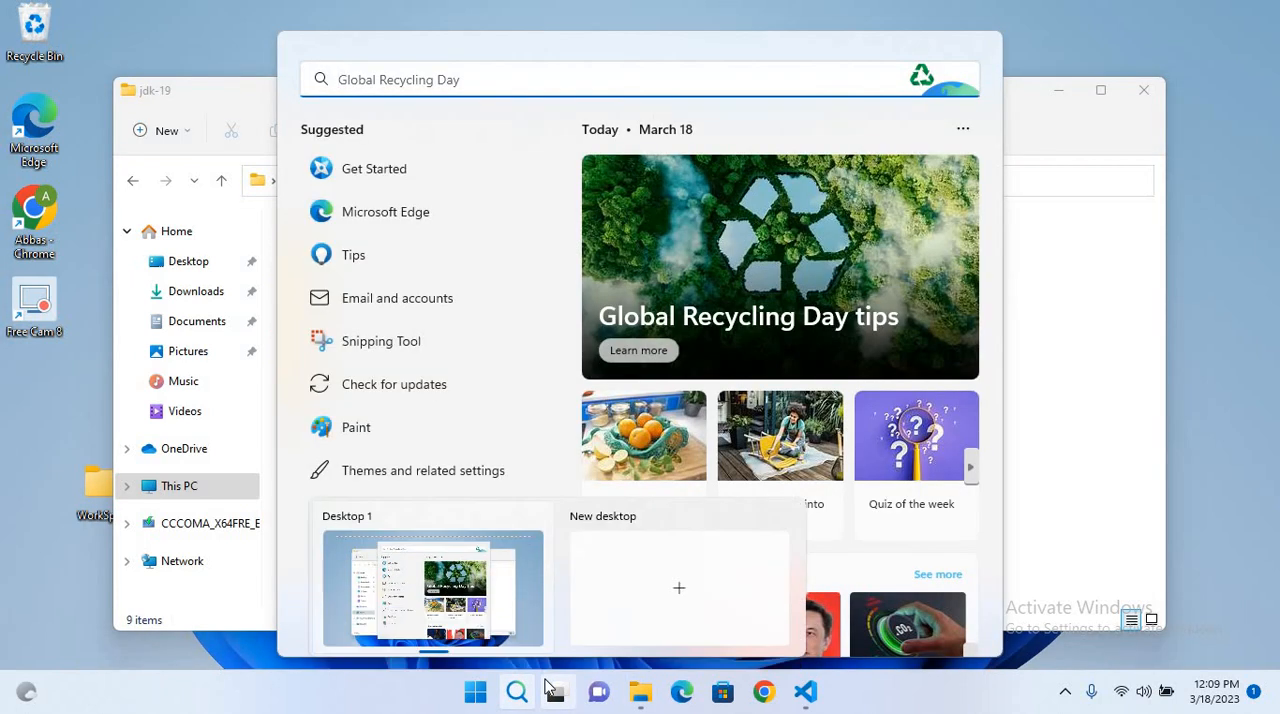
{"action": "type", "text": "Eni"}
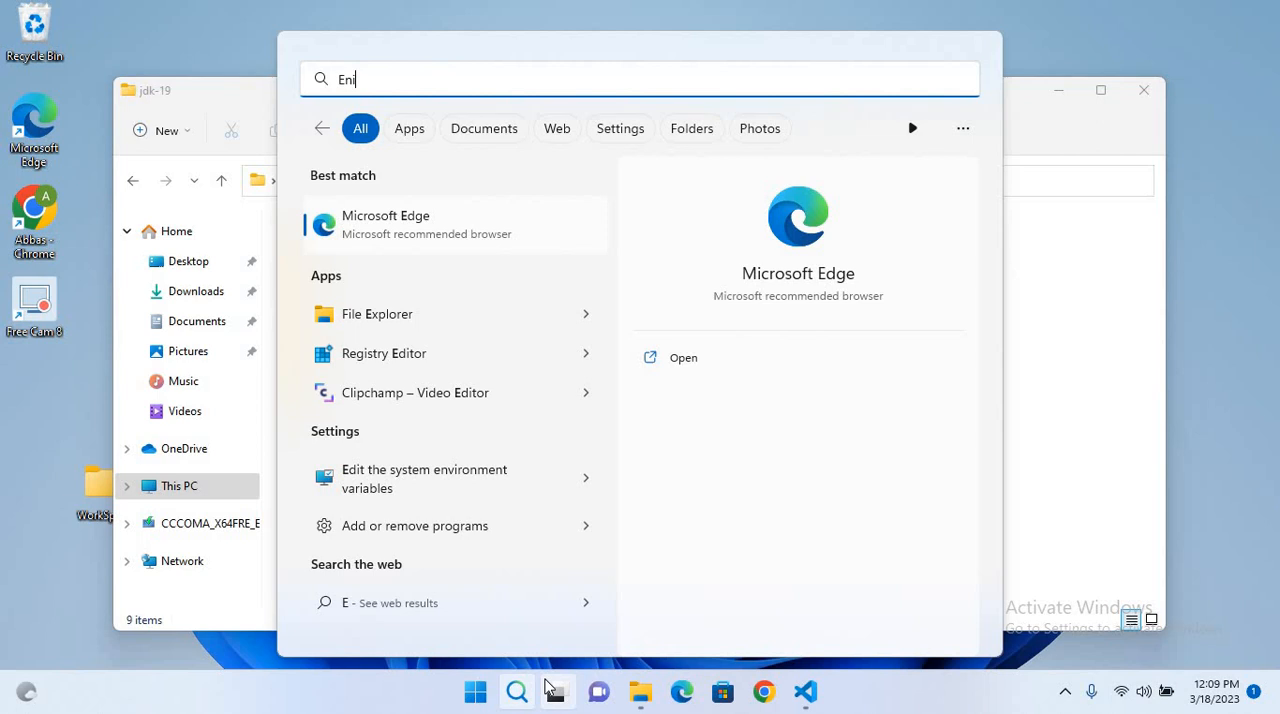
{"action": "type", "text": "viro"}
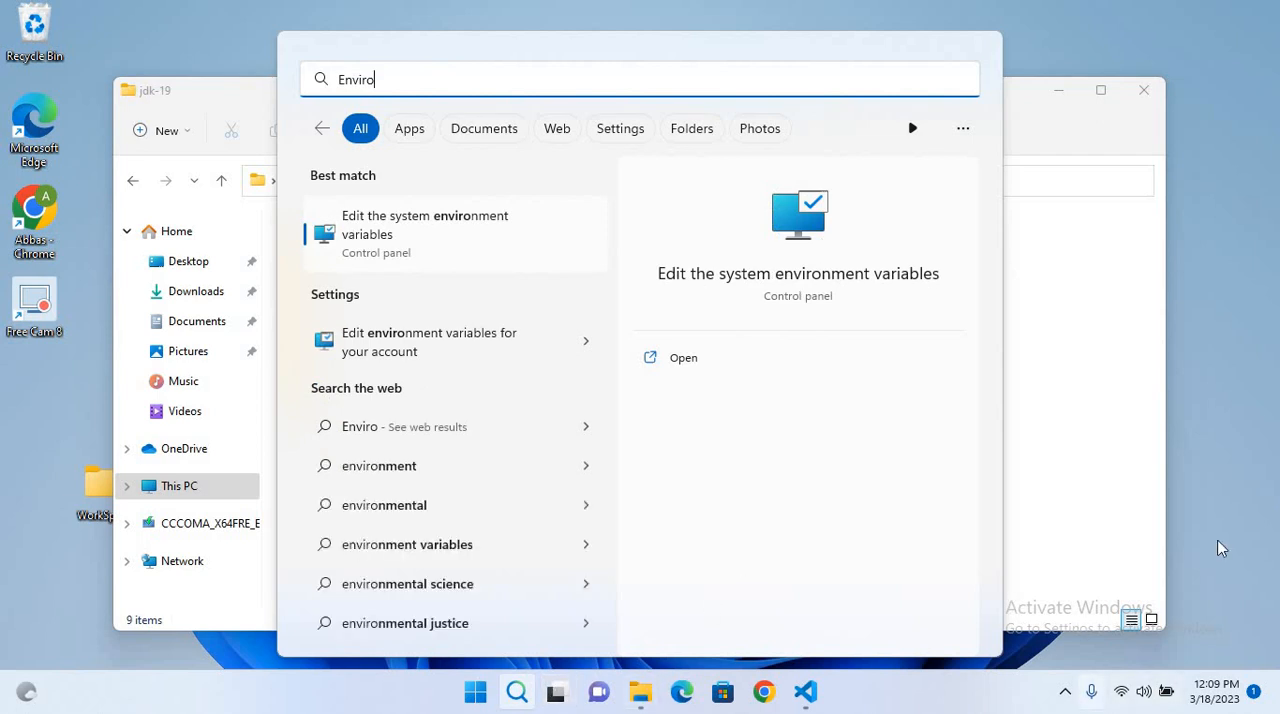
{"action": "mouse_move", "coordinate": [832, 252]}
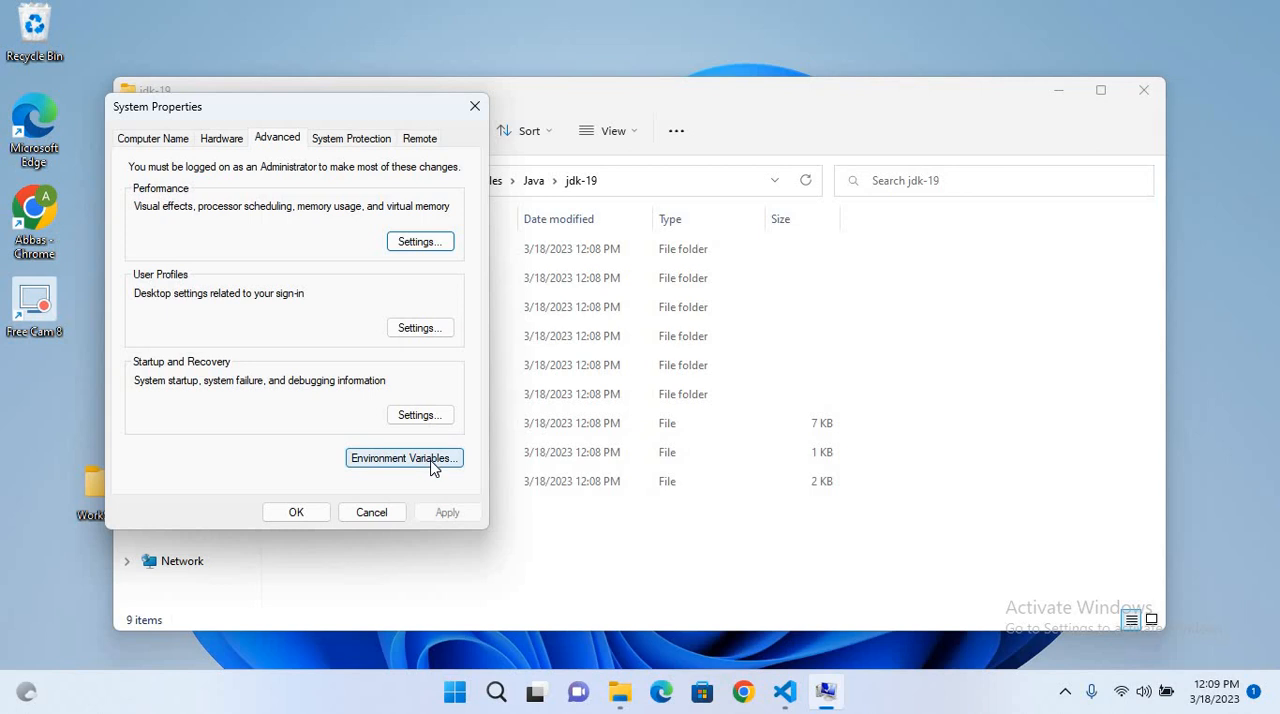
{"action": "left_click", "coordinate": [404, 458]}
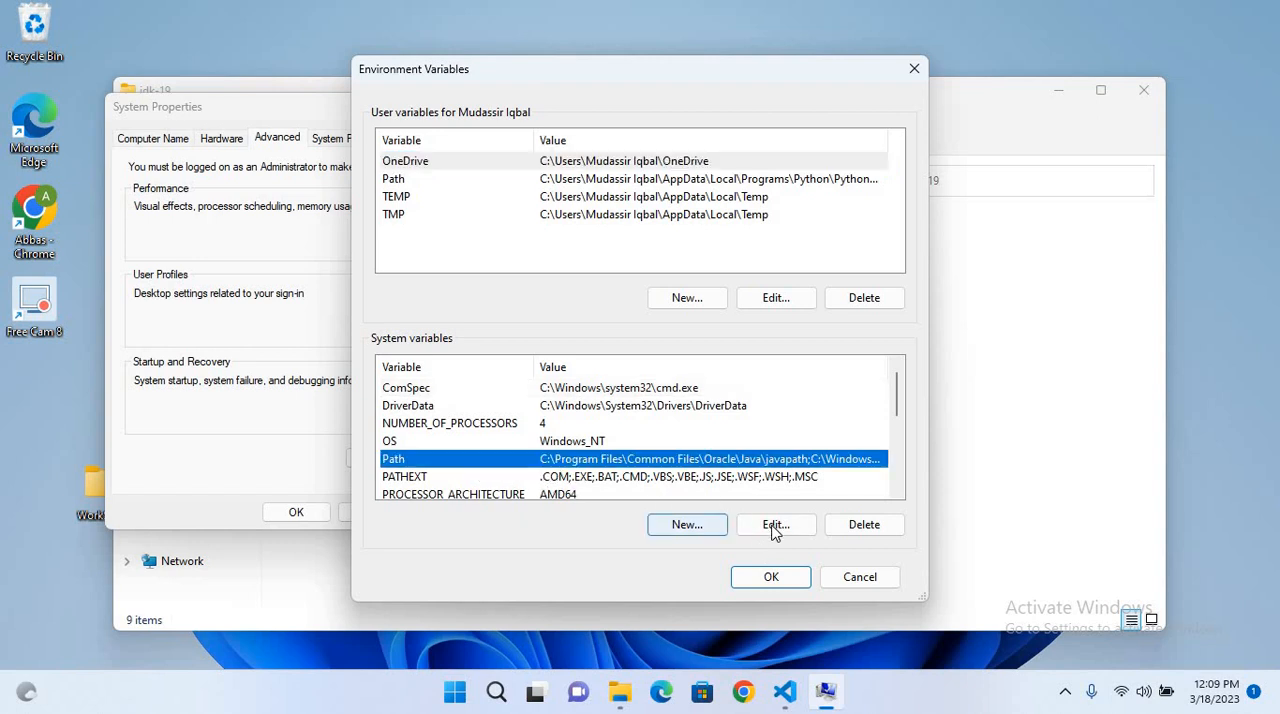
- Add C:\Program Files\Java\jdk-19 as a new system Path entry and confirm all dialogs
{"action": "left_click", "coordinate": [776, 524]}
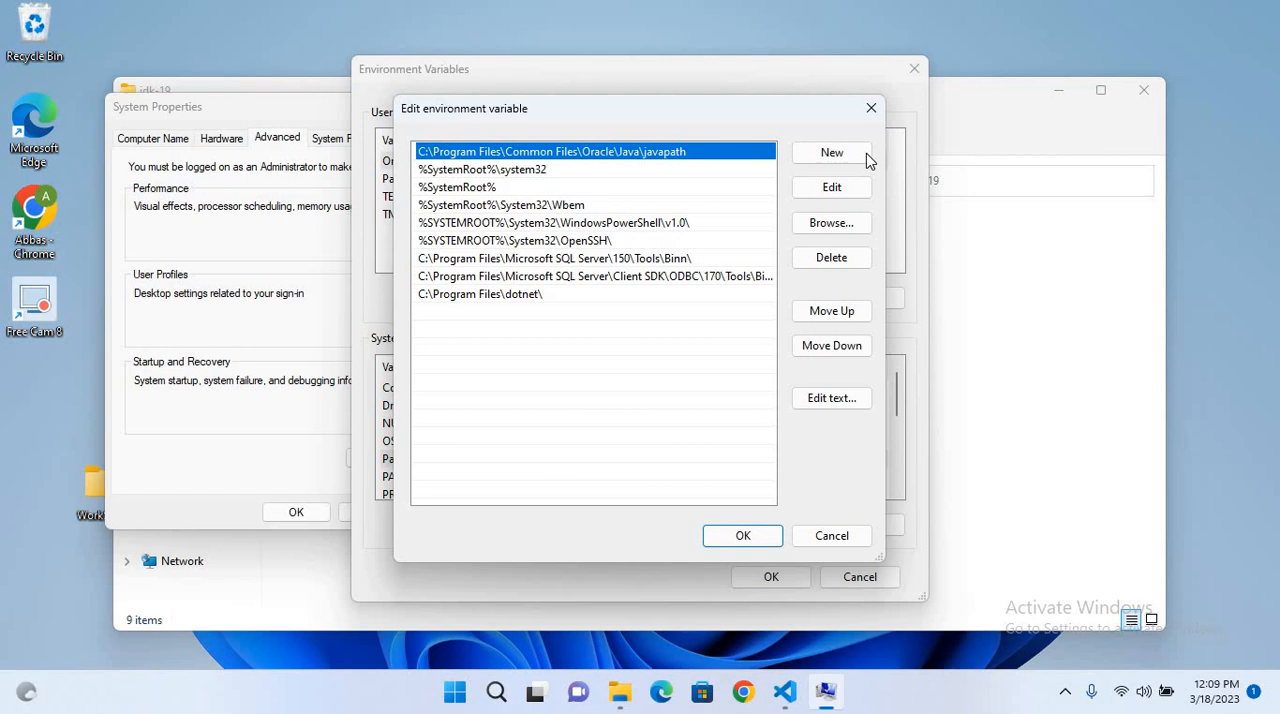
{"action": "left_click", "coordinate": [832, 152]}
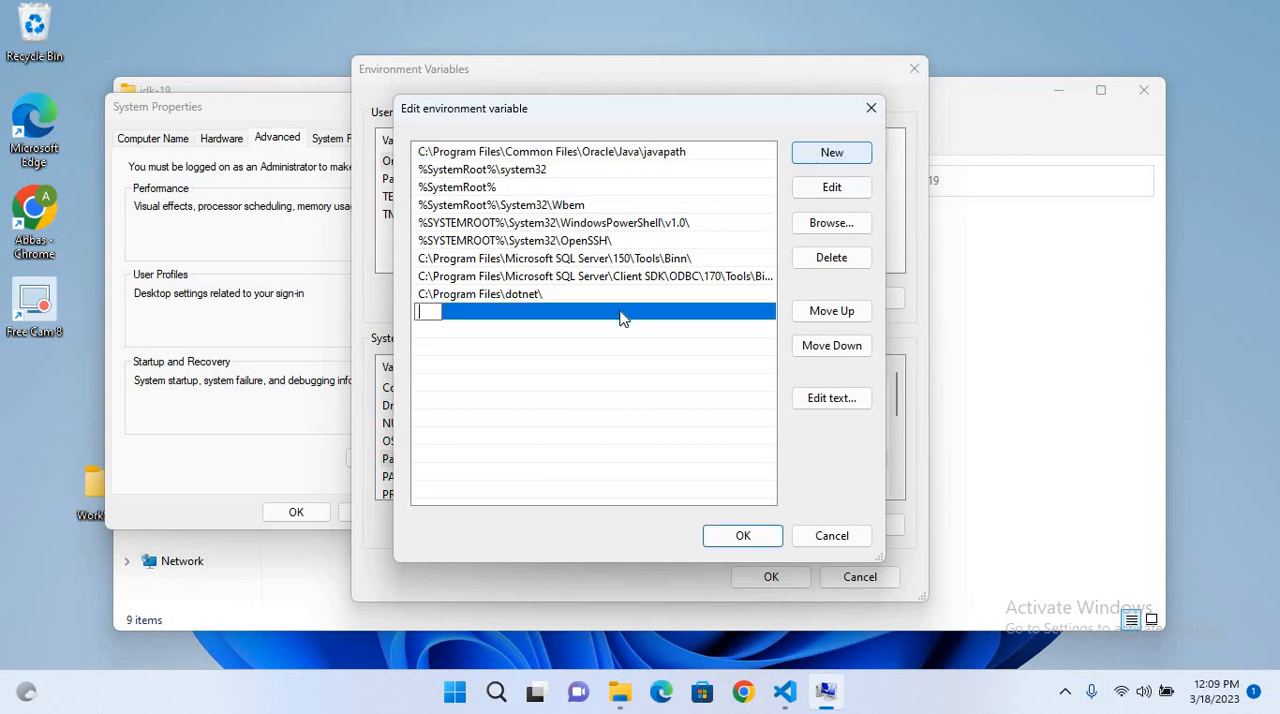
{"action": "type", "text": "C:\\Program Files\\Java\\jdk-19"}
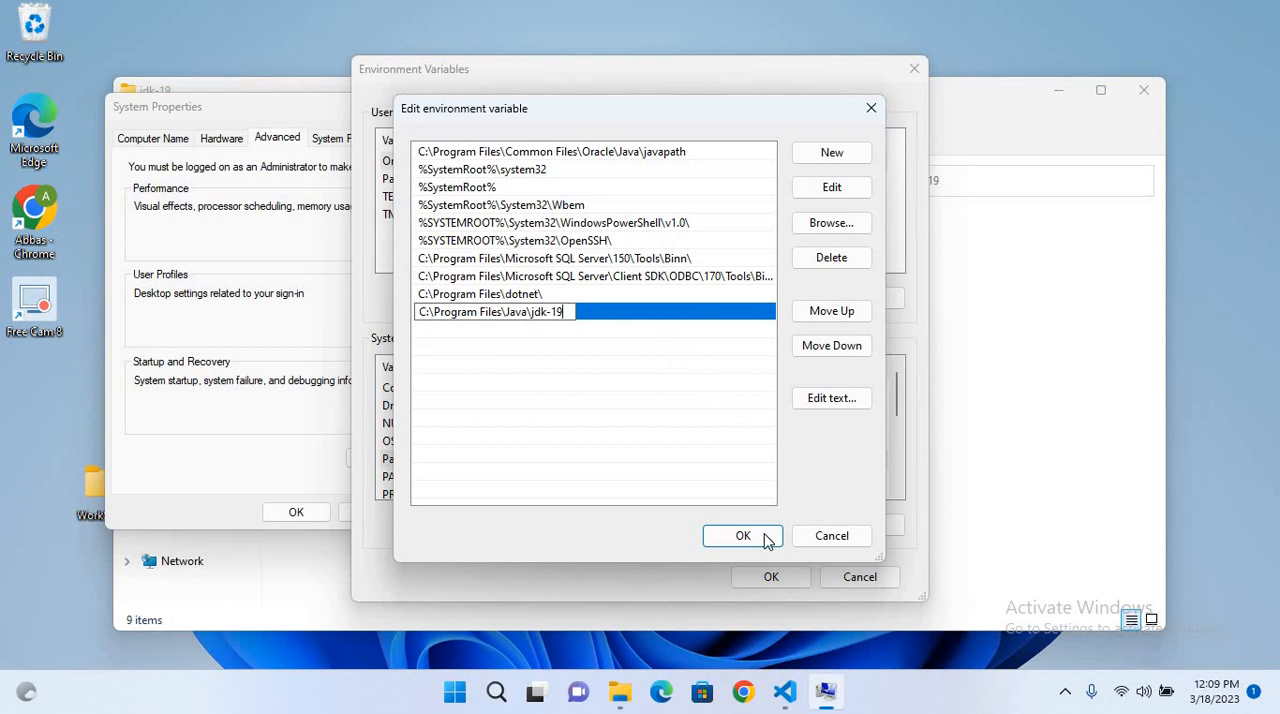
{"action": "left_click", "coordinate": [744, 536]}
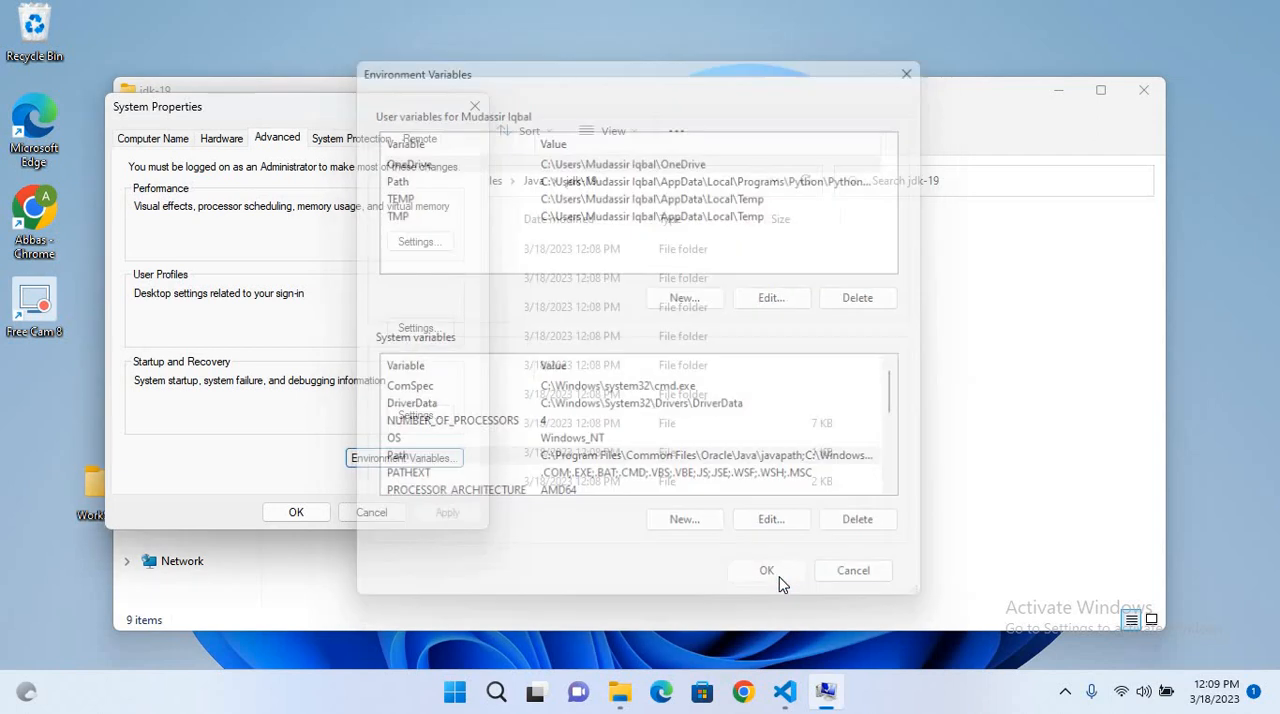
{"action": "left_click", "coordinate": [768, 570]}
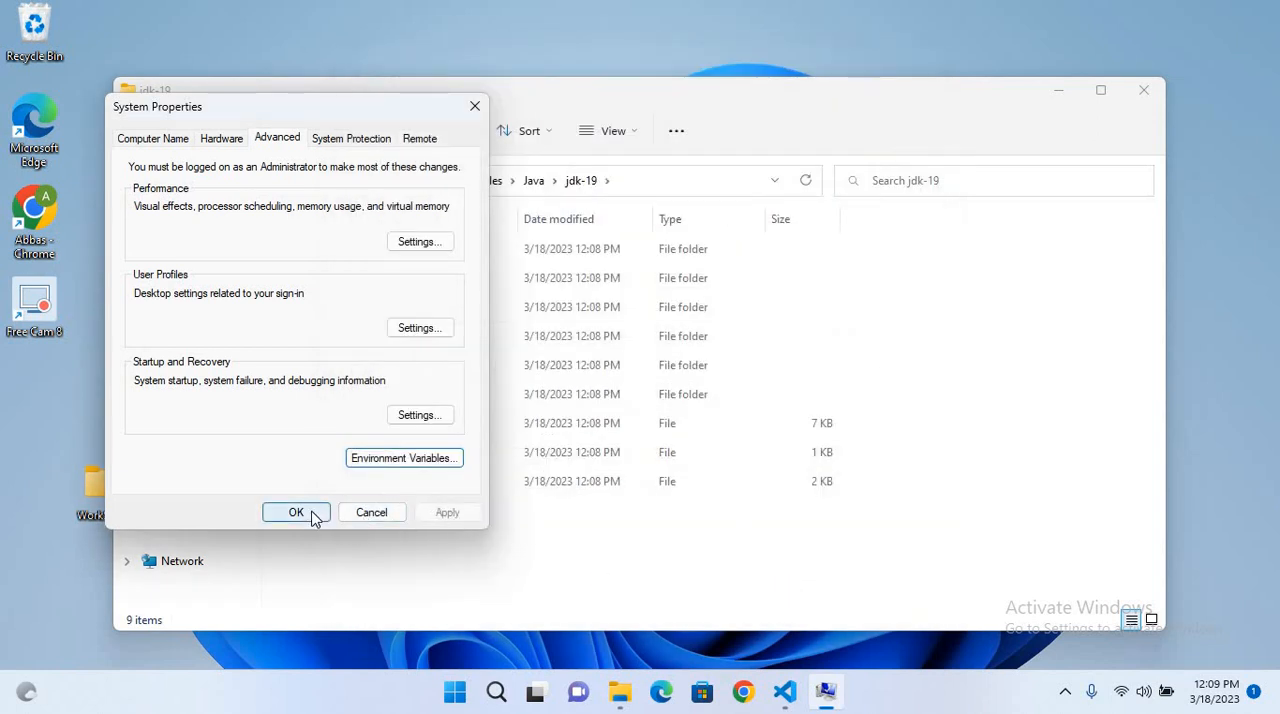
{"action": "left_click", "coordinate": [296, 512]}
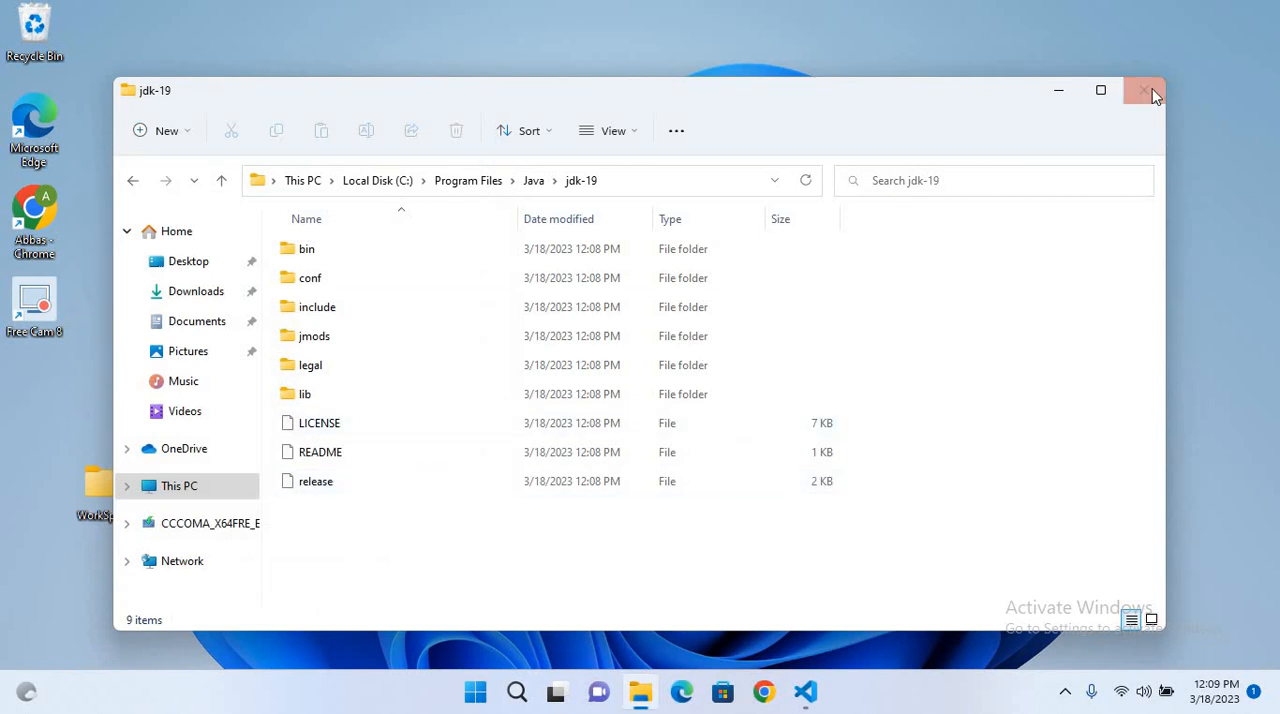
- Close the folder, run javac -version in Command Prompt, and return to VS Code
{"action": "left_click", "coordinate": [516, 692]}
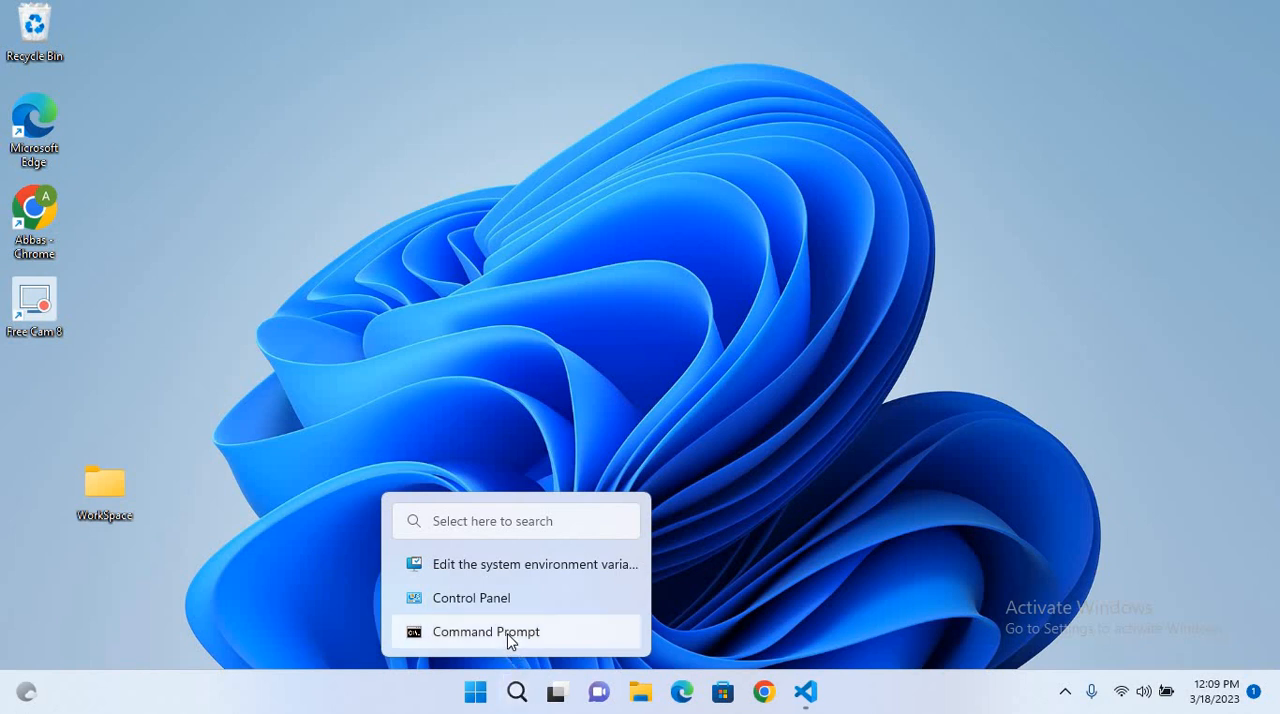
{"action": "left_click", "coordinate": [484, 632]}
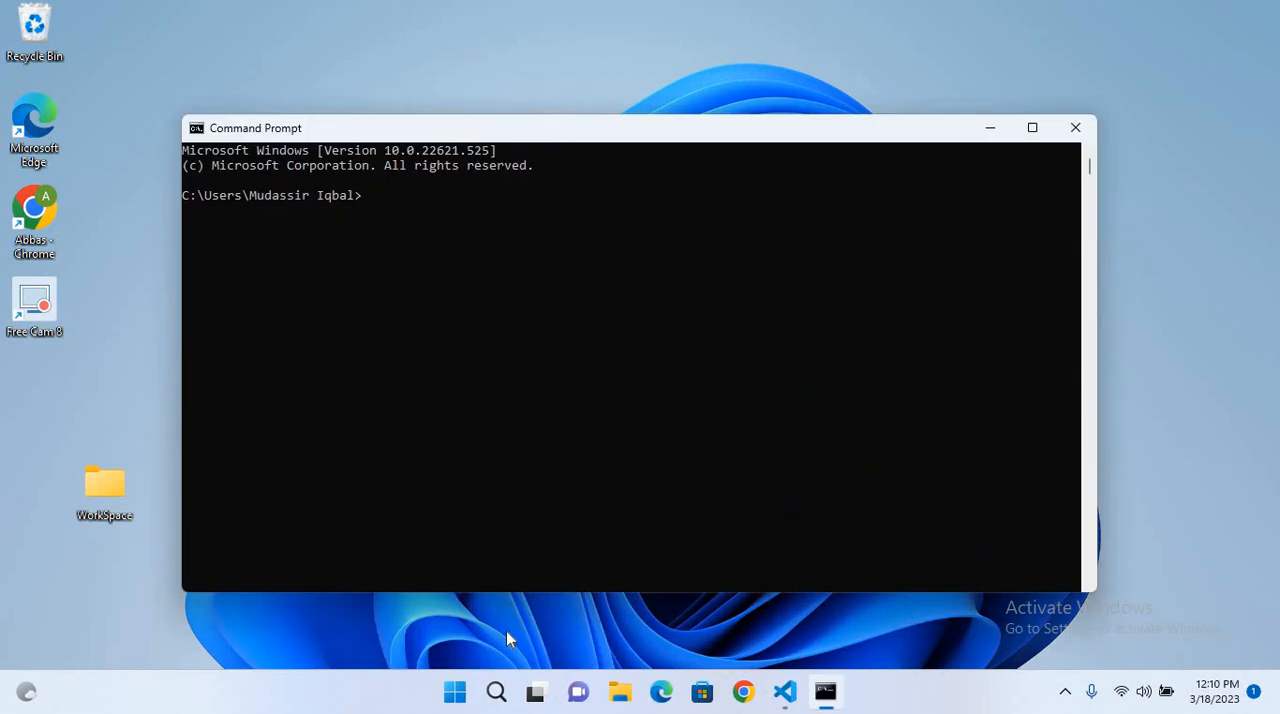
{"action": "type", "text": "javac -v"}
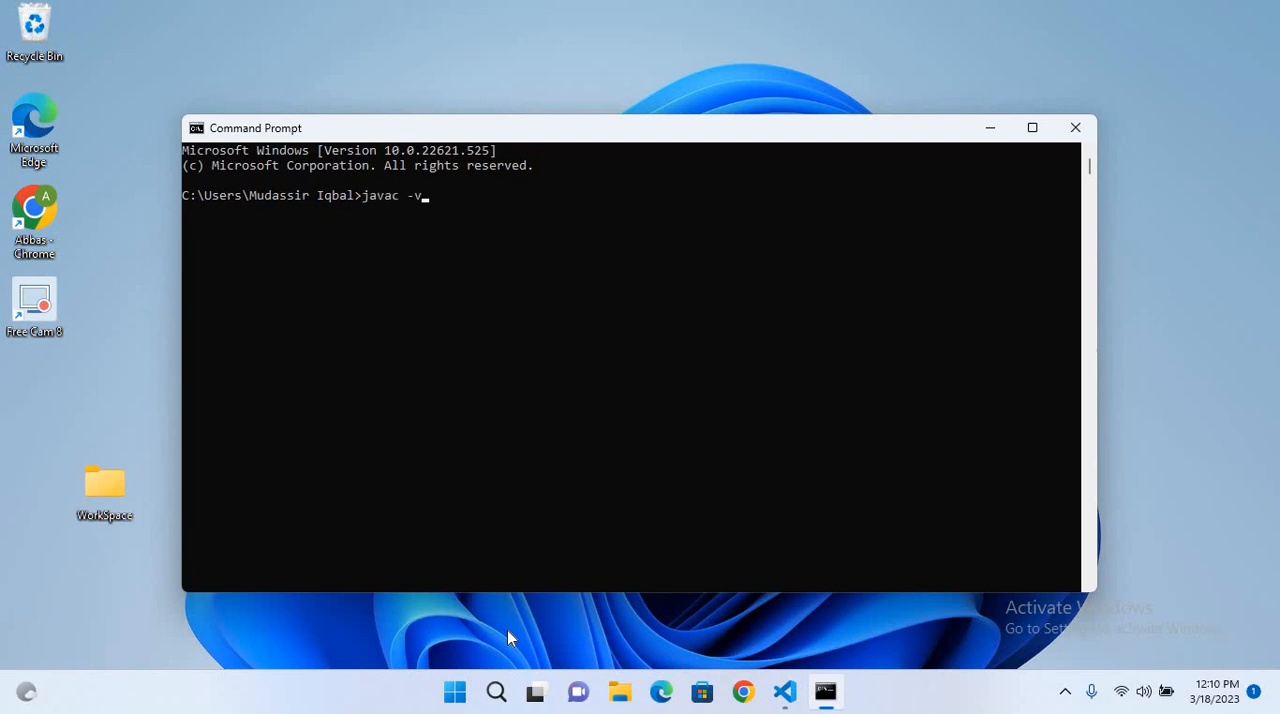
{"action": "type", "text": "ersion"}
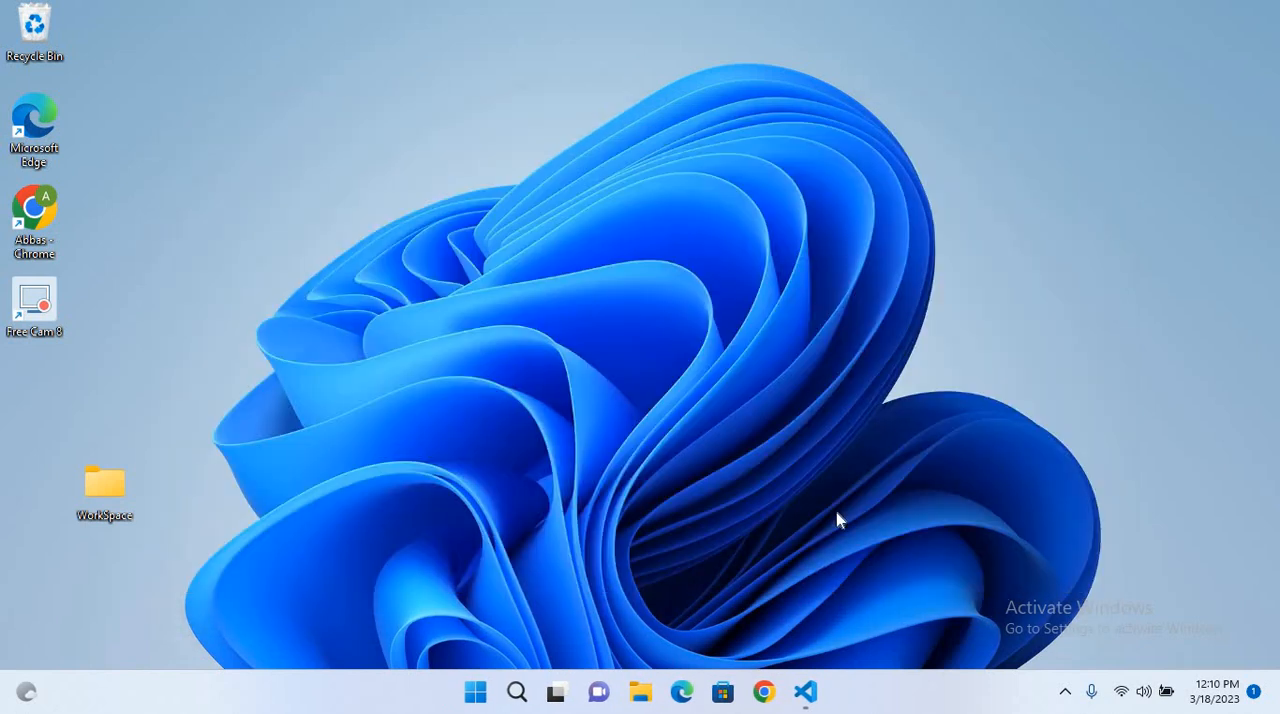
{"action": "left_click", "coordinate": [804, 692]}
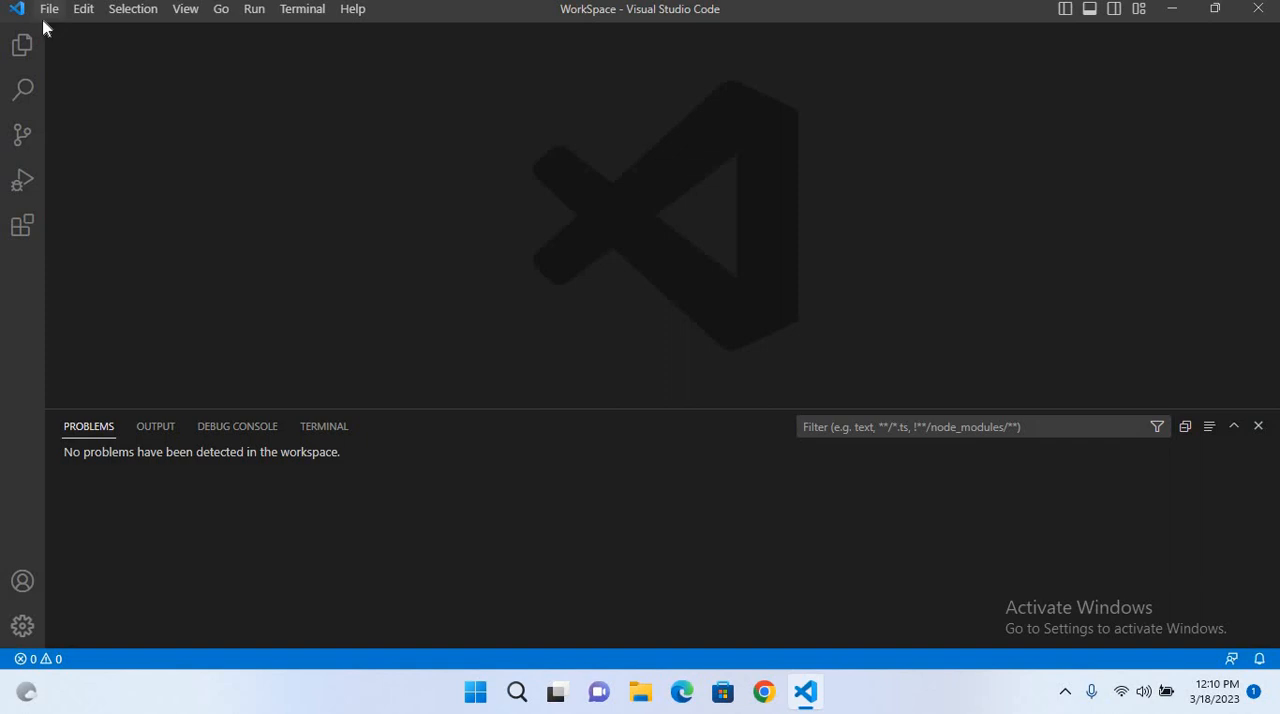
{"action": "mouse_move", "coordinate": [22, 44]}
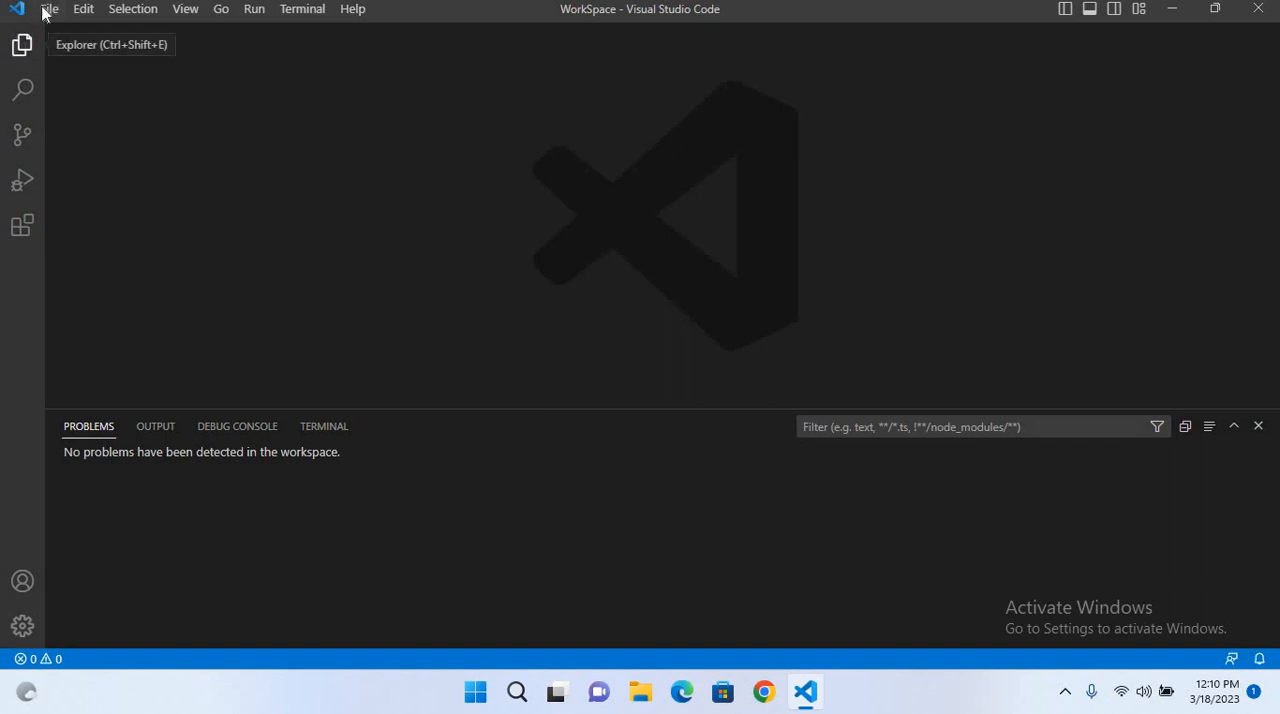
{"action": "mouse_move", "coordinate": [48, 8]}
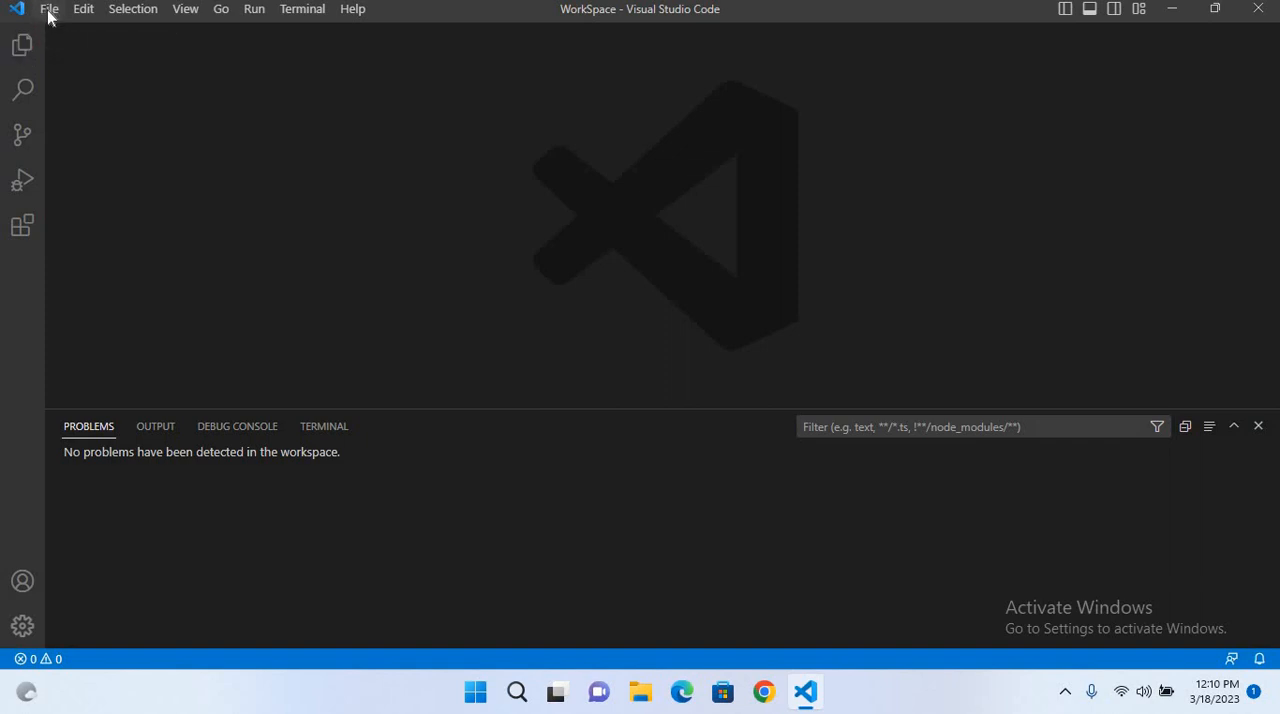
{"action": "mouse_move", "coordinate": [22, 46]}
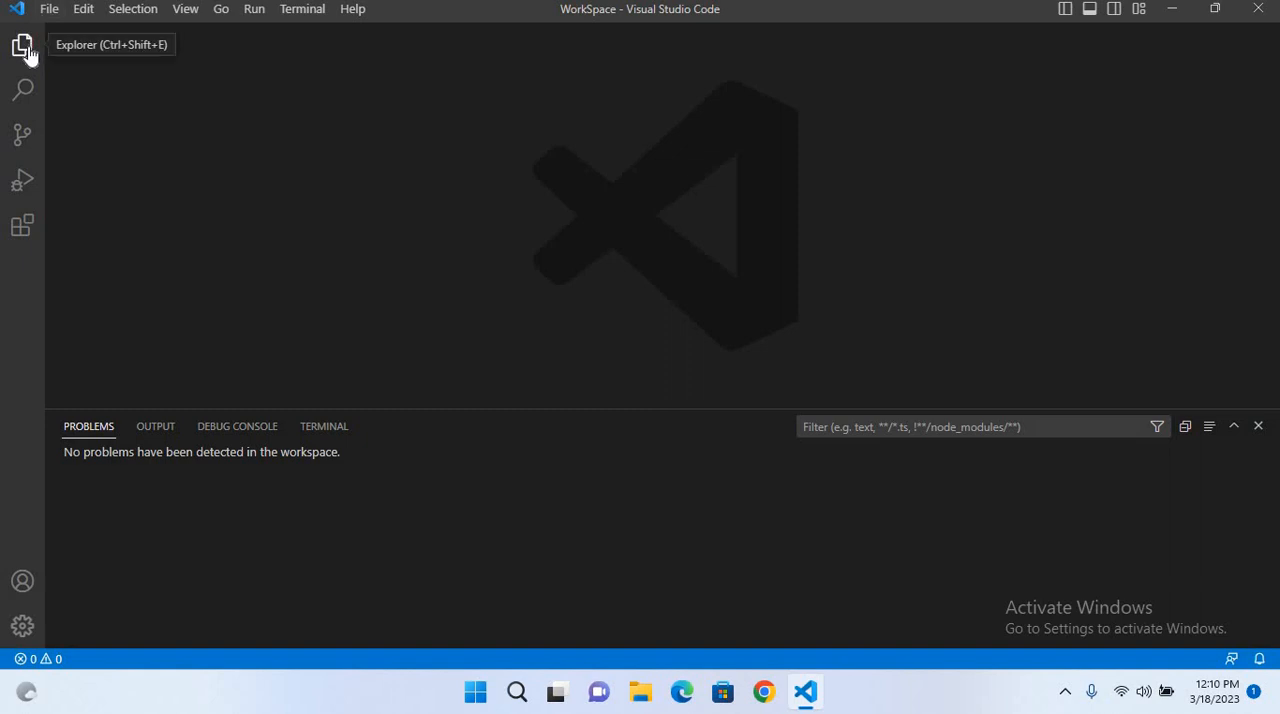
- Create a new Helloworld.java file in the WORKSPACE folder from the Explorer
{"action": "left_click", "coordinate": [22, 44]}
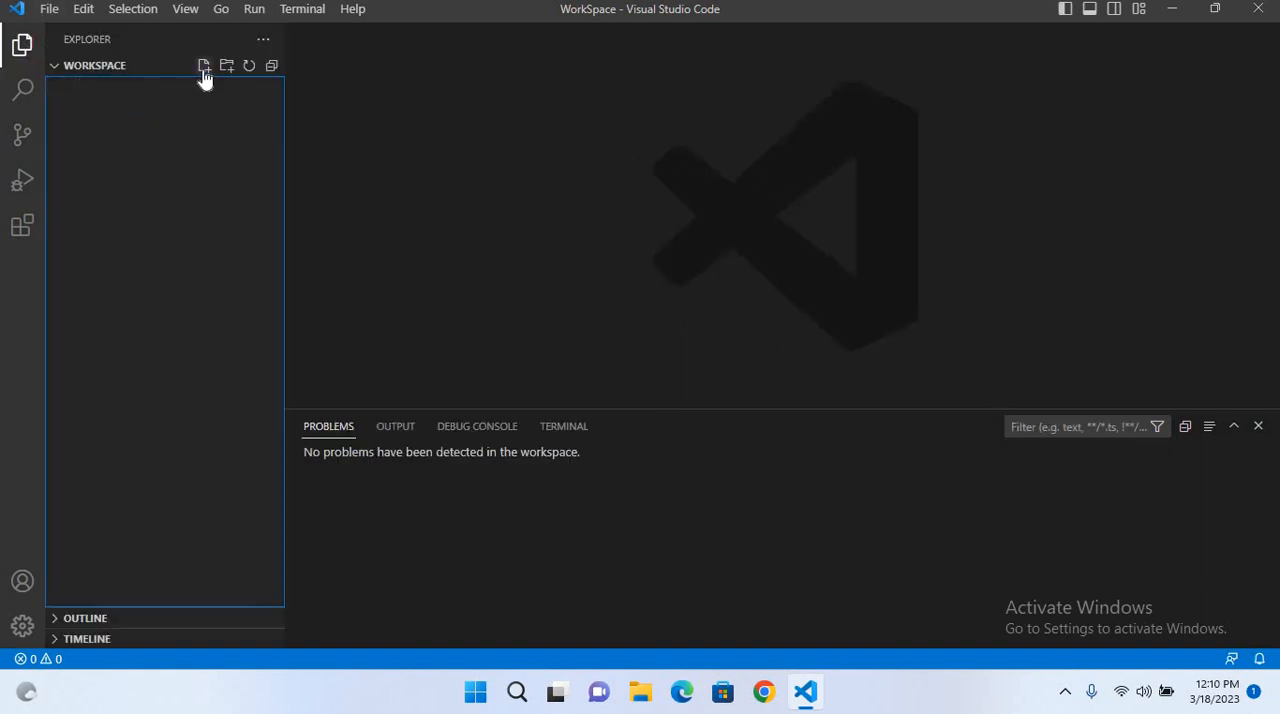
{"action": "left_click", "coordinate": [204, 64]}
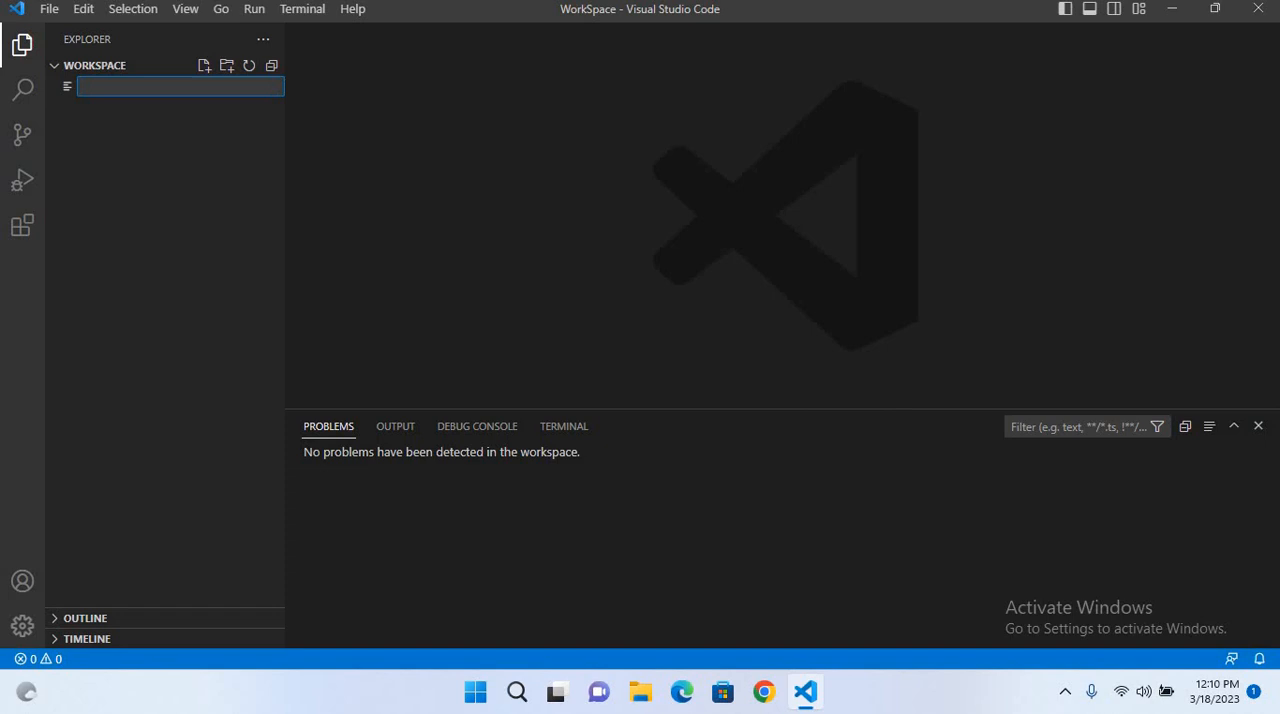
{"action": "type", "text": "Hel"}
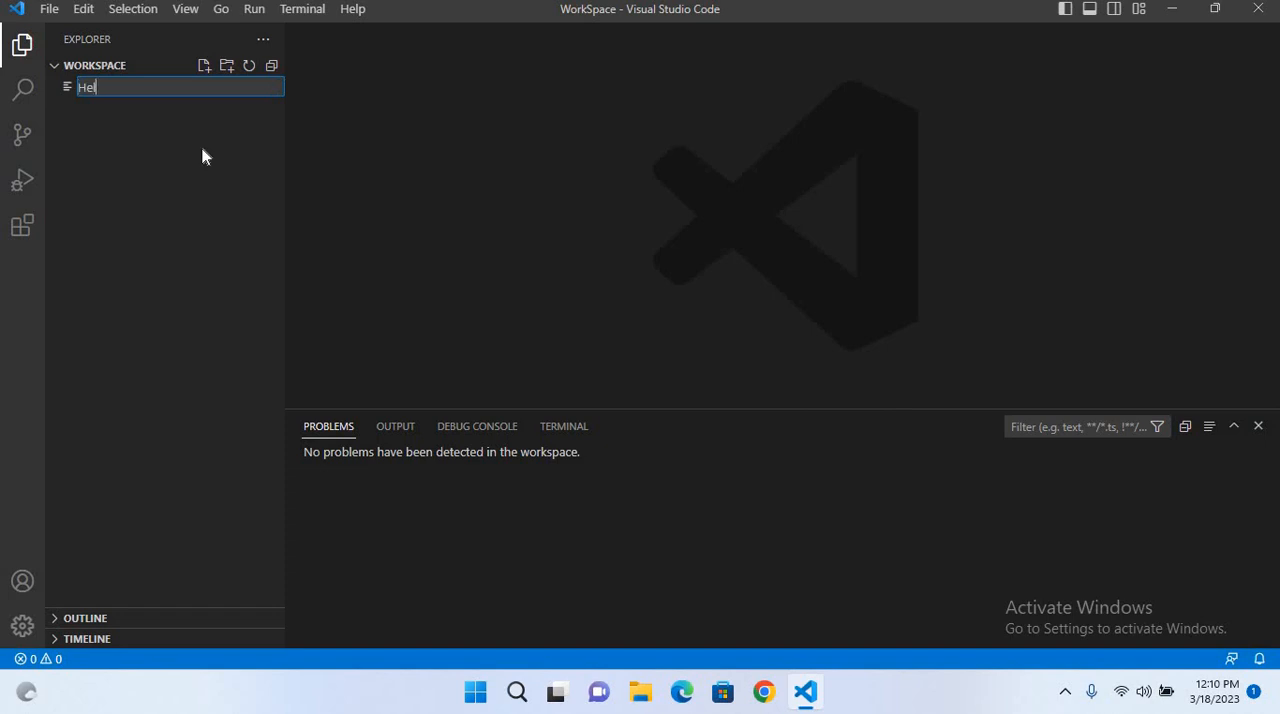
{"action": "type", "text": "loworld.java"}
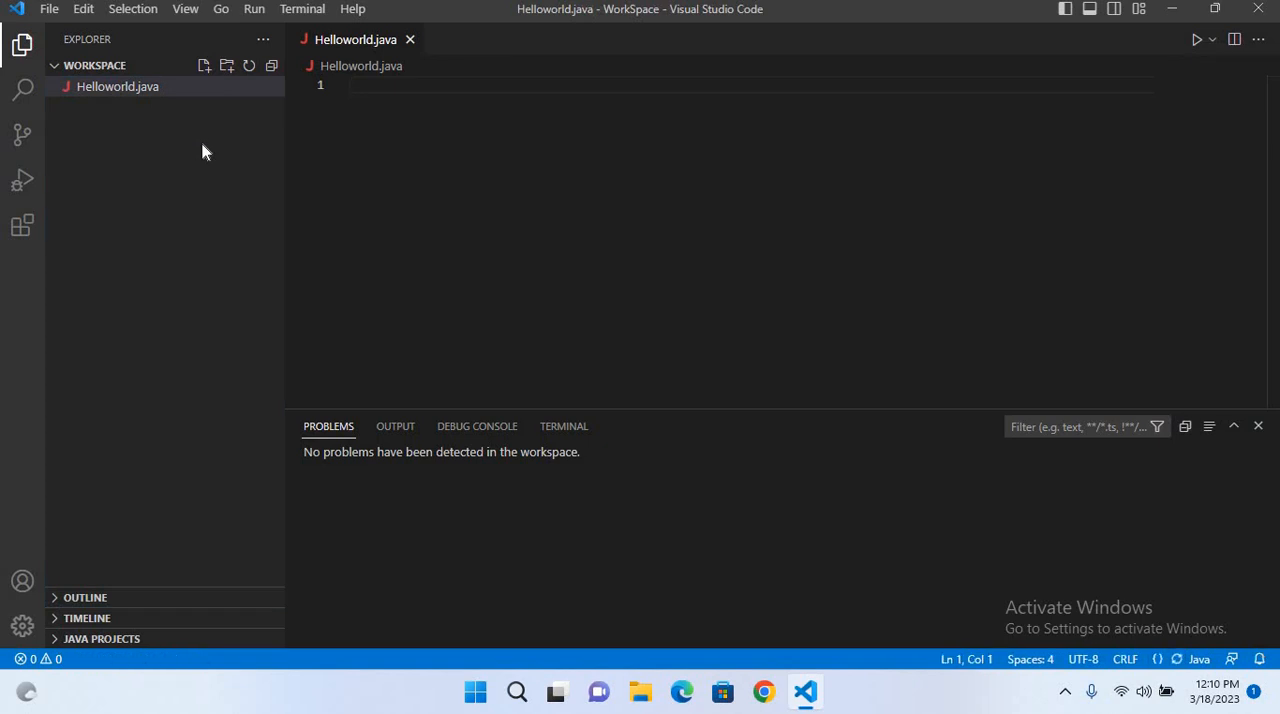
- Declare class Helloworld with a public static void main method body
{"action": "type", "text": "class H"}
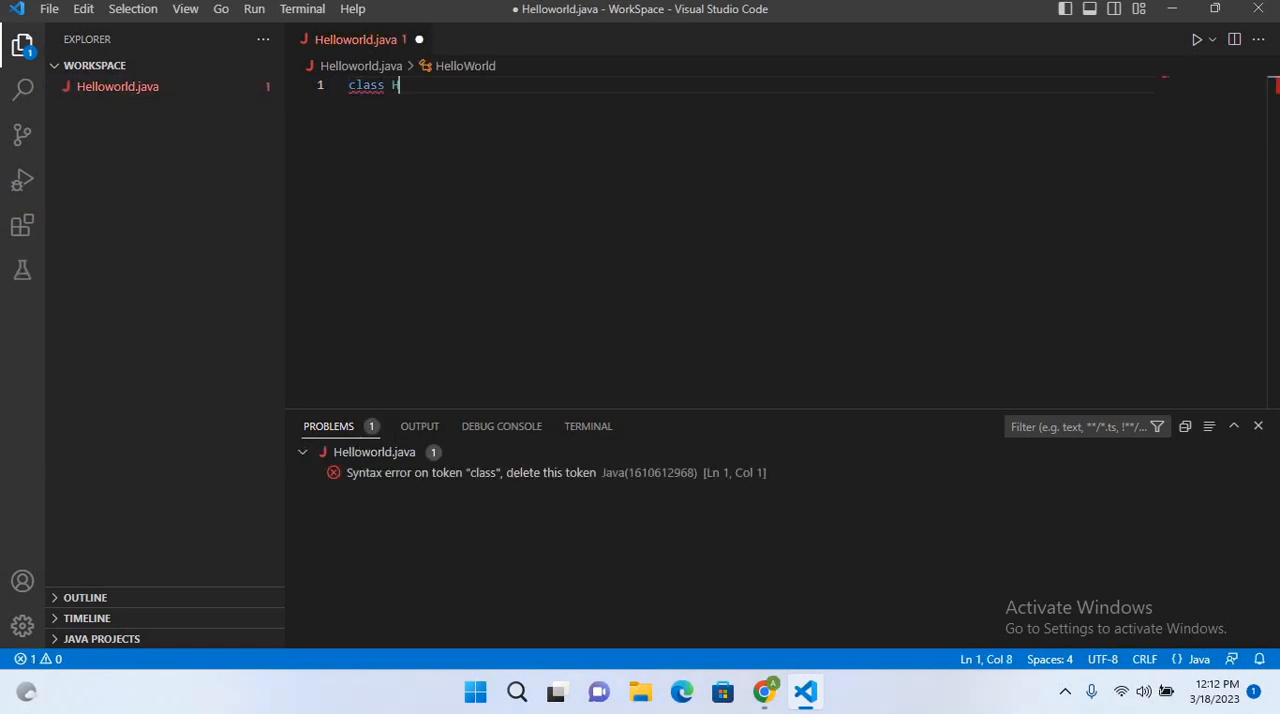
{"action": "type", "text": "elloworld"}
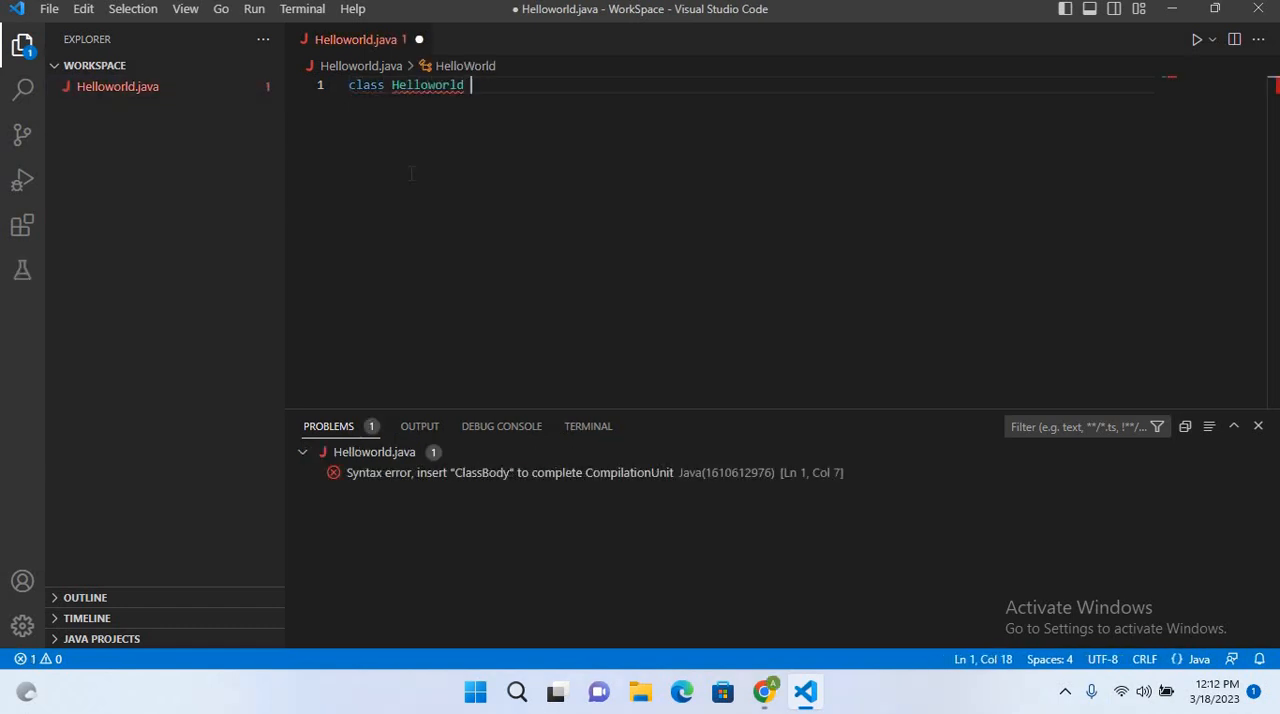
{"action": "type", "text": "{"}
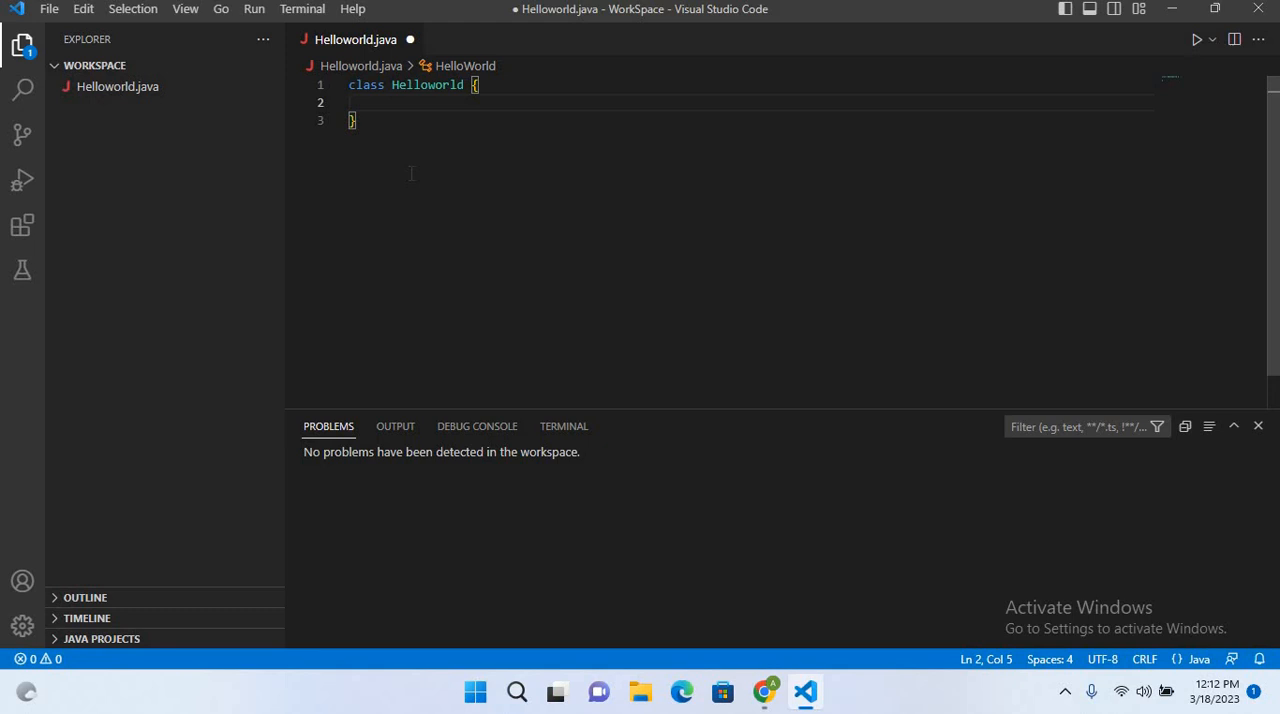
{"action": "type", "text": "p"}
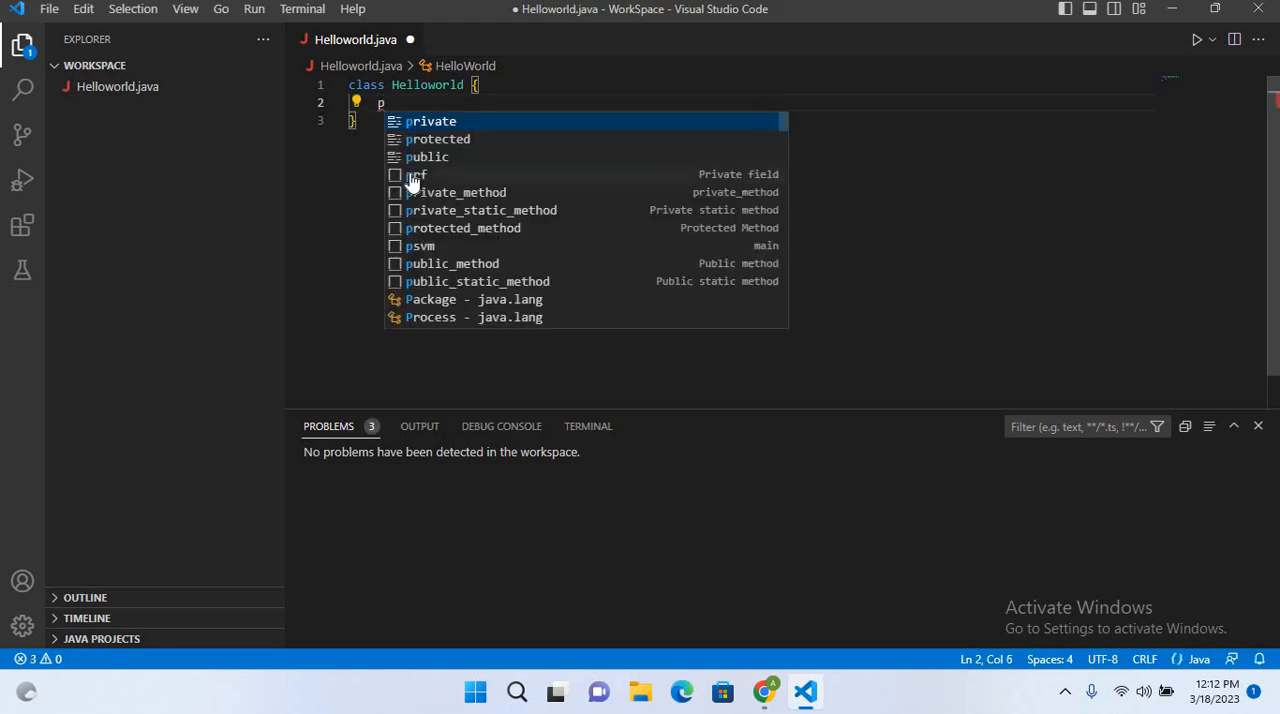
{"action": "type", "text": "ublic static void public static void main(String[] args) {"}
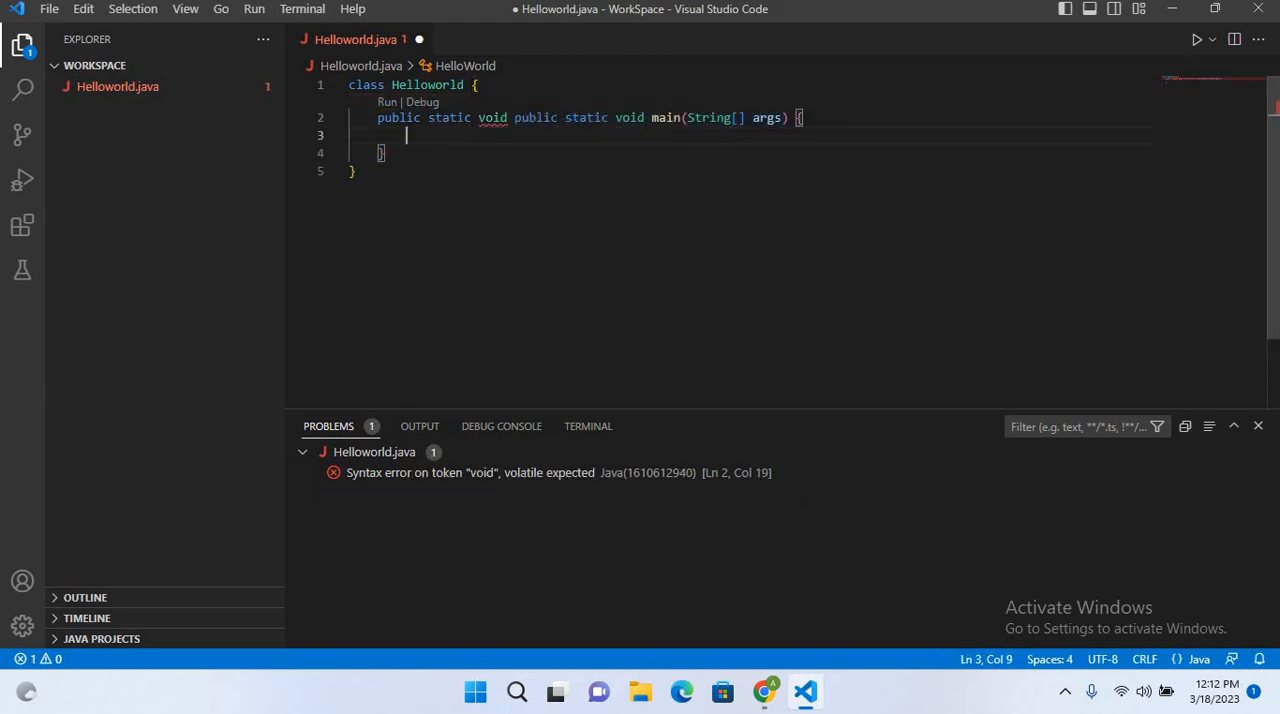
{"action": "type", "text": "p"}
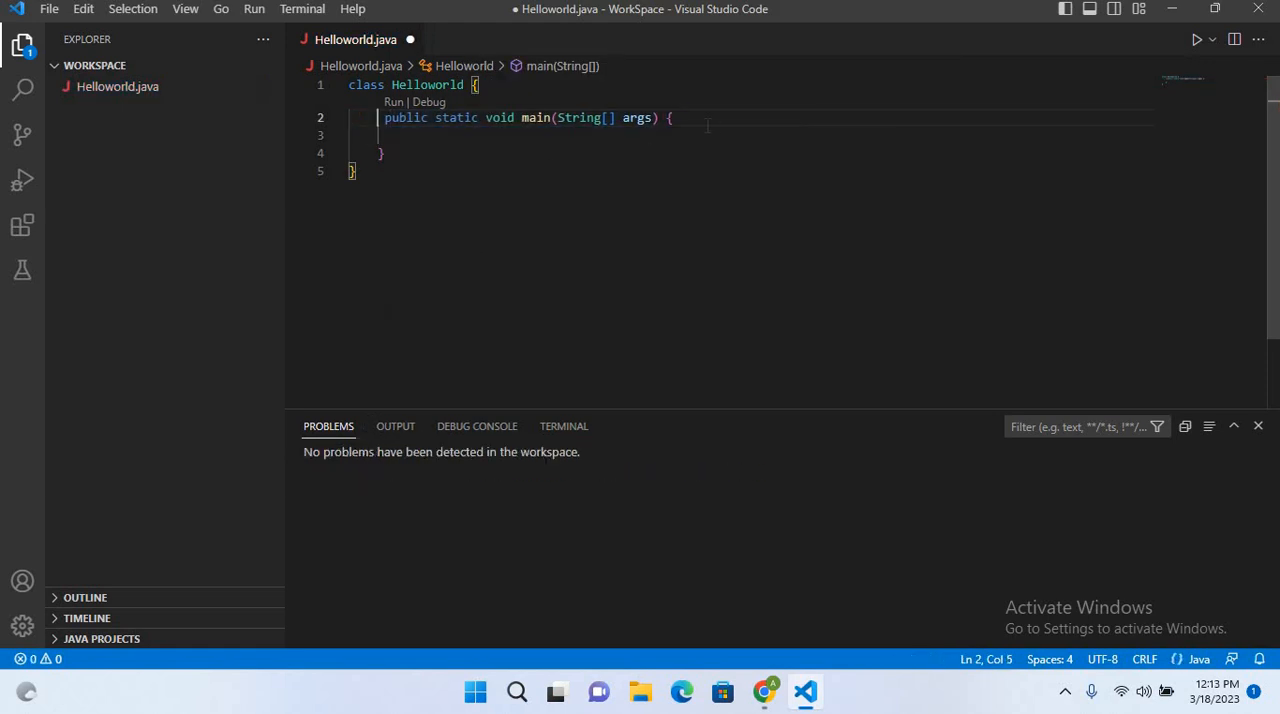
{"action": "key", "text": "Enter"}
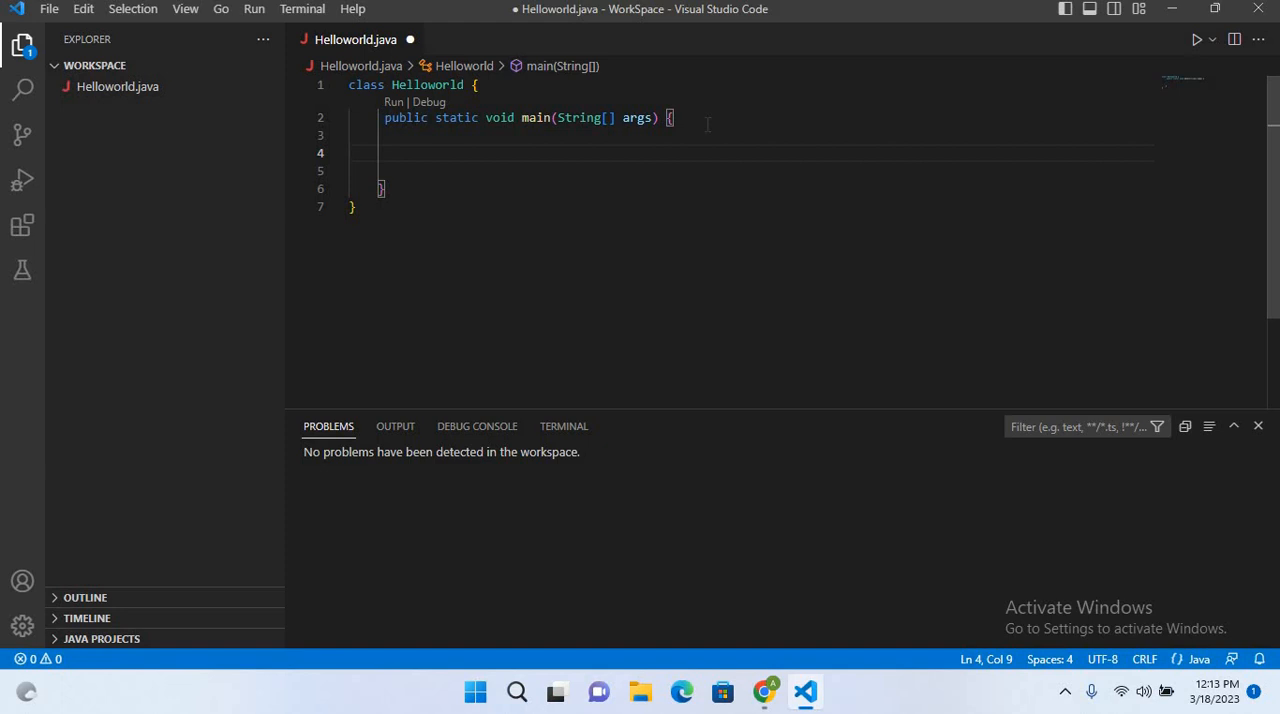
- Add System.out.println("Hello world"); inside main and save the file
{"action": "type", "text": "System.out"}
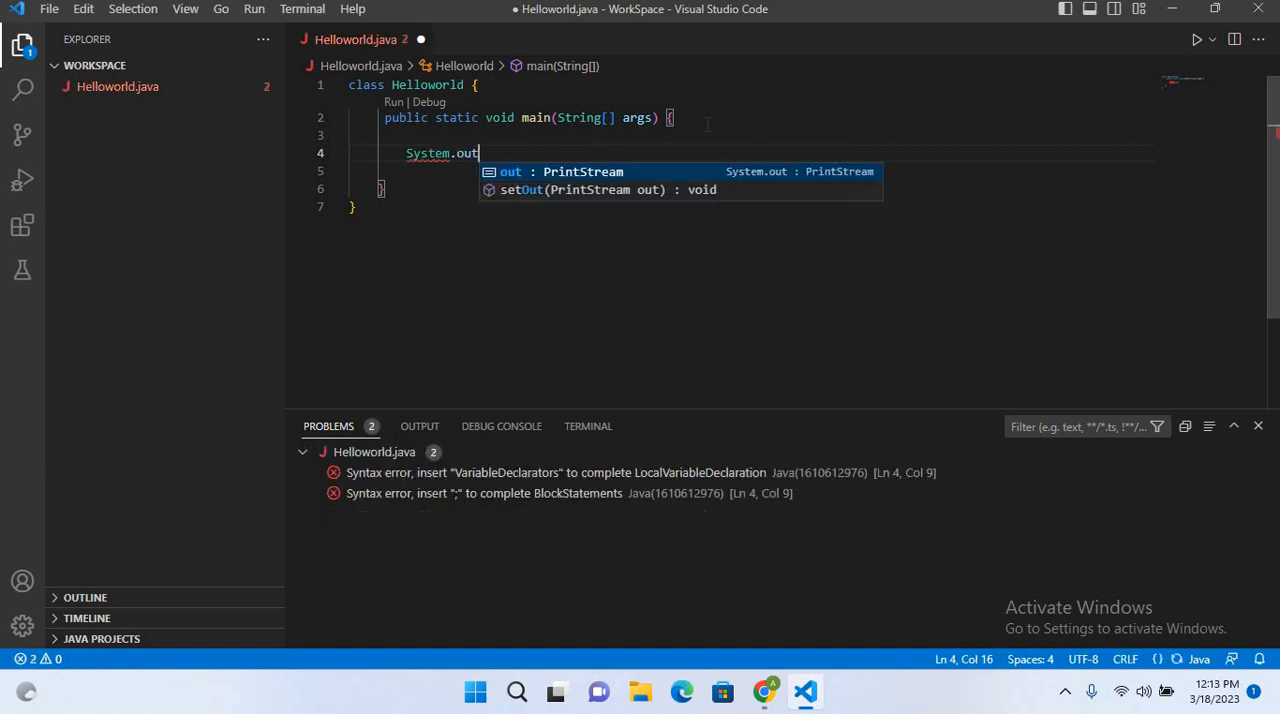
{"action": "type", "text": ".println(null);"}
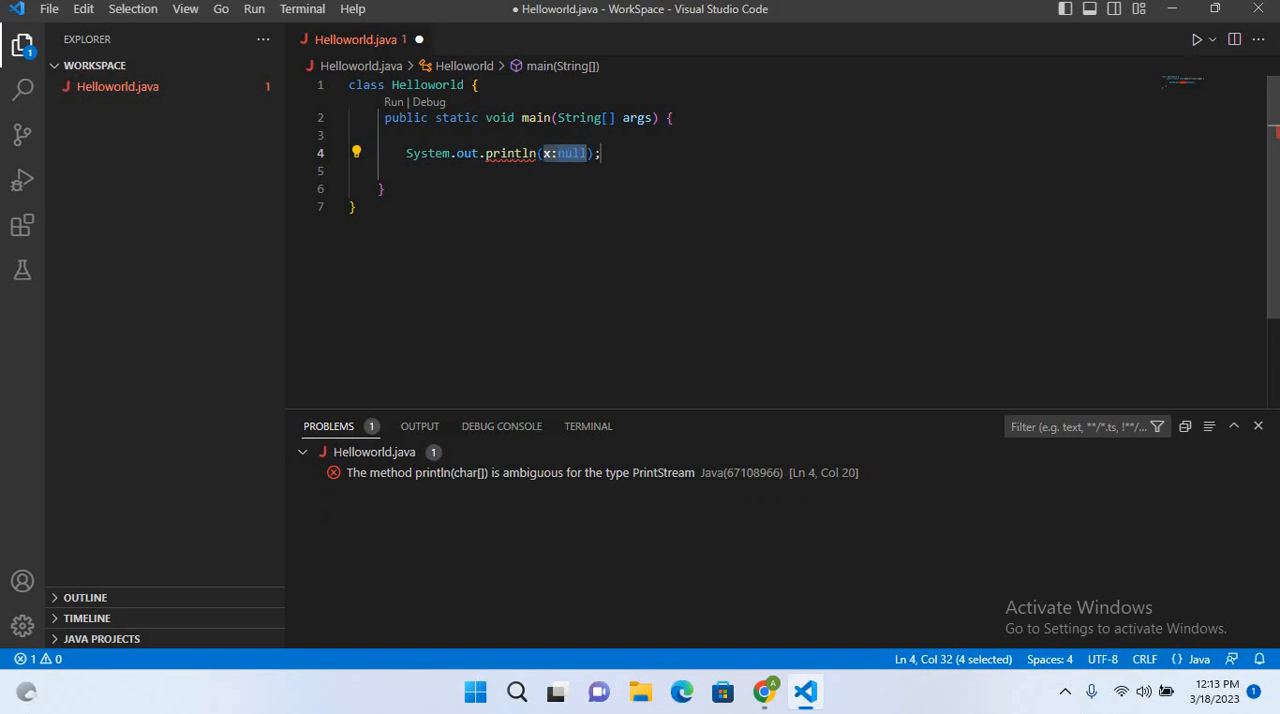
{"action": "type", "text": "\"Hello world"}
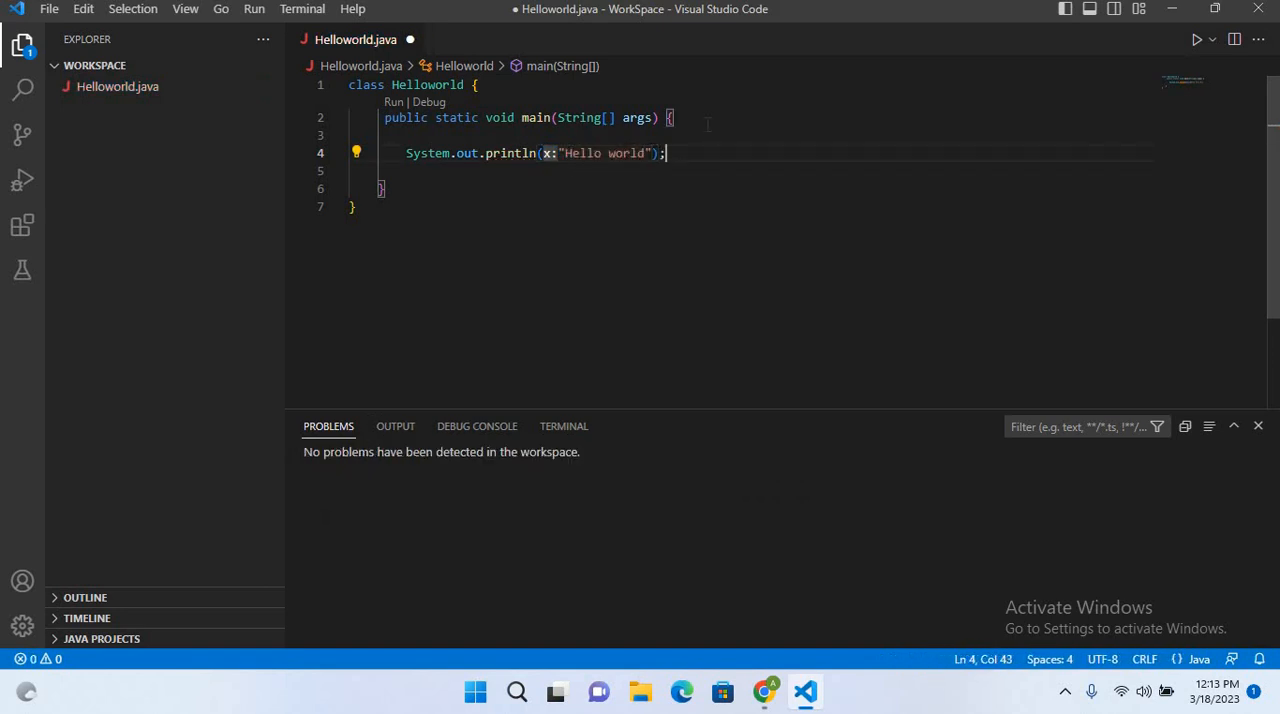
{"action": "key", "text": "ctrl+s"}
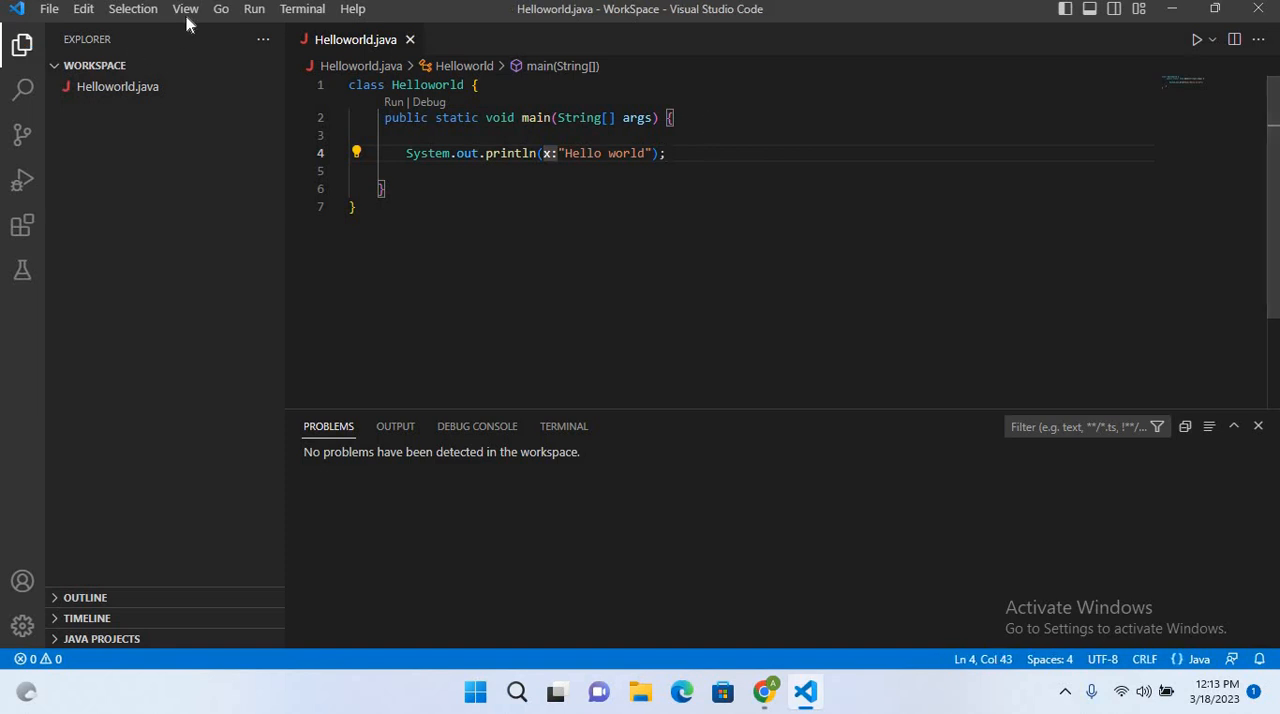
- Run Helloworld without debugging so the terminal prints Hello world
{"action": "left_click", "coordinate": [254, 8]}
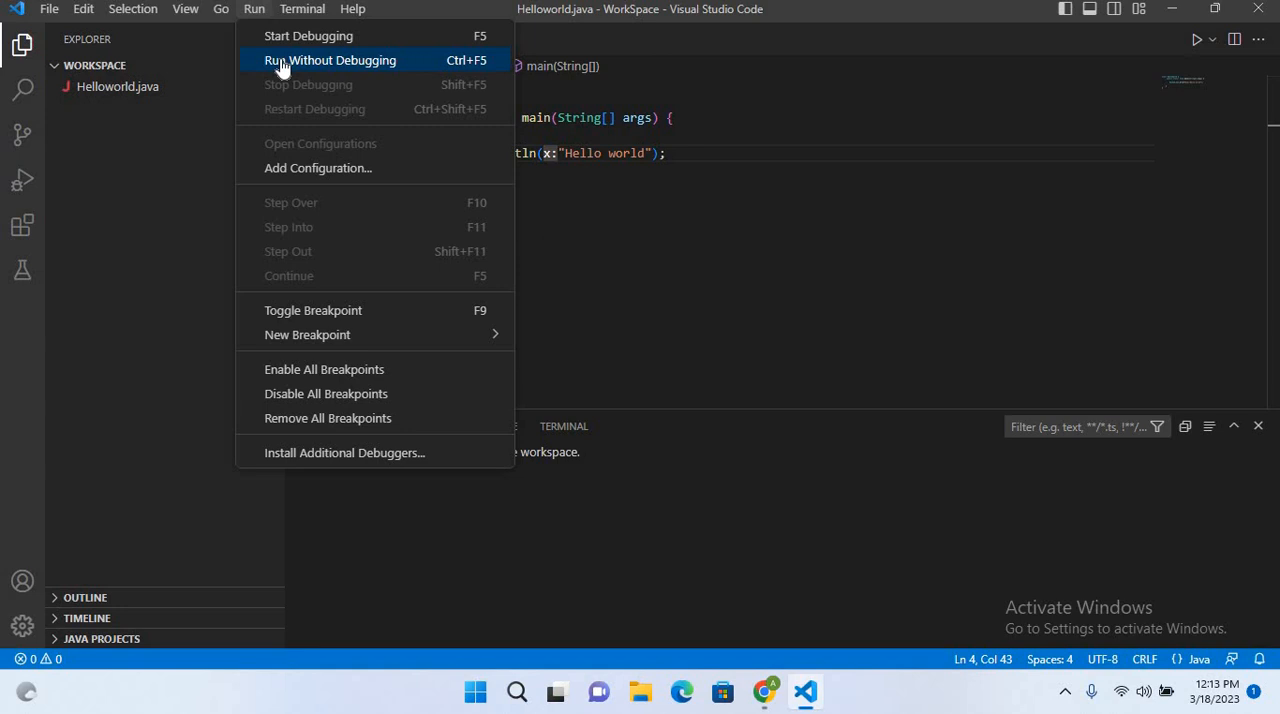
{"action": "left_click", "coordinate": [328, 60]}
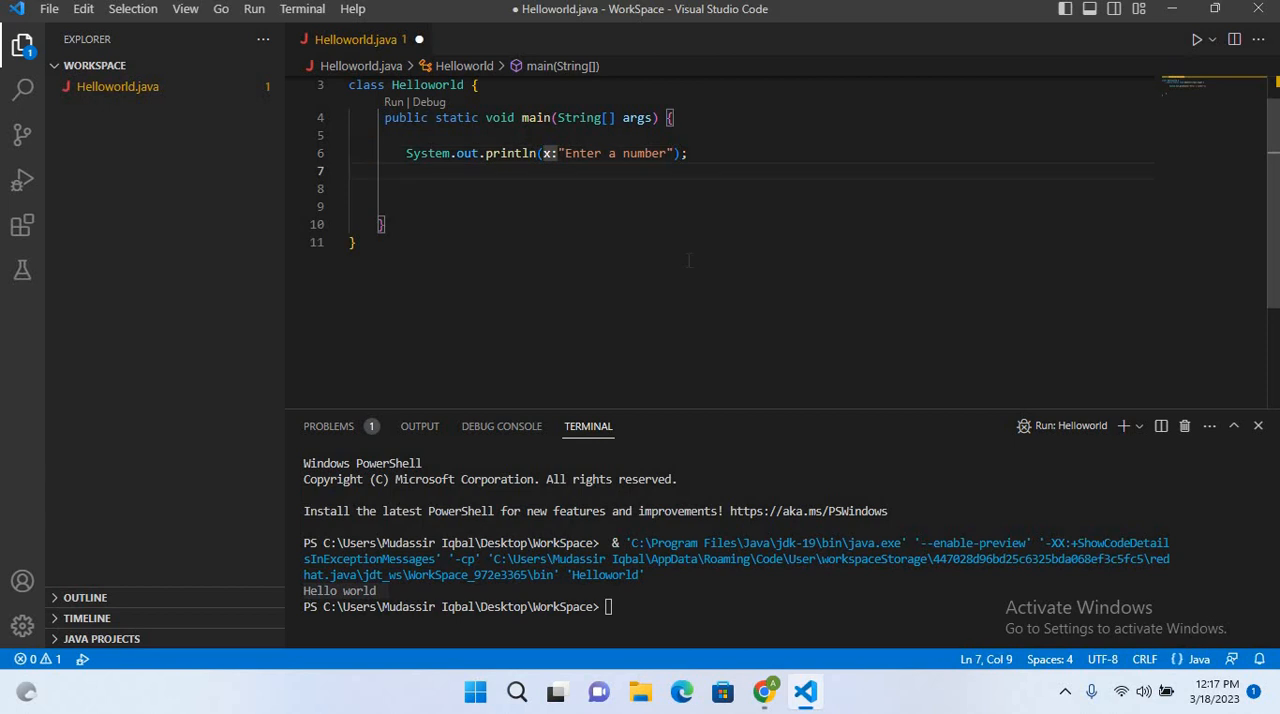
- Add Scanner sc = new Scanner(System.in); and int a = sc.nextInt(); in main
{"action": "type", "text": "Scanner sc = new Scanner(null"}
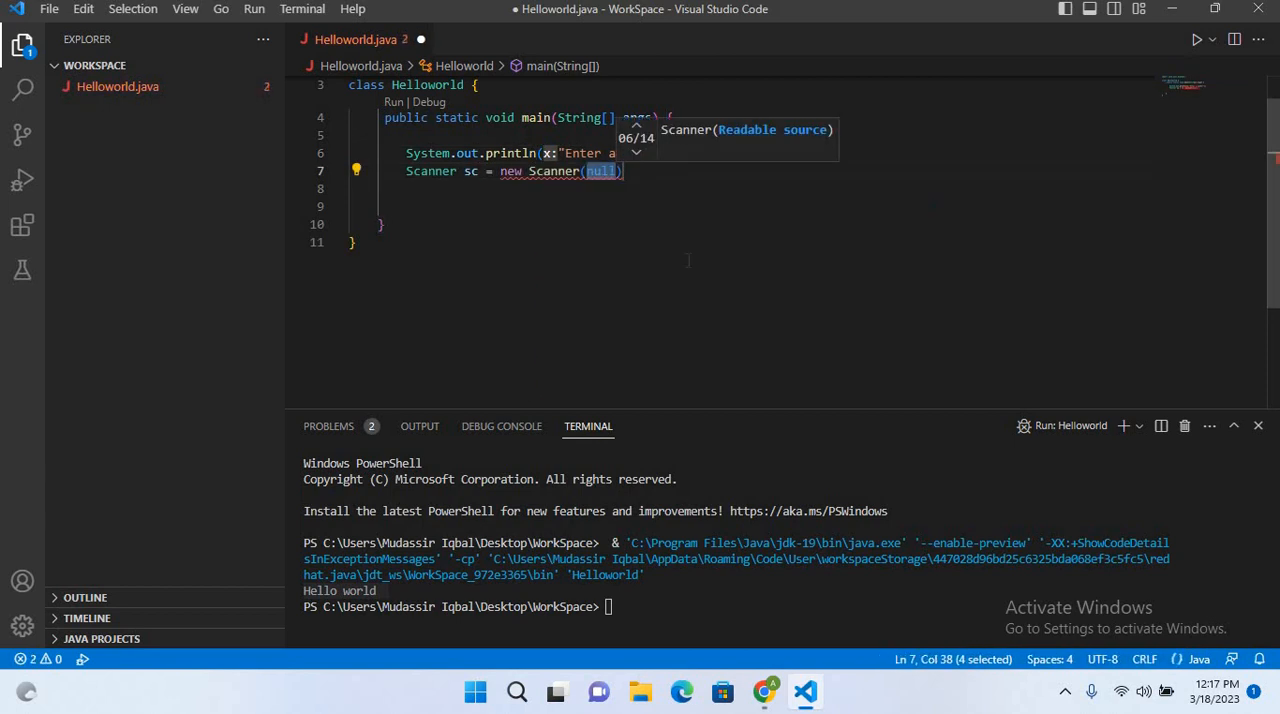
{"action": "type", "text": "System.i"}
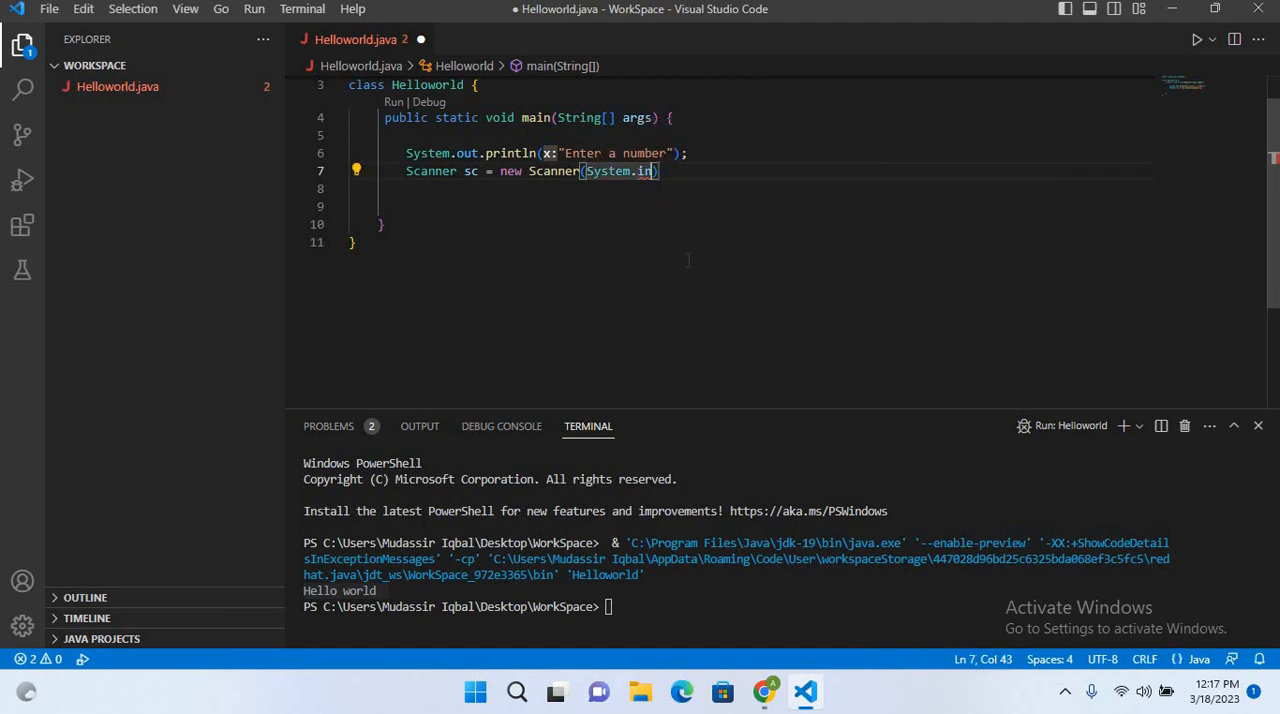
{"action": "key", "text": "Enter"}
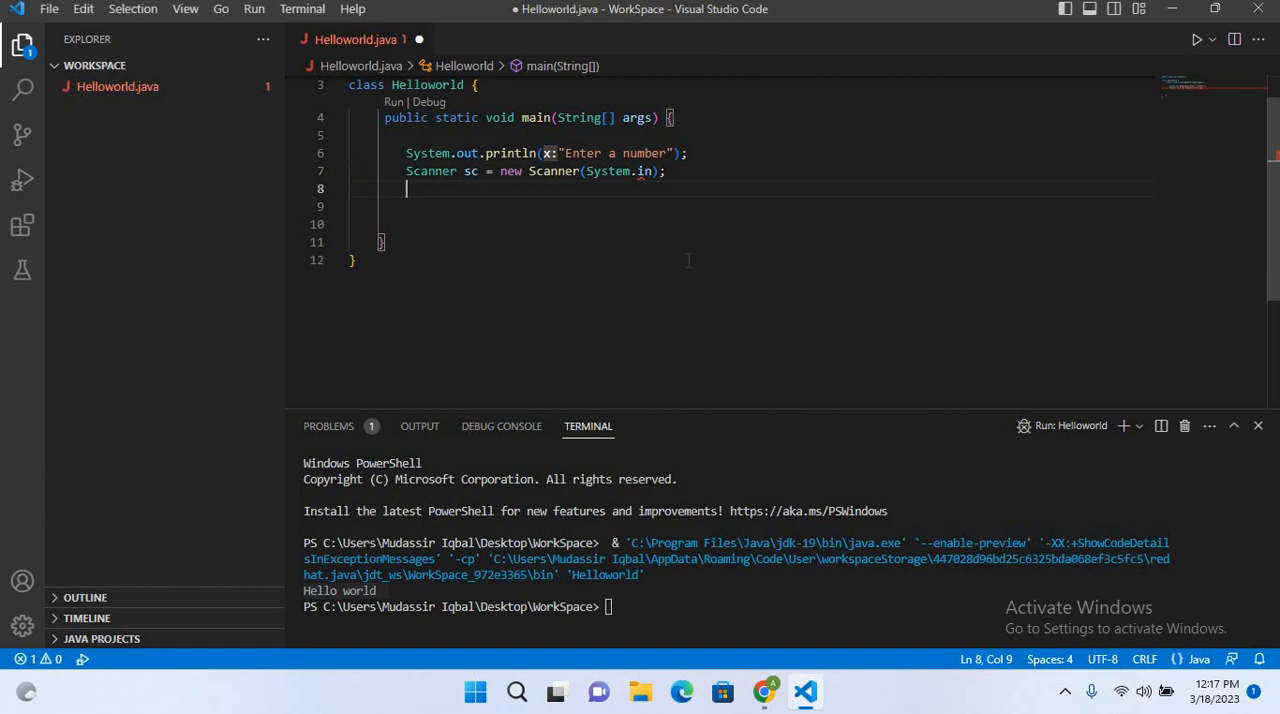
{"action": "type", "text": "int"}
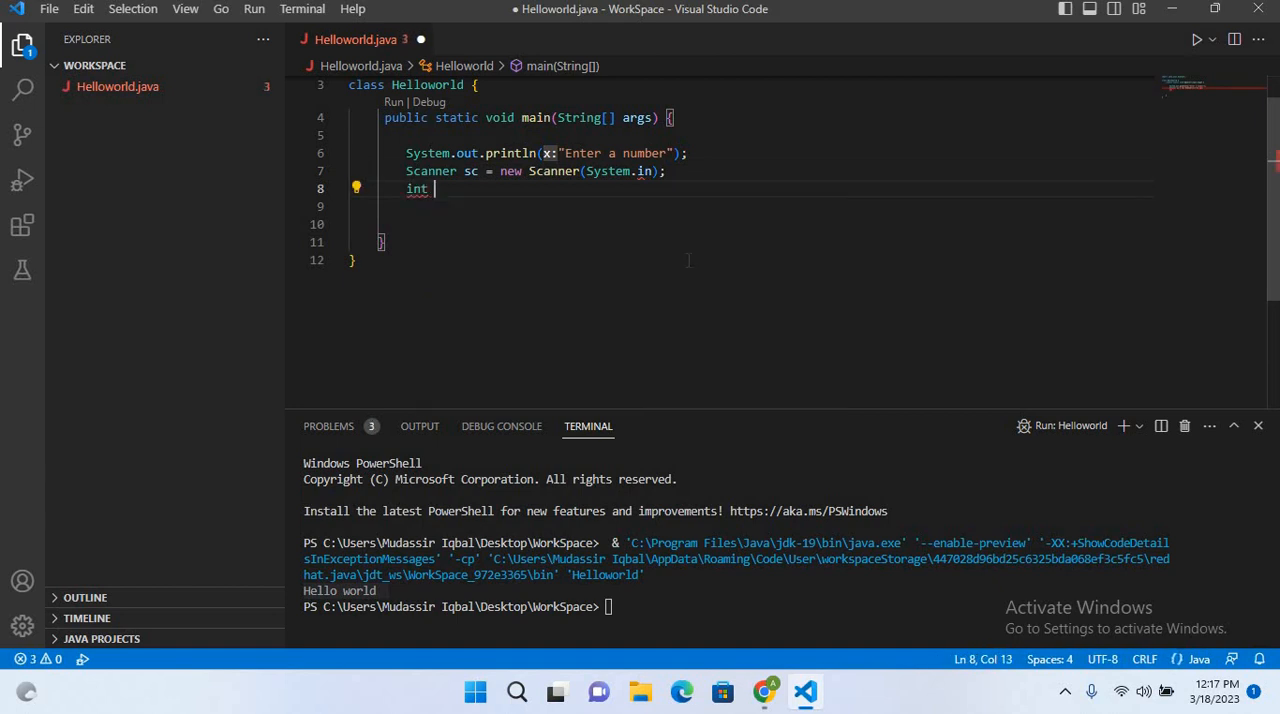
{"action": "type", "text": "a = s"}
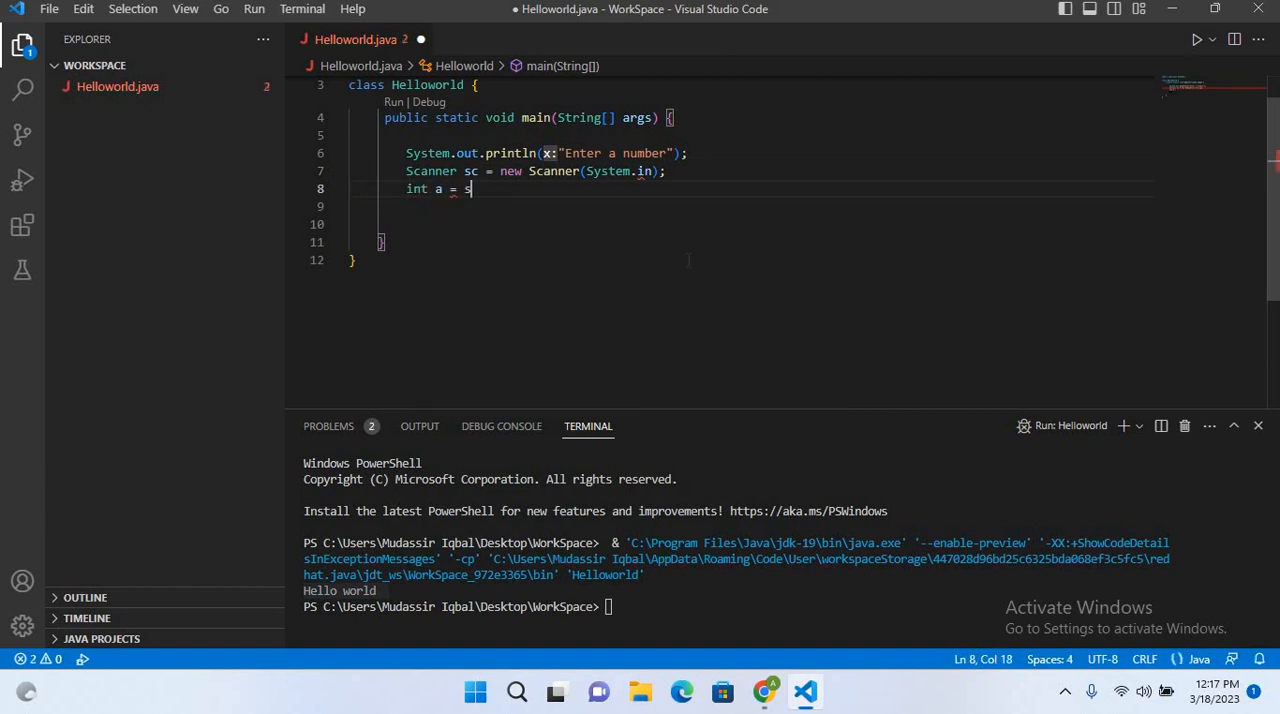
{"action": "type", "text": "c.nextInt();"}
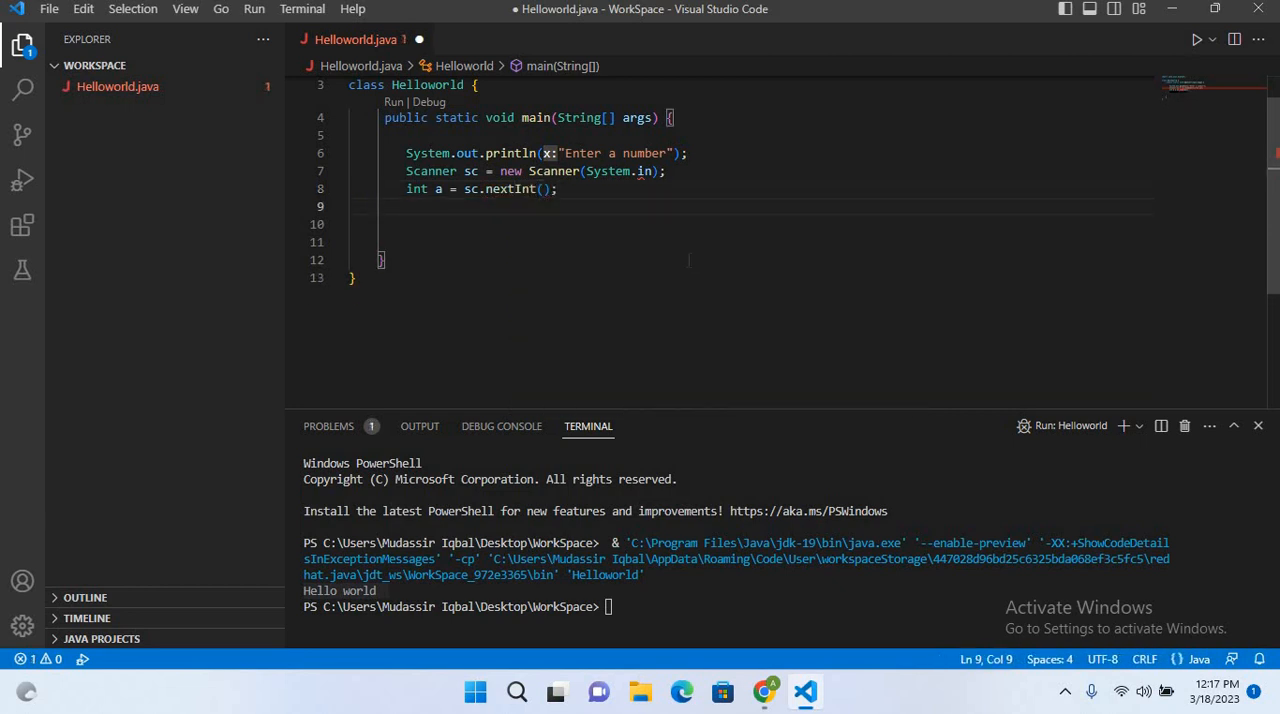
- Add System.out.println("The number is "+a); after reading the integer
{"action": "type", "text": "System.out"}
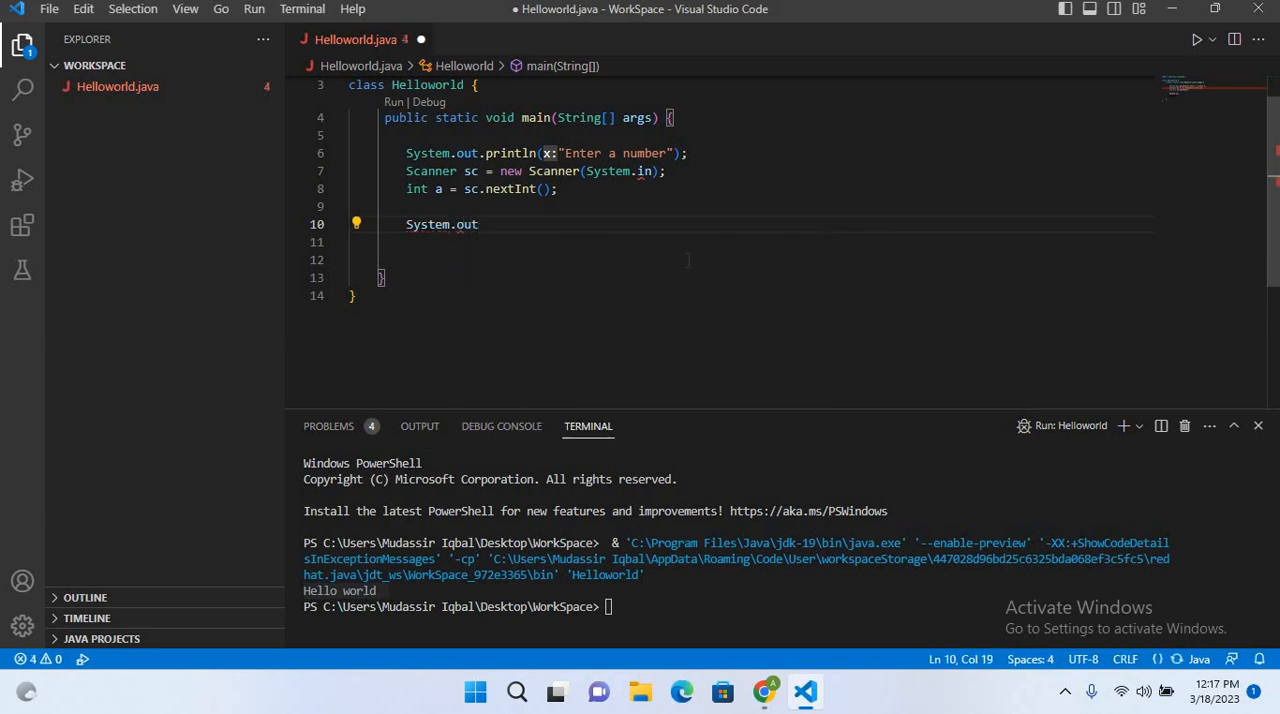
{"action": "type", "text": ".println"}
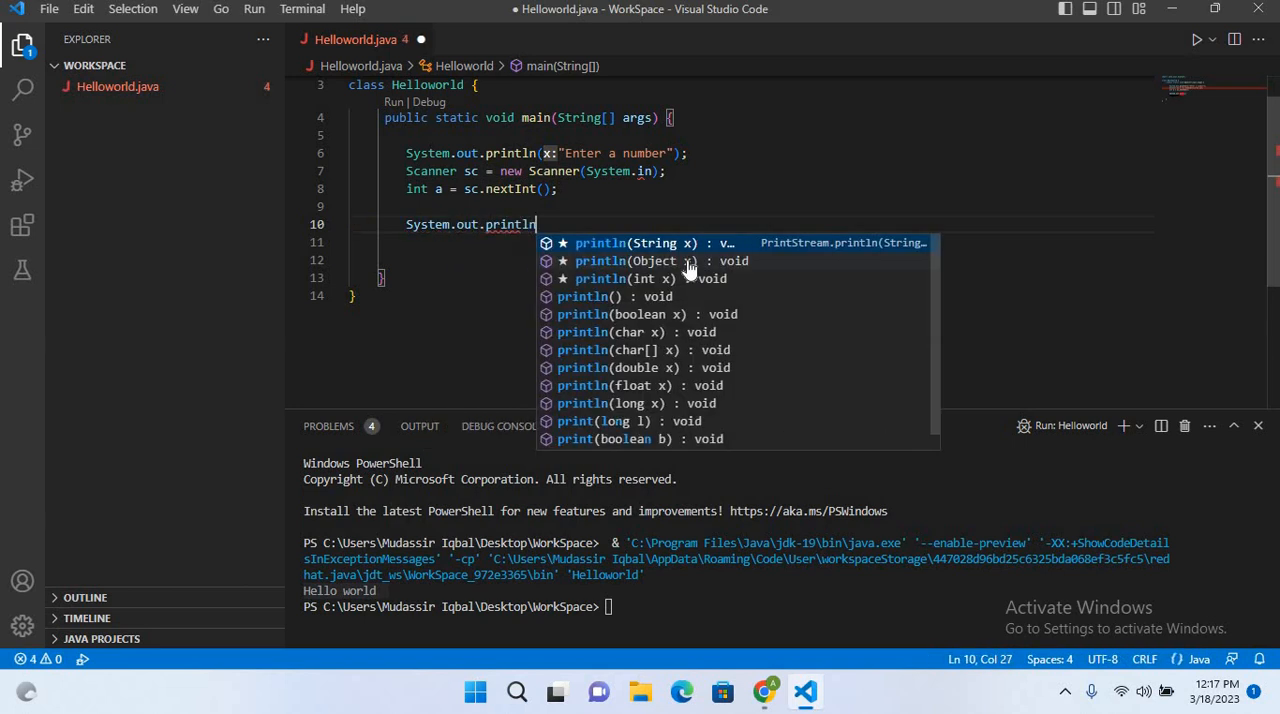
{"action": "type", "text": "(\"The number is \"+a"}
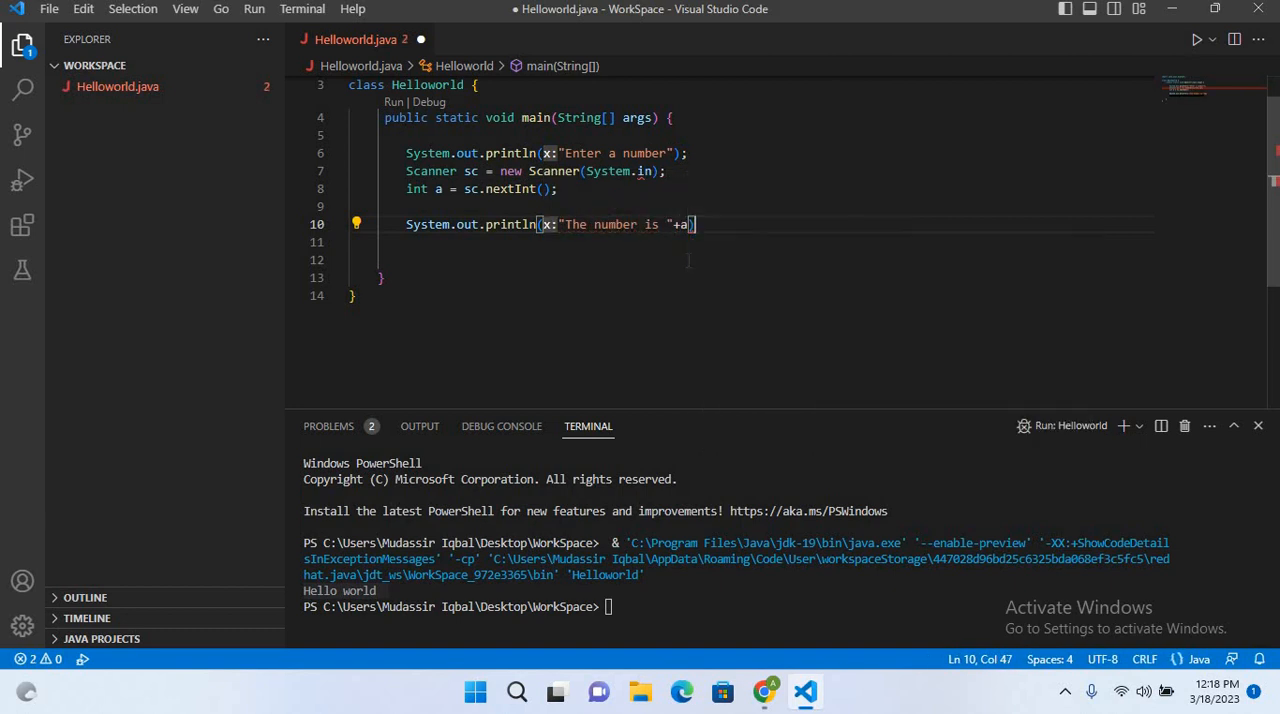
{"action": "type", "text": ";"}
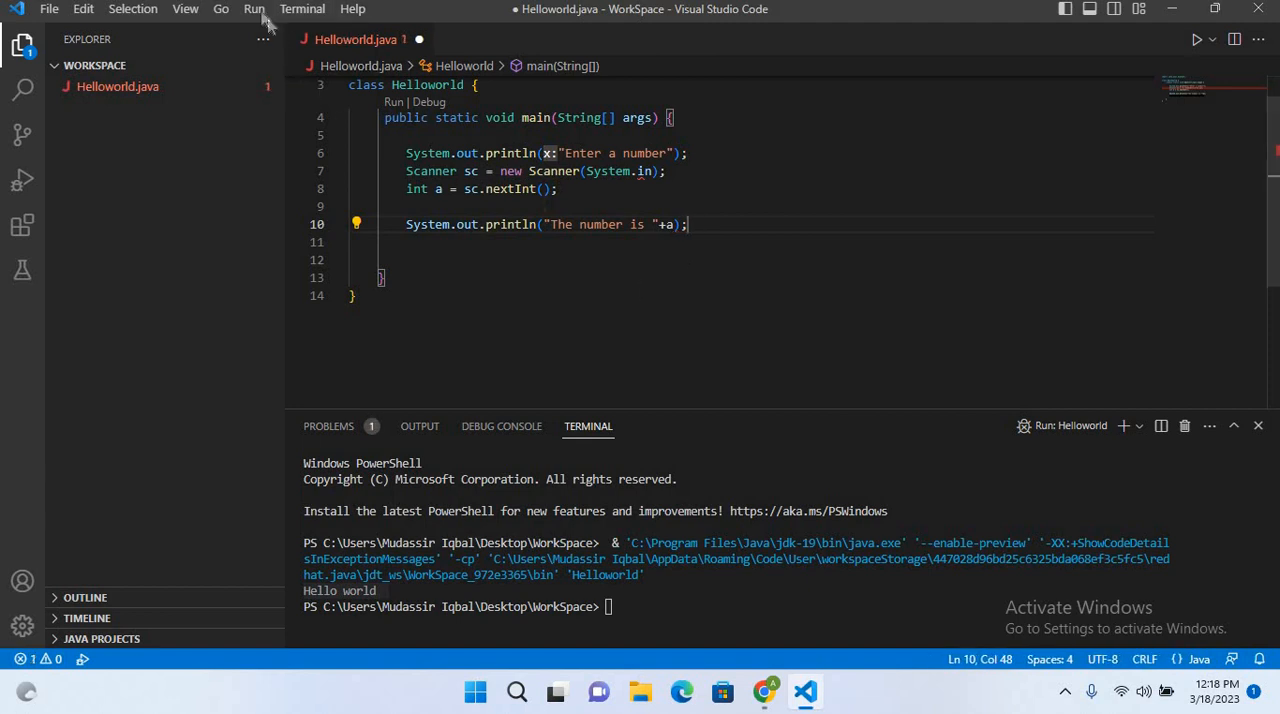
- Save and run the program, entering 100 so it prints "The number is 100"
{"action": "key", "text": "ctrl+s"}
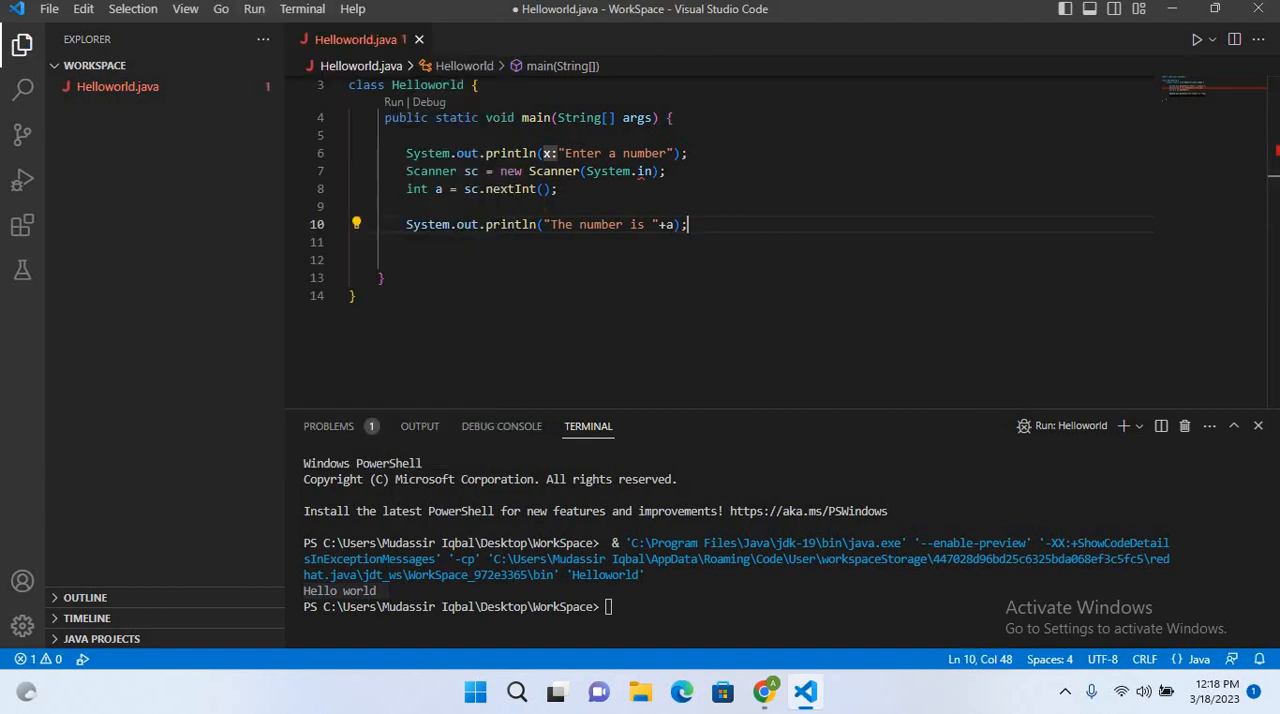
{"action": "left_click", "coordinate": [1196, 40]}
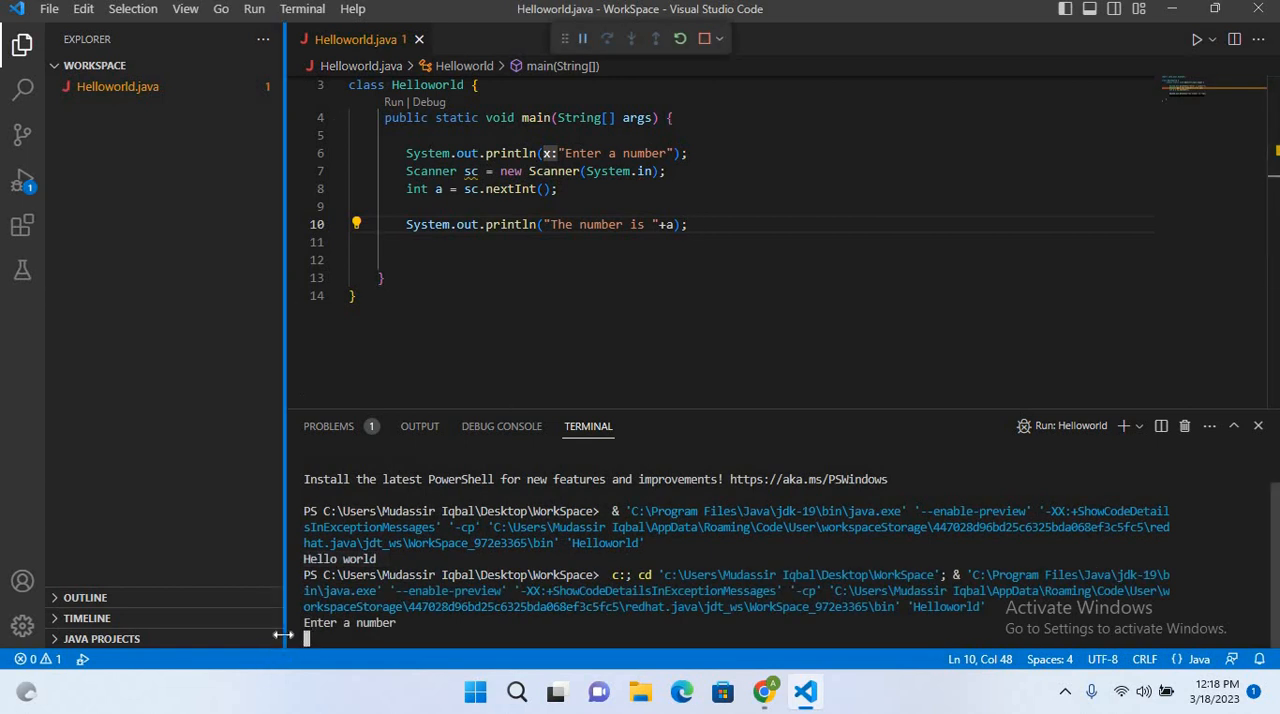
{"action": "type", "text": "100"}
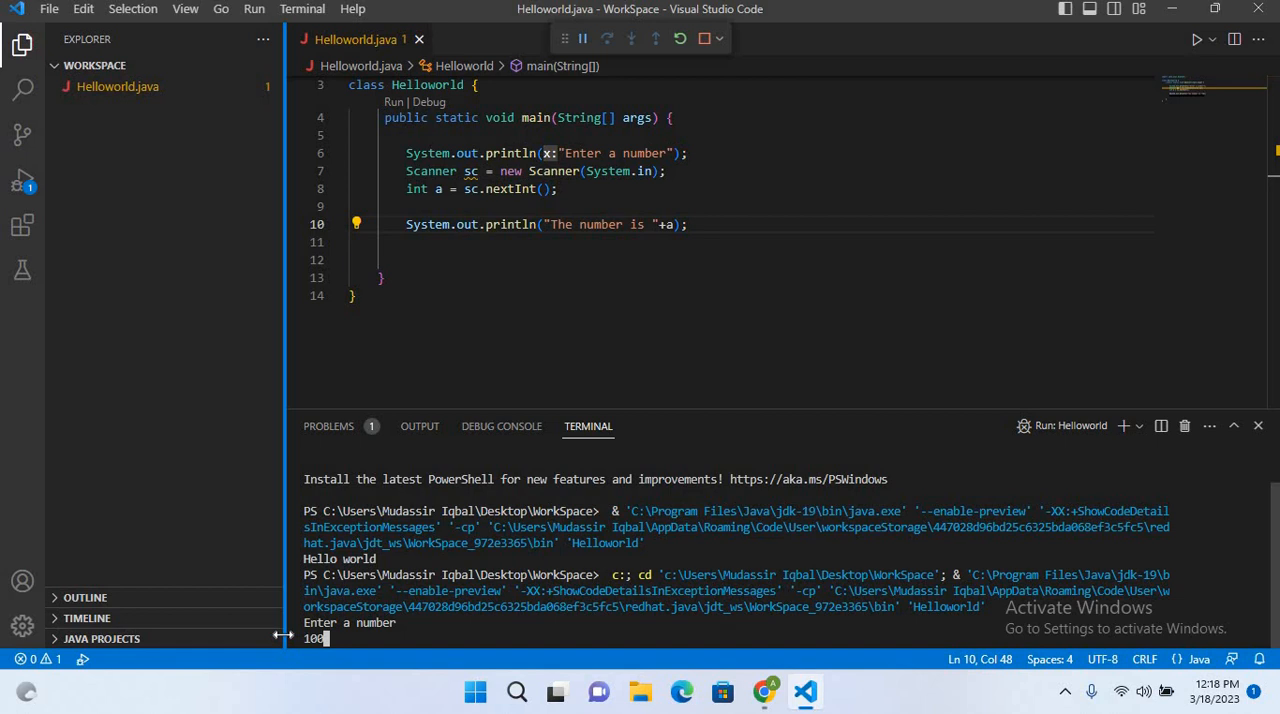
{"action": "key", "text": "Return"}
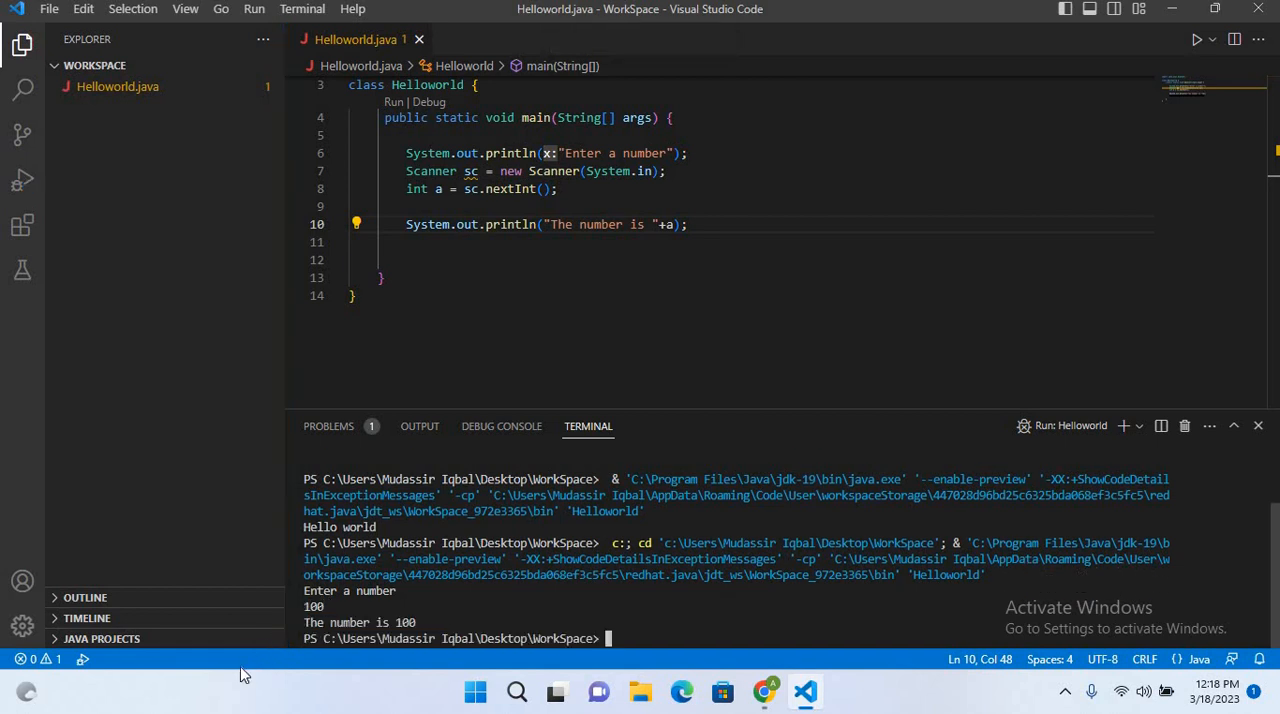